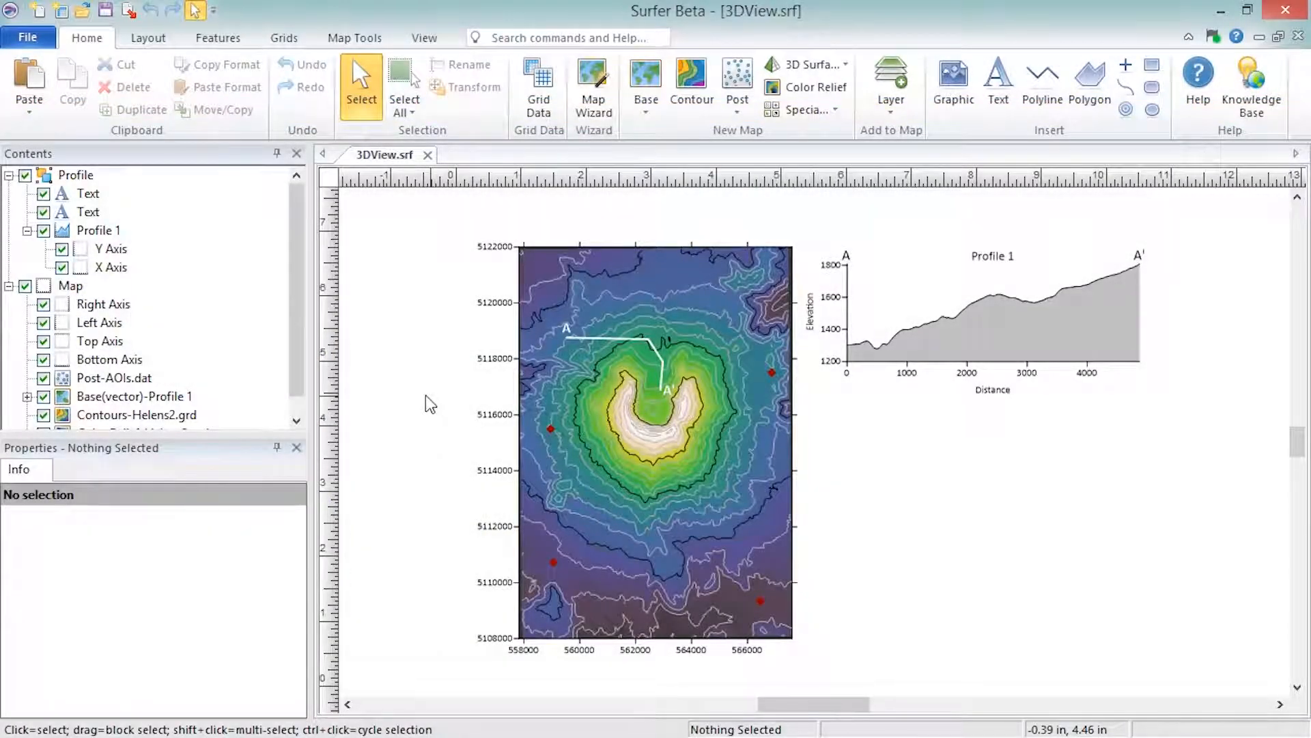
- Select the Map in Contents and open Helens2 as a 3D terrain view
left_click(70, 286)
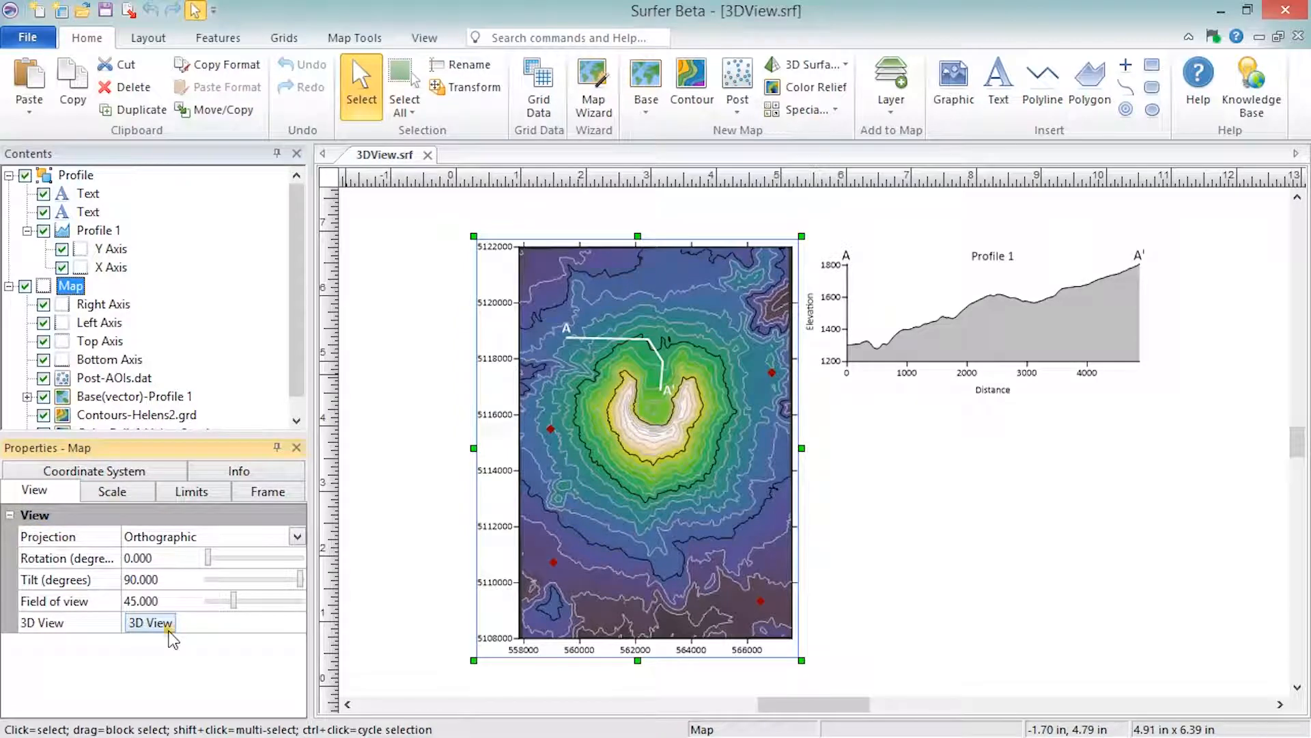
left_click(150, 621)
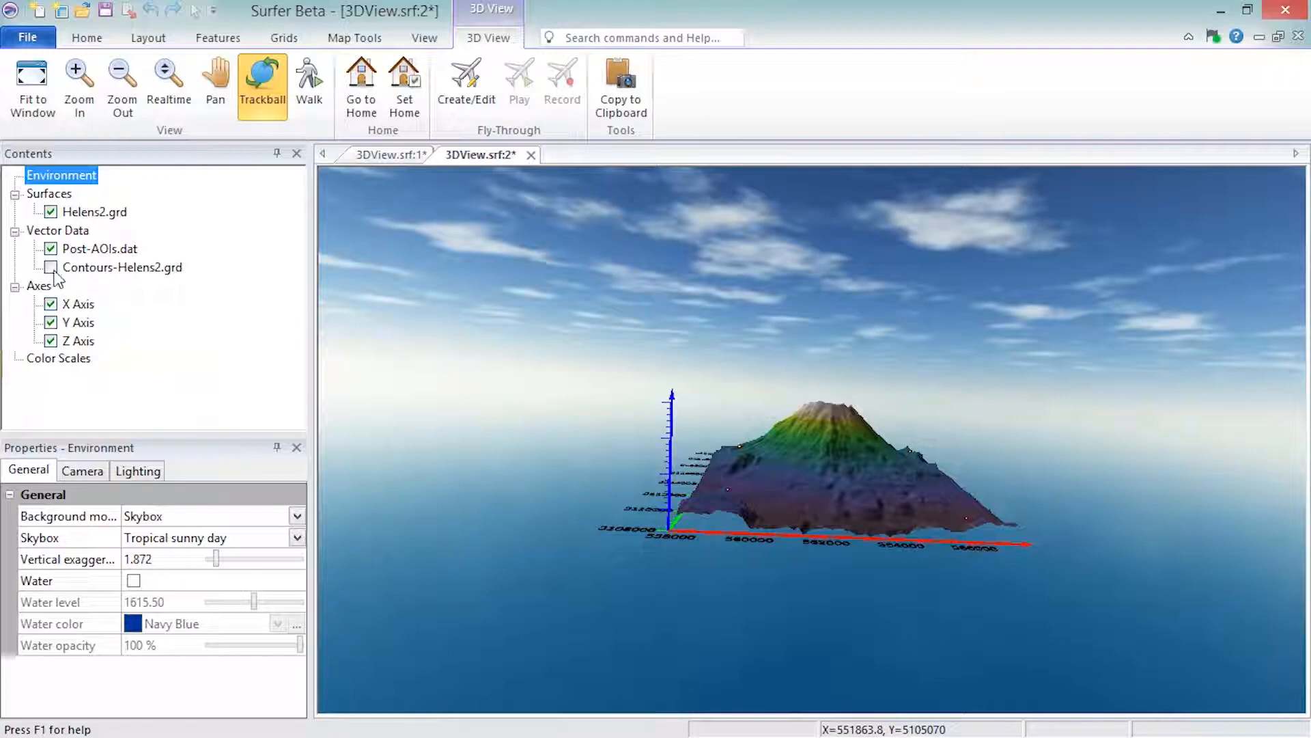
- Toggle Contours-Helens2.grd on and off, then return to the 3DView.srf:1 map
left_click(50, 267)
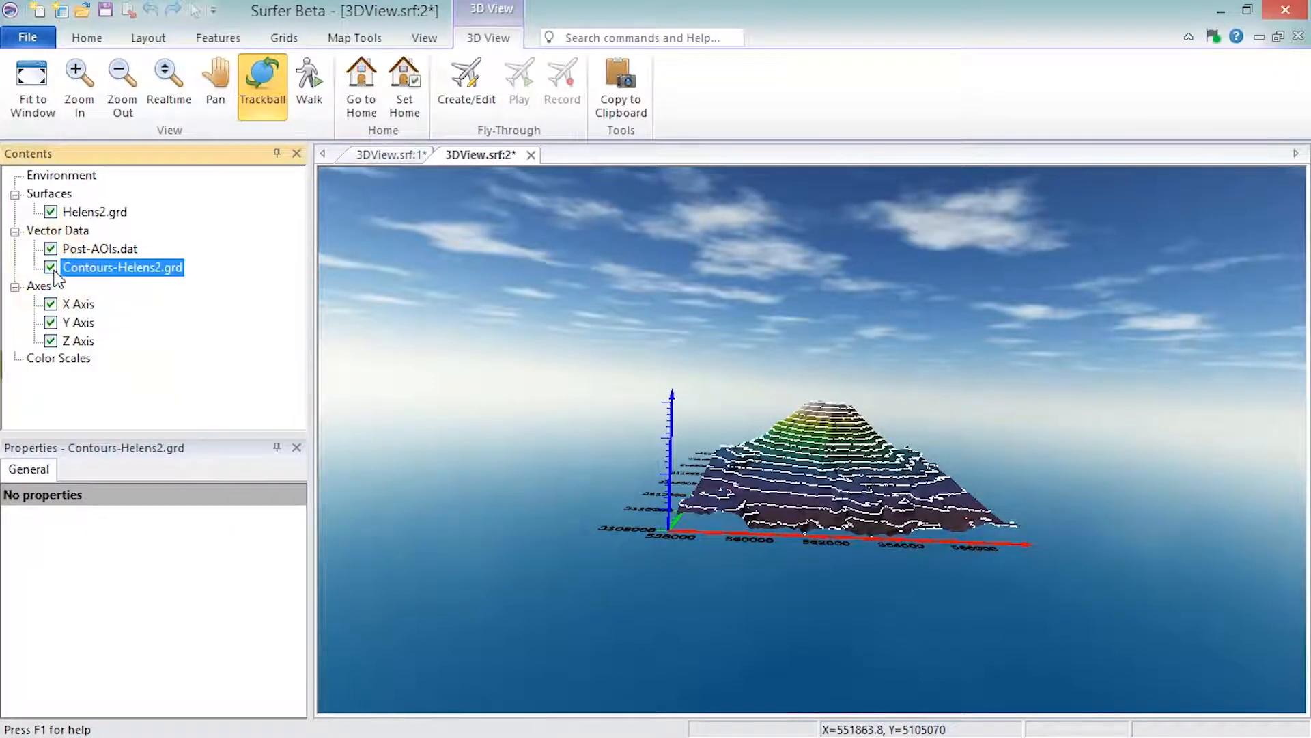
left_click(50, 267)
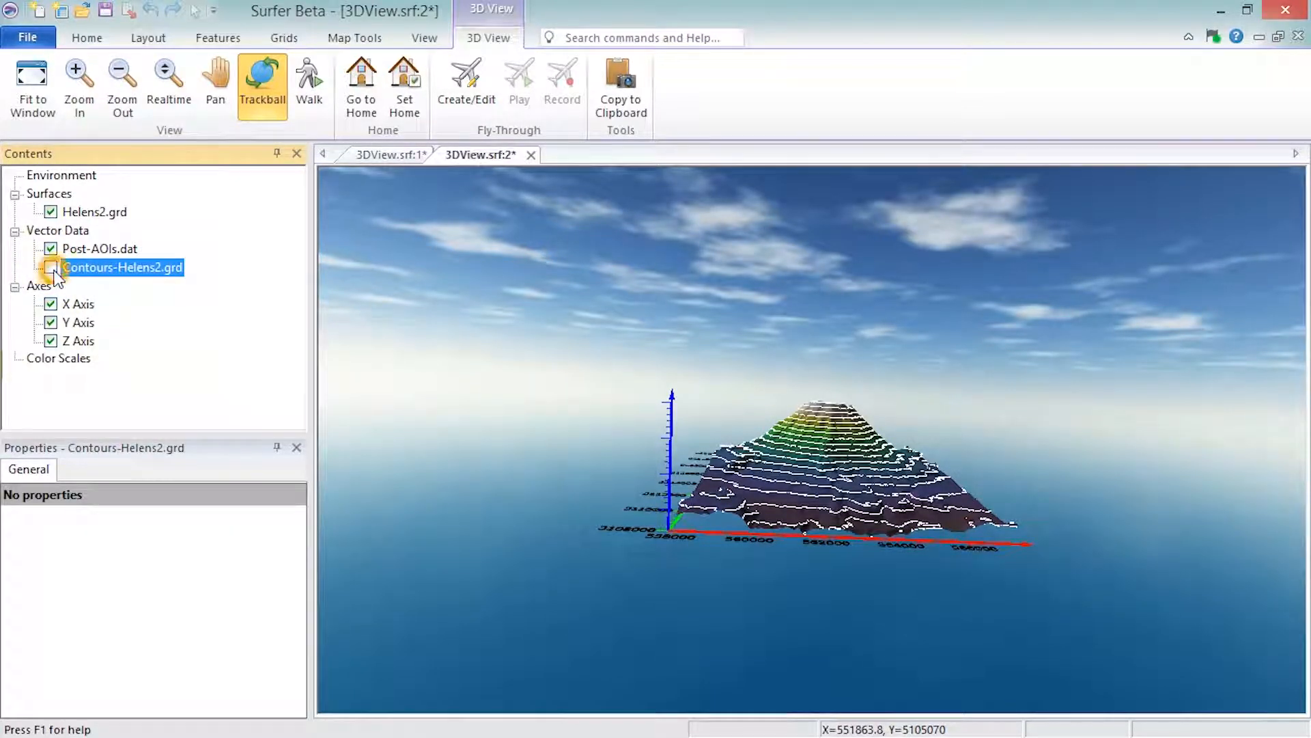
left_click(50, 267)
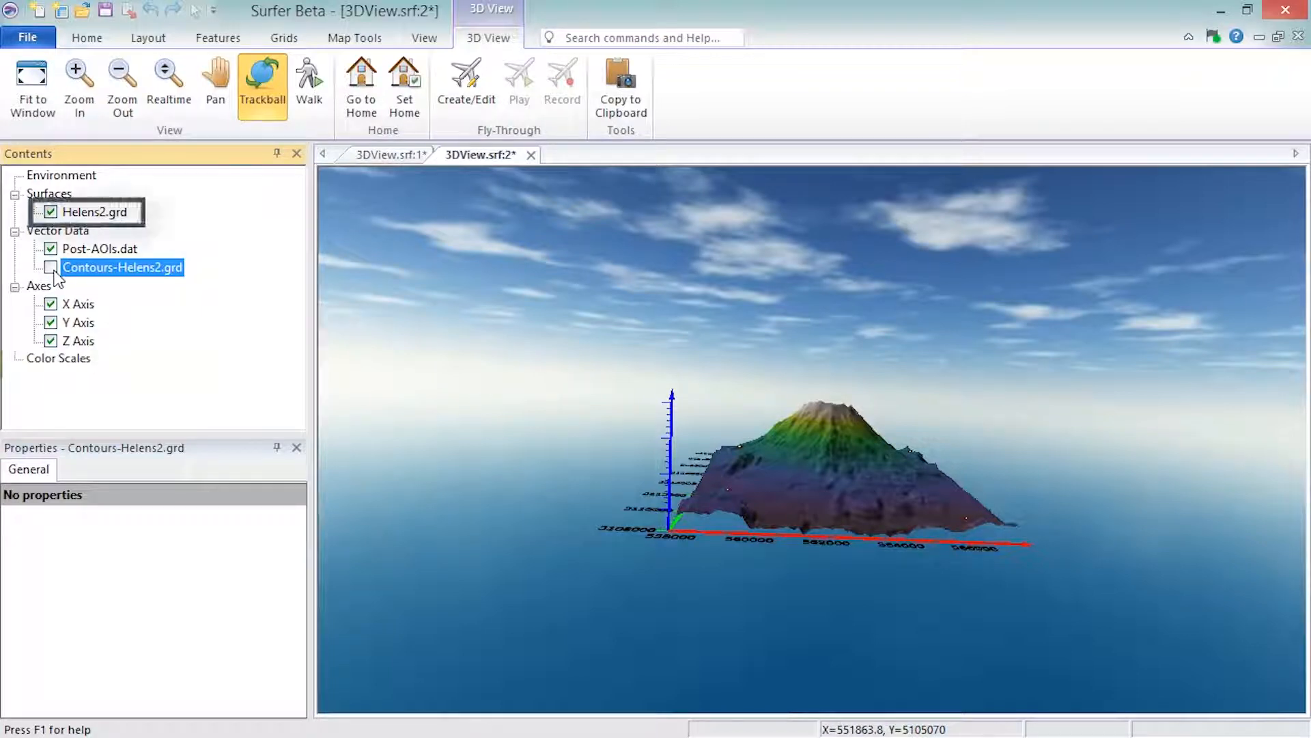
mouse_move(416, 165)
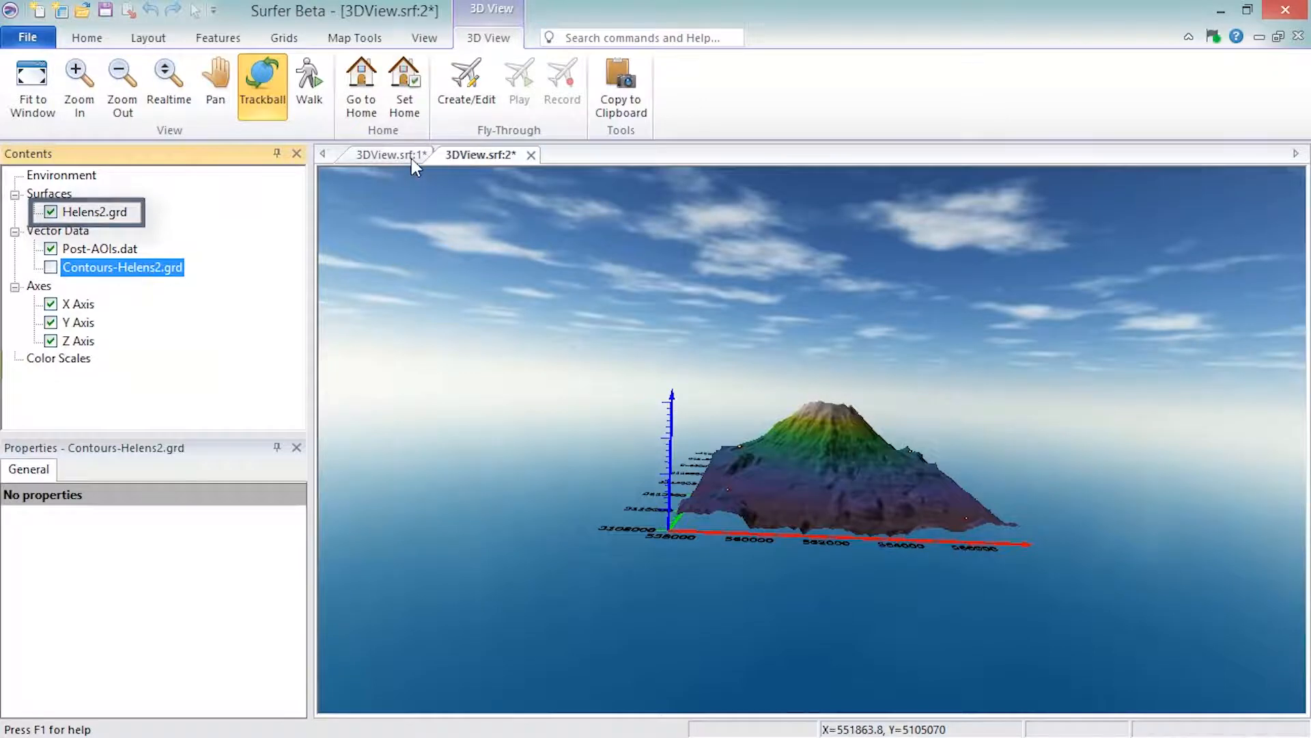
left_click(388, 155)
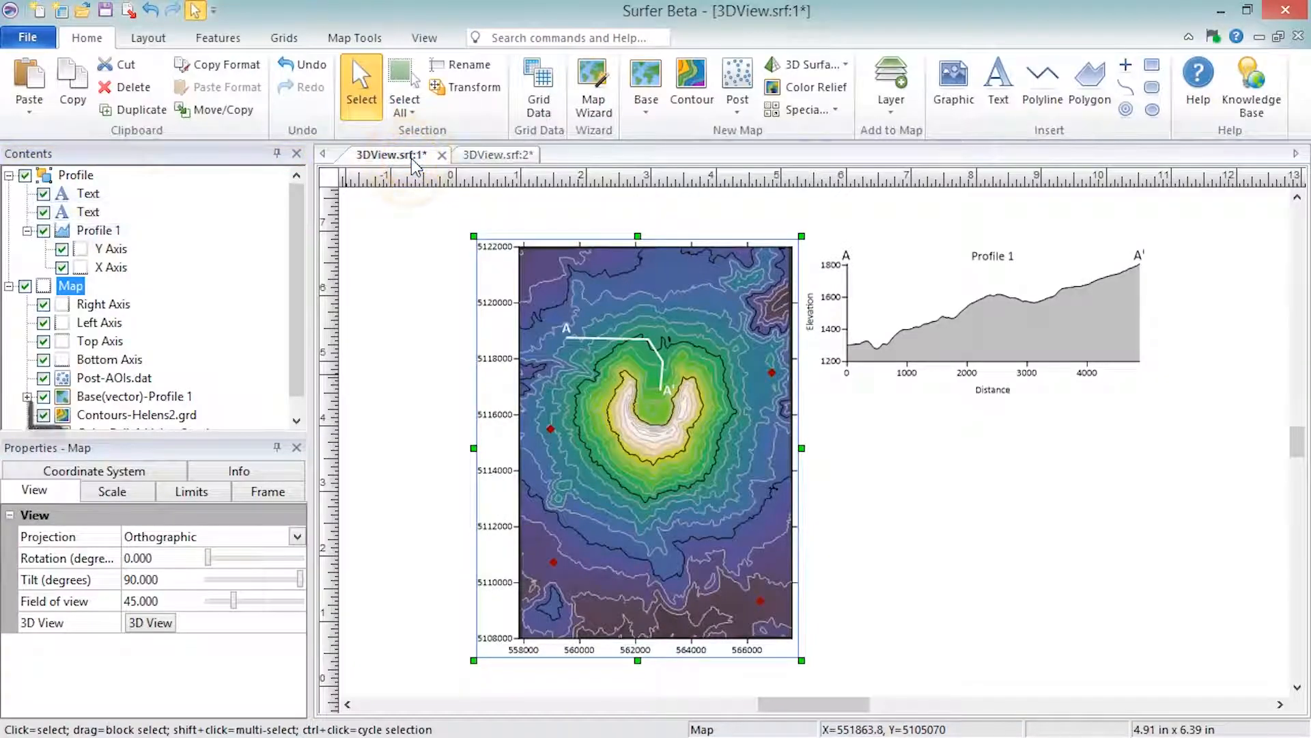
left_click(136, 415)
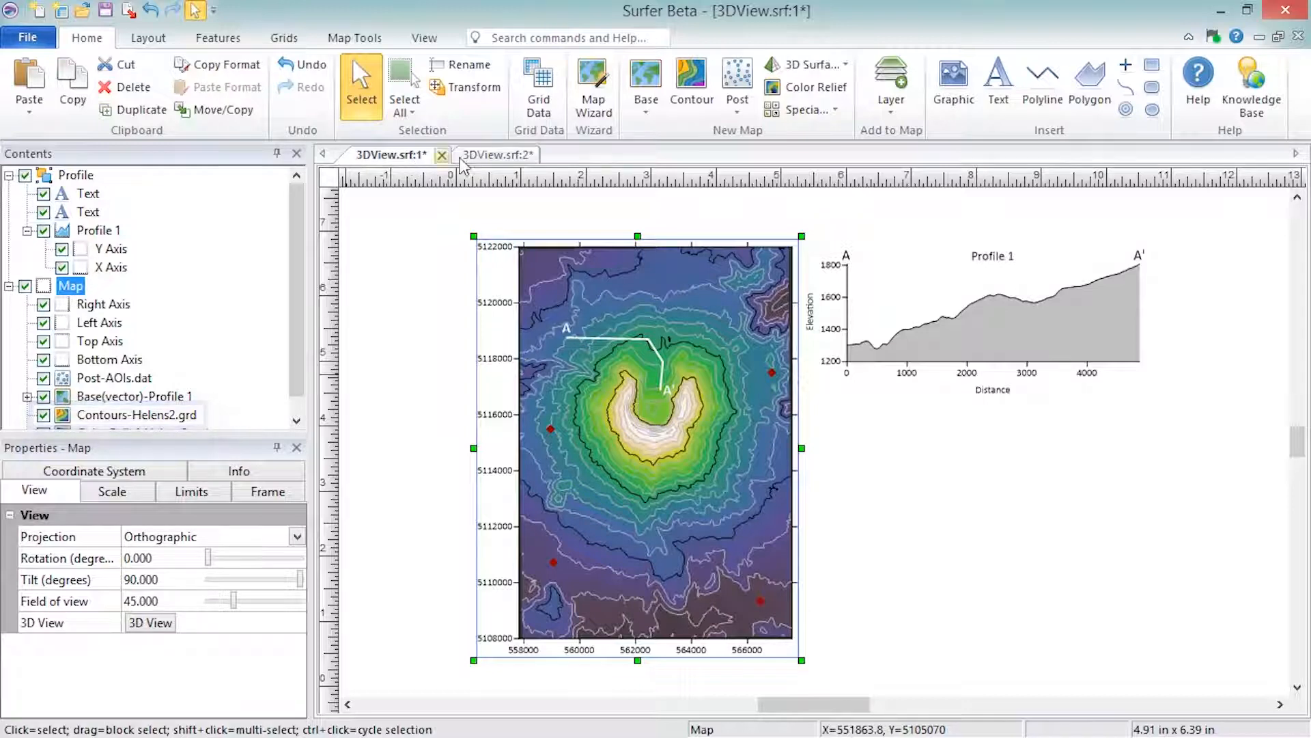
- Give the 3D view a solid 10% Black background with vertical exaggeration 1.8
left_click(485, 154)
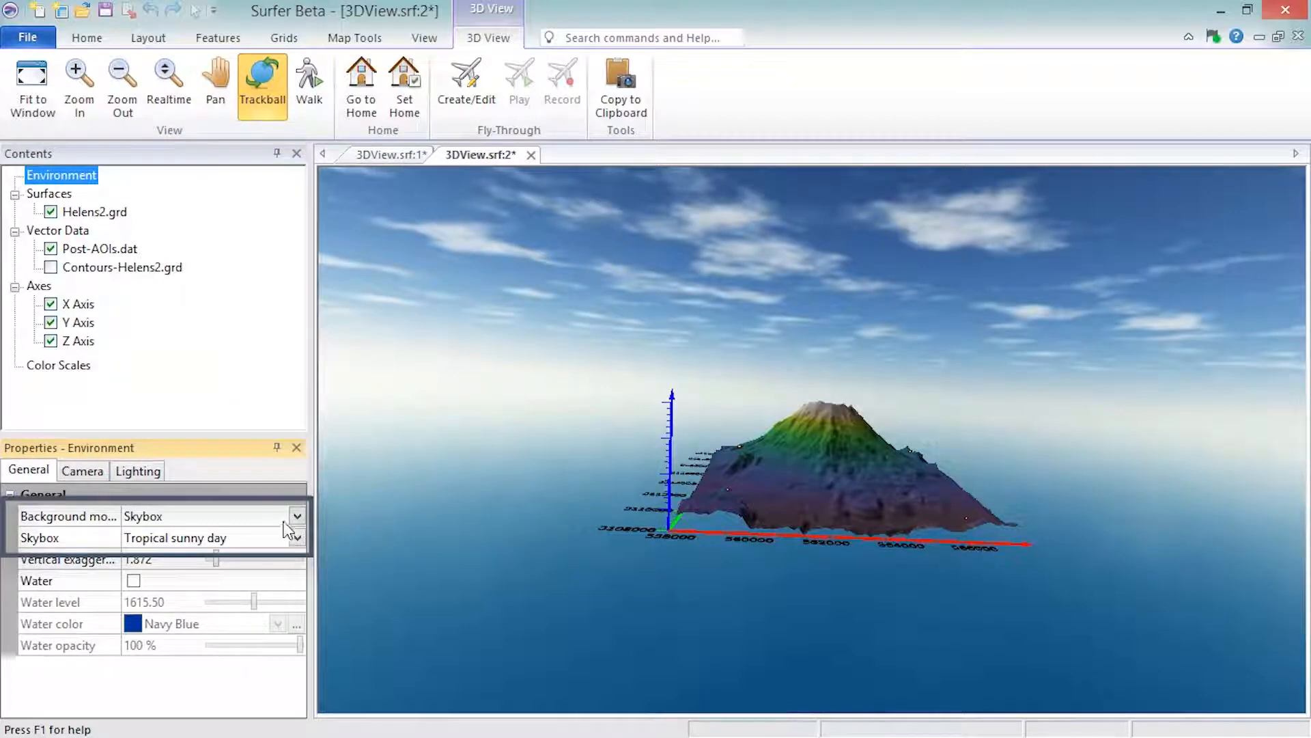
left_click(298, 517)
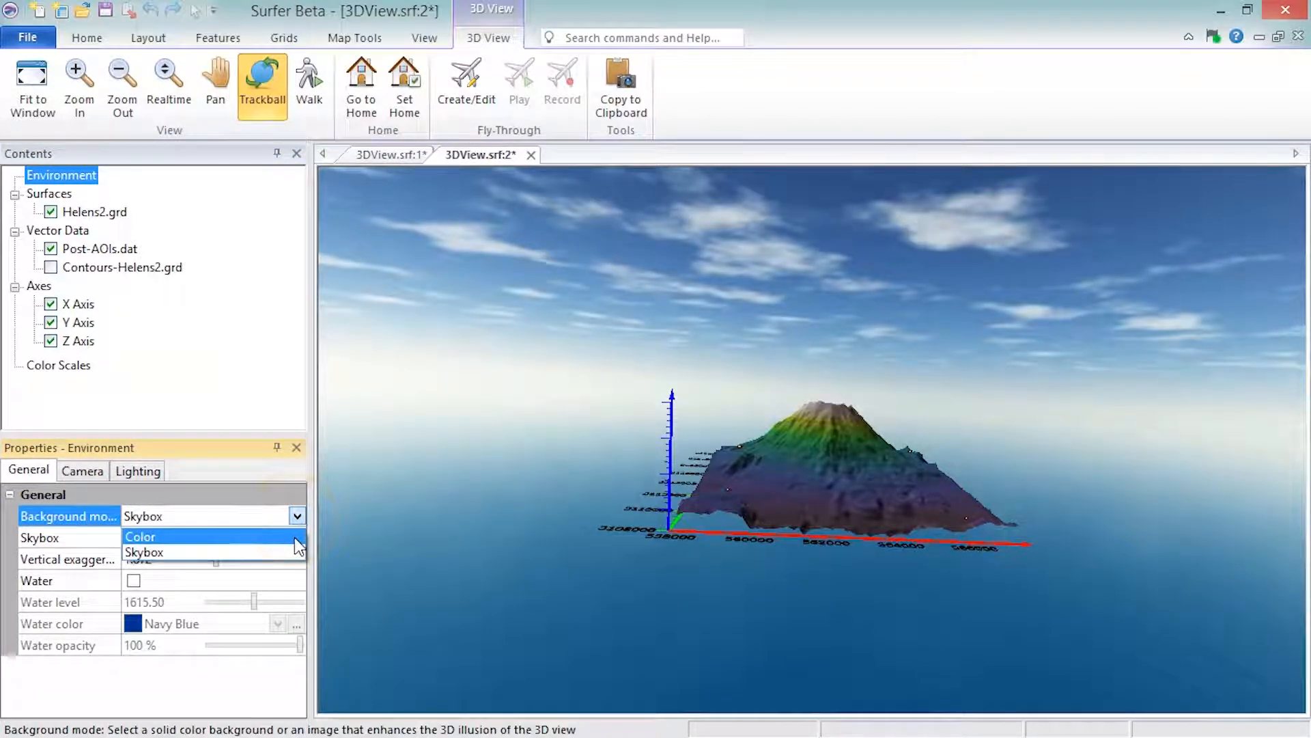
left_click(141, 536)
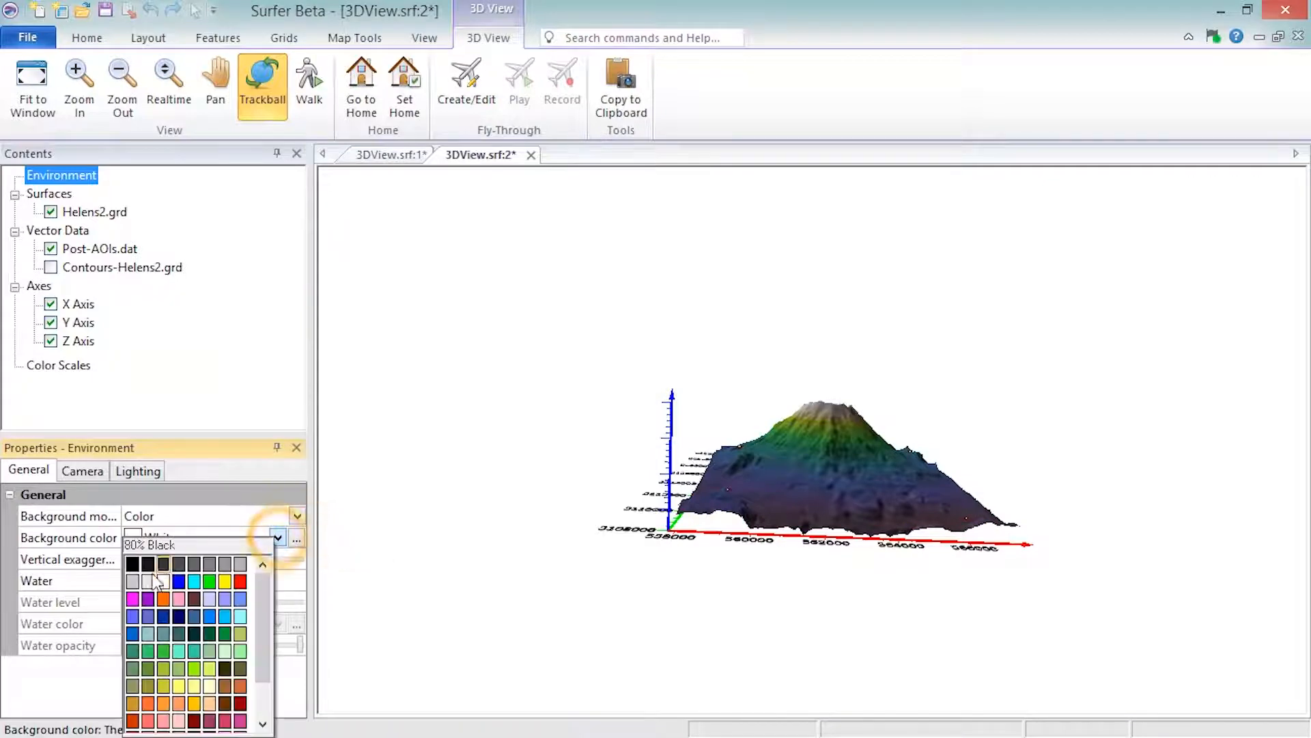
left_click(147, 582)
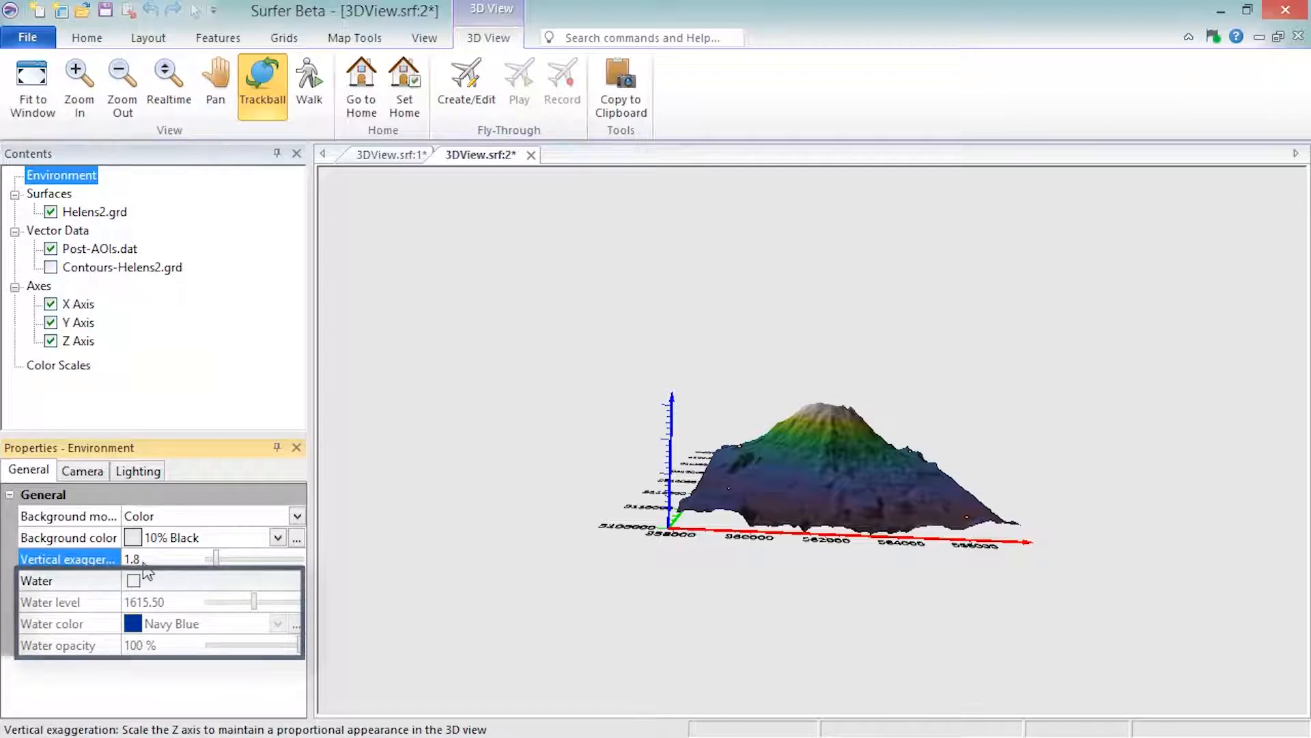
mouse_move(111, 483)
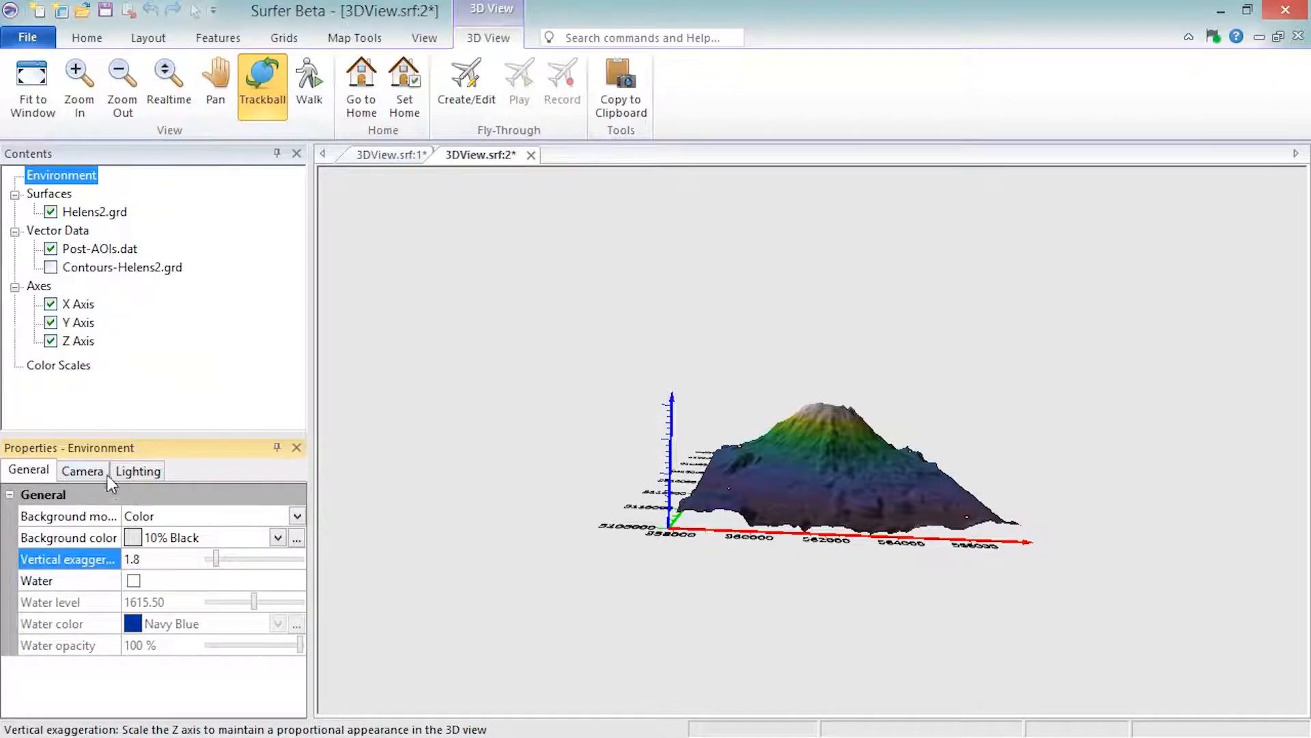
- Set the 3D camera's Z position to 3000 in the Camera settings
left_click(82, 470)
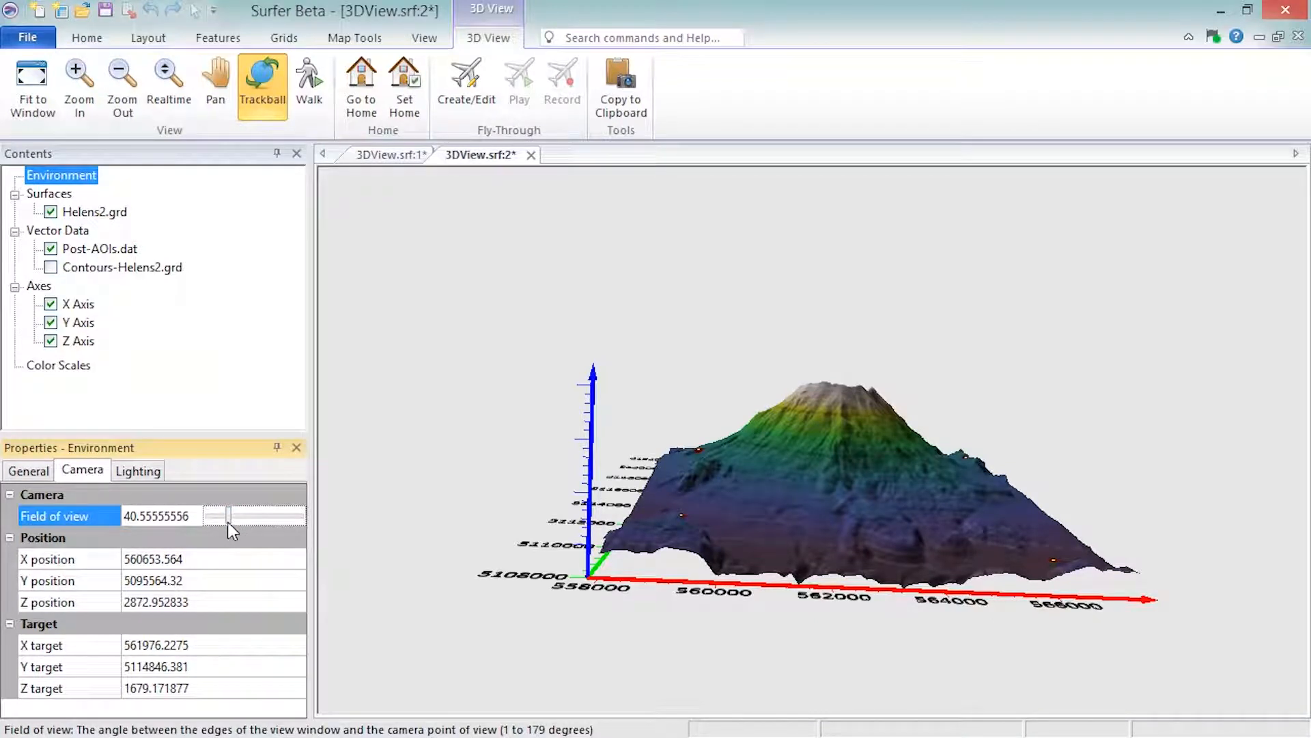
left_click(155, 602)
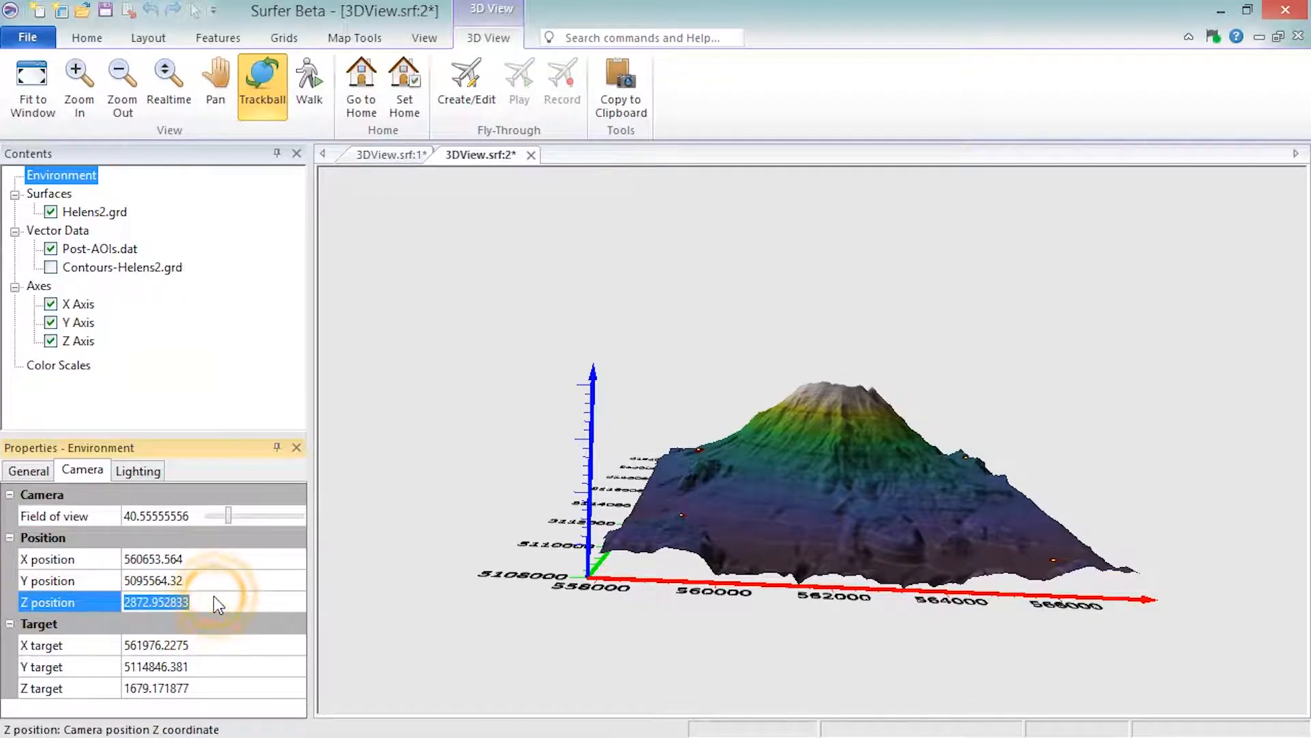
type("3000")
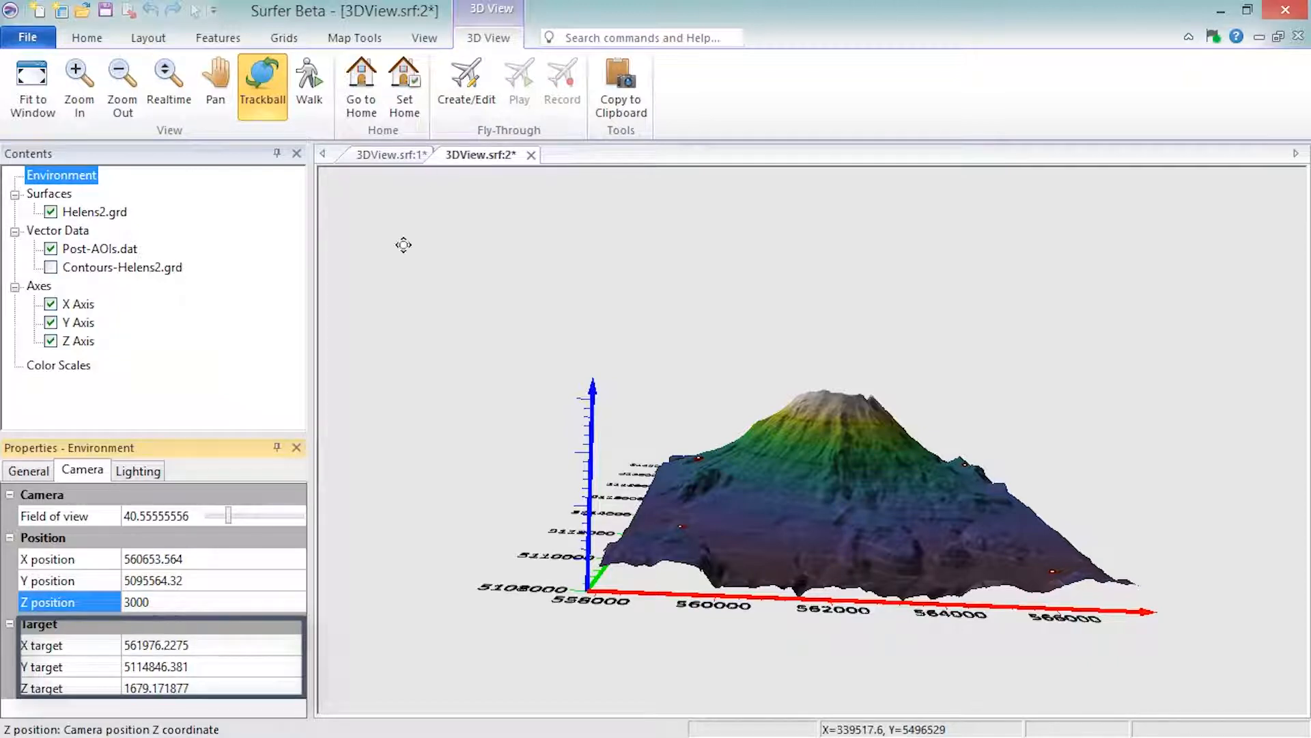
- Zoom in and out, pan, rotate with Trackball, then walk onto the volcano's flank
left_click(33, 88)
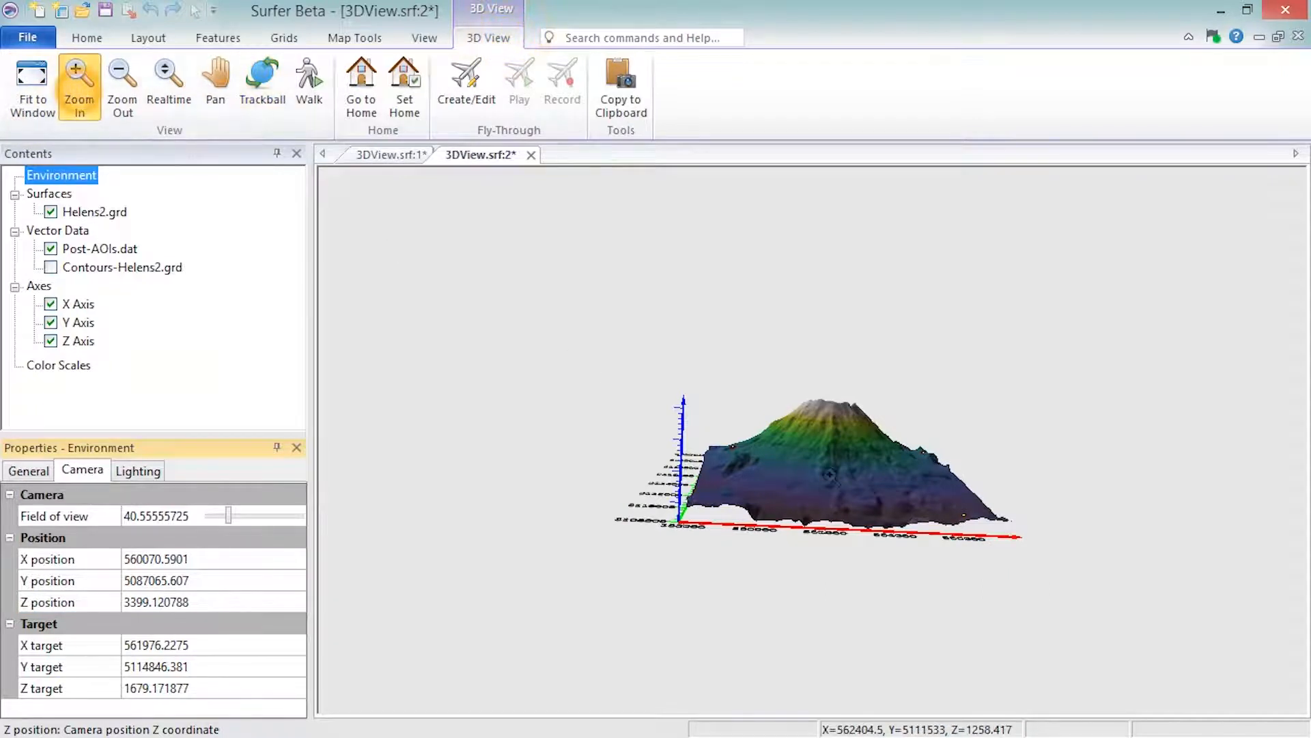
left_click(122, 83)
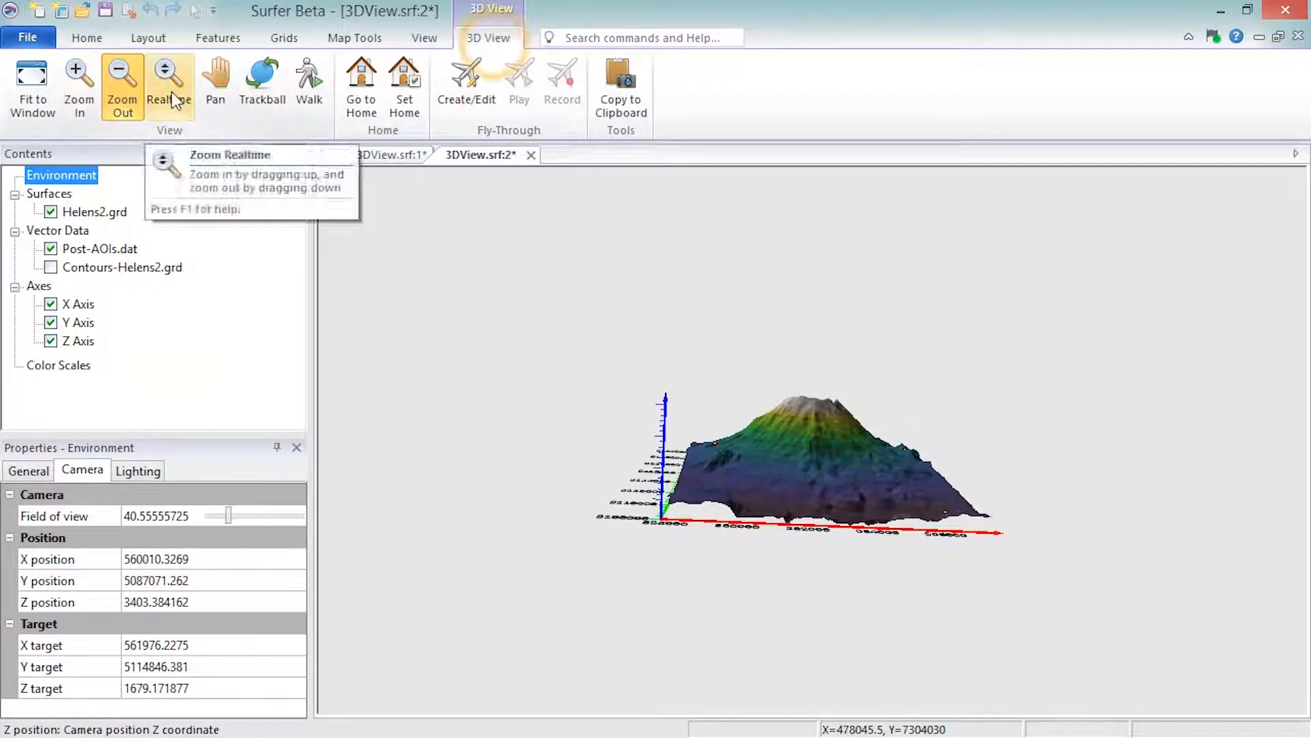
left_click(169, 79)
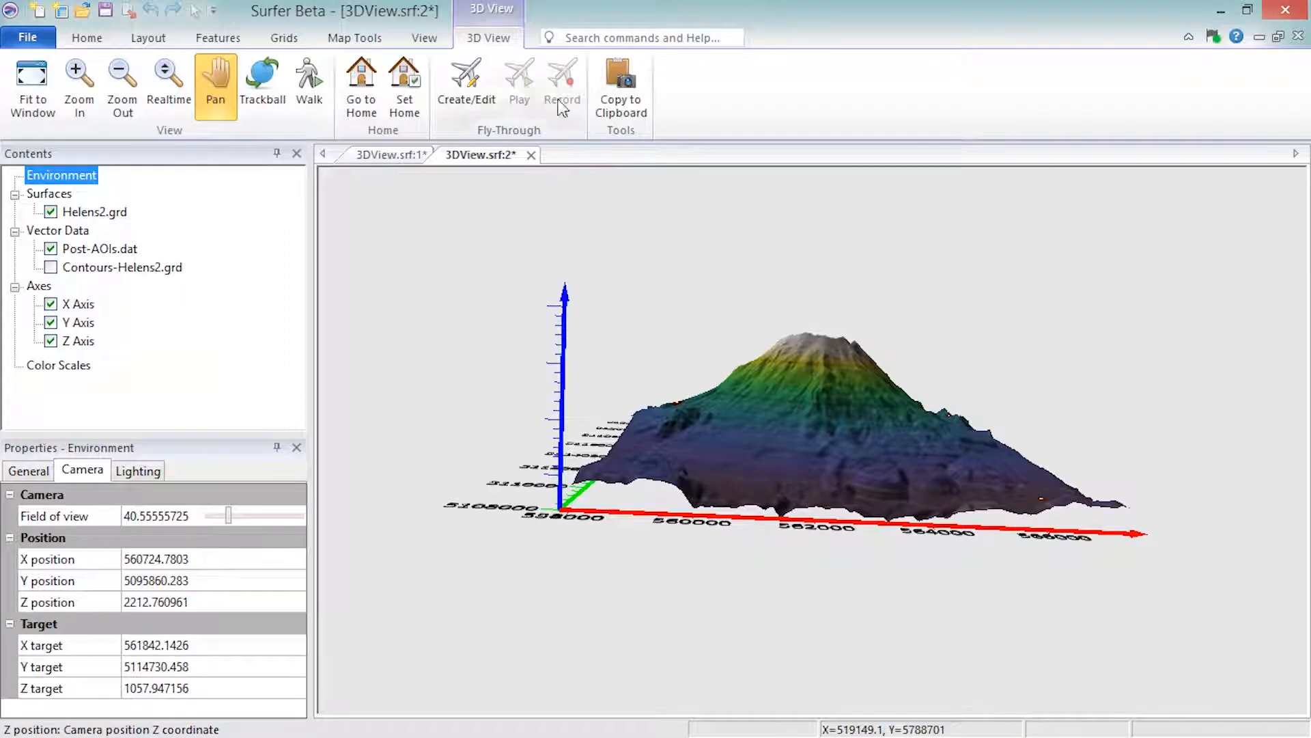
left_click(262, 84)
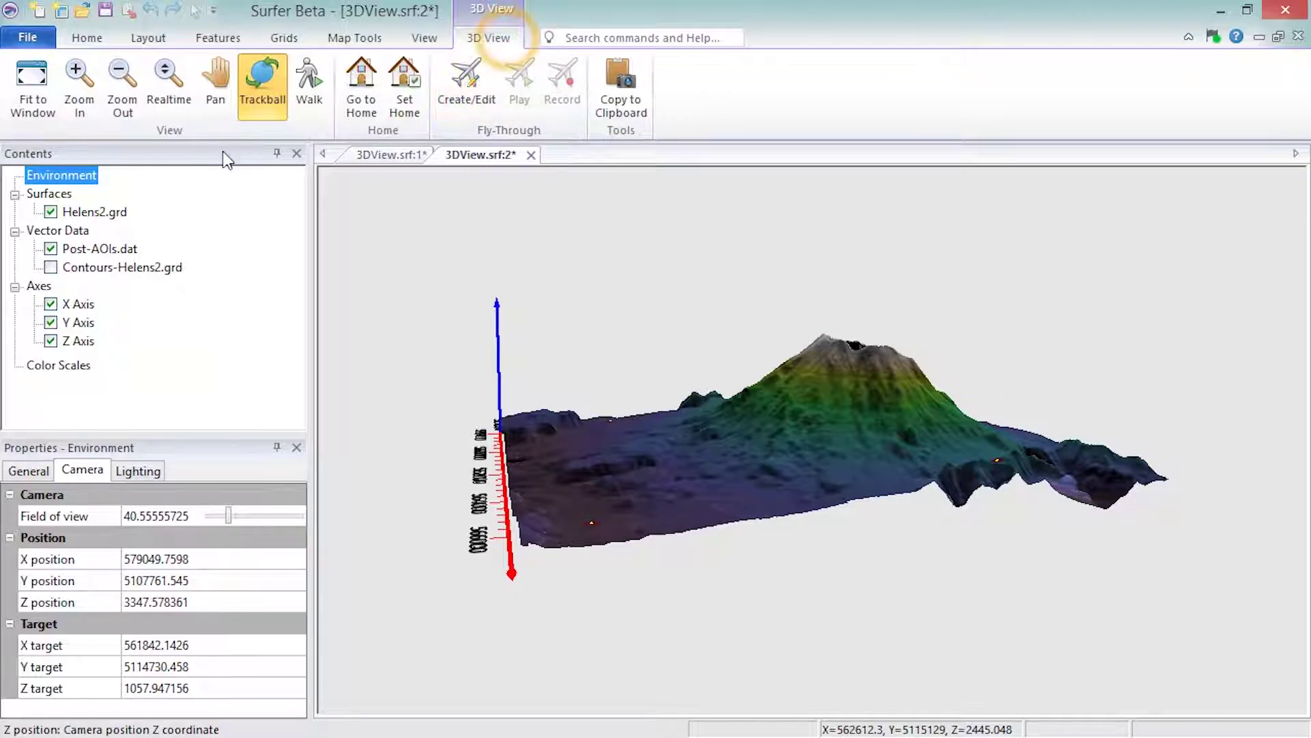
mouse_move(309, 83)
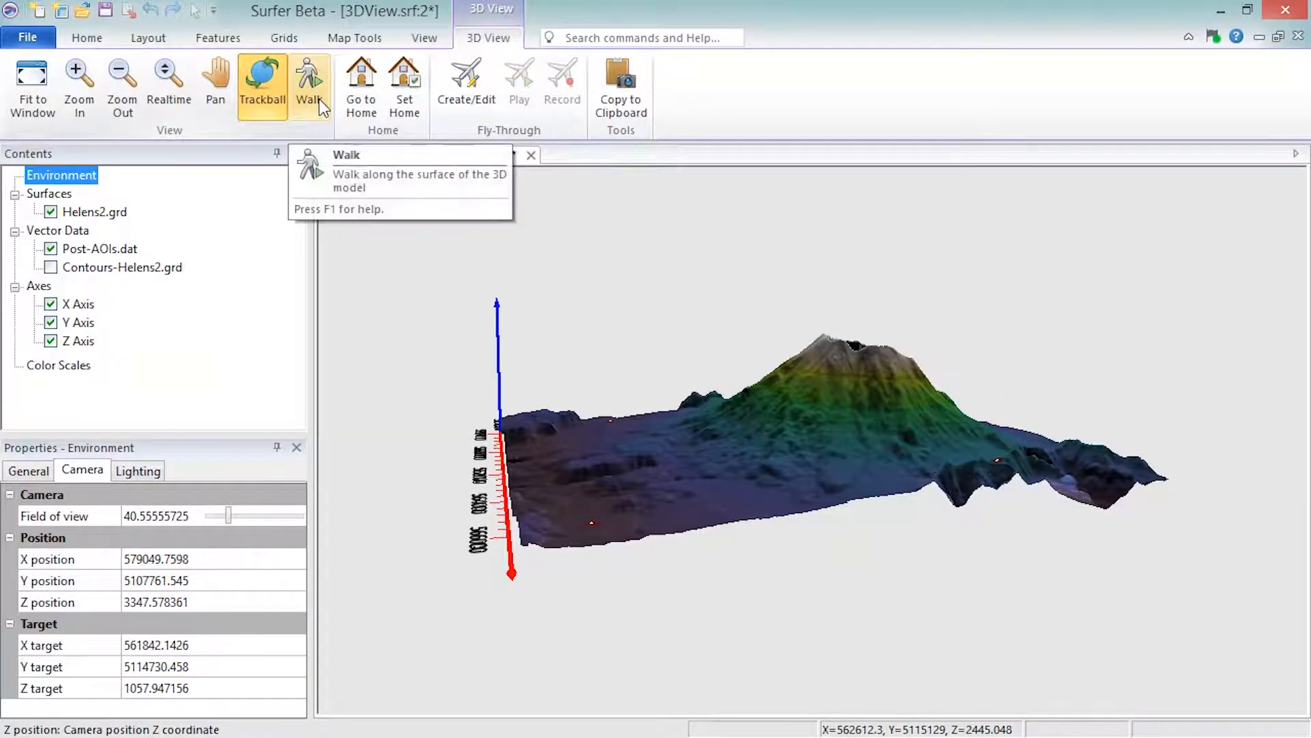
left_click(309, 79)
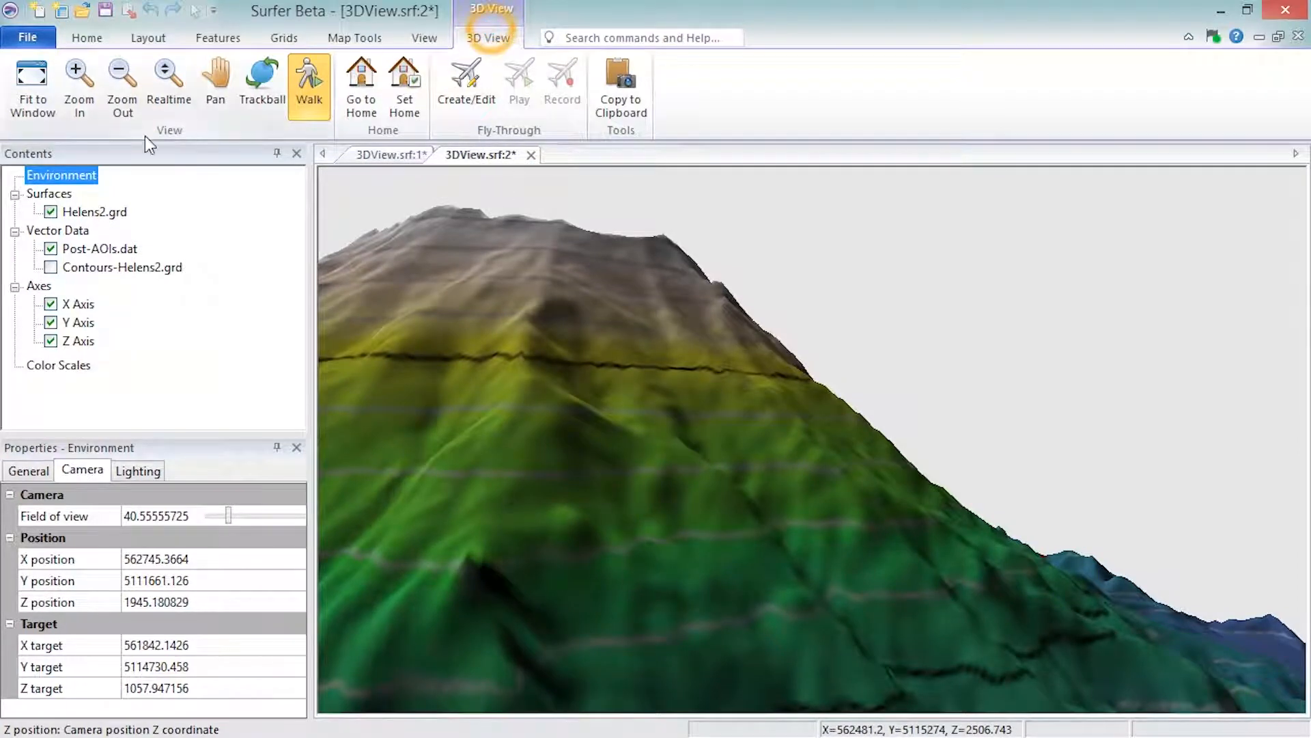
- Switch back to Trackball mode to restore the rotated whole-volcano overview
left_click(261, 79)
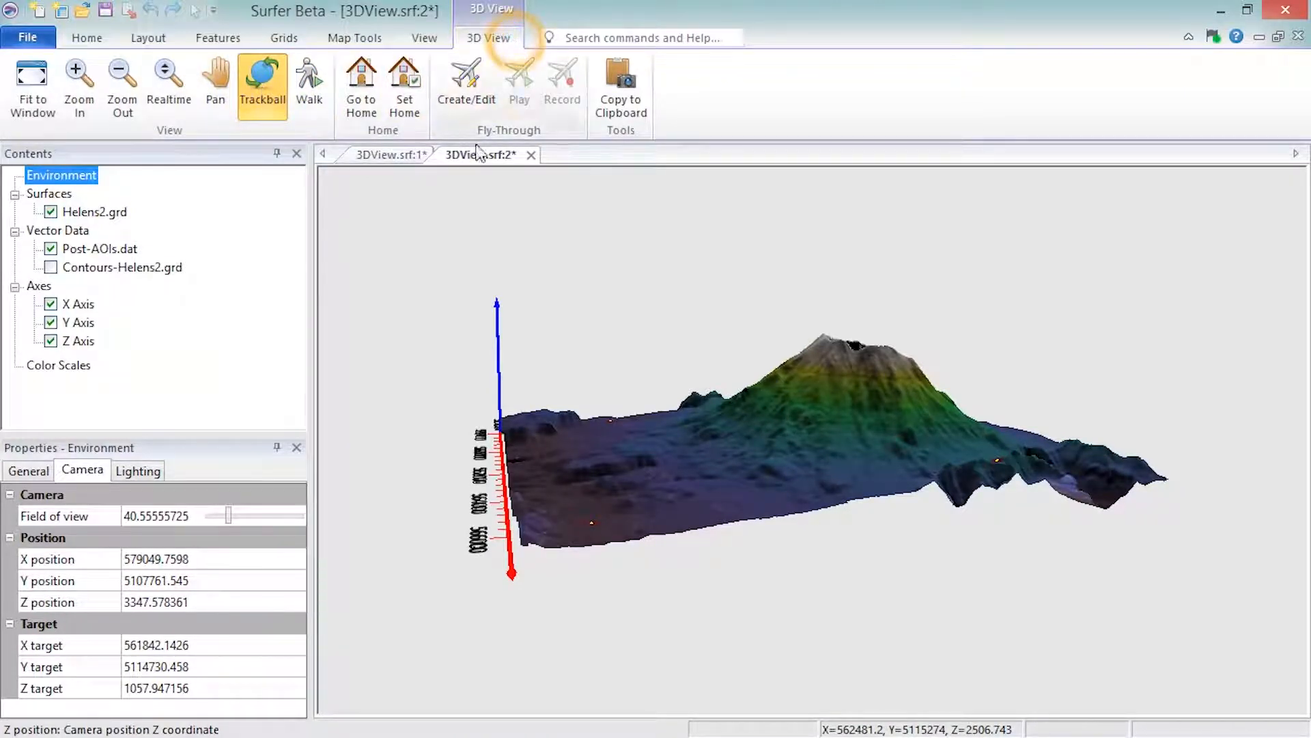
mouse_move(403, 83)
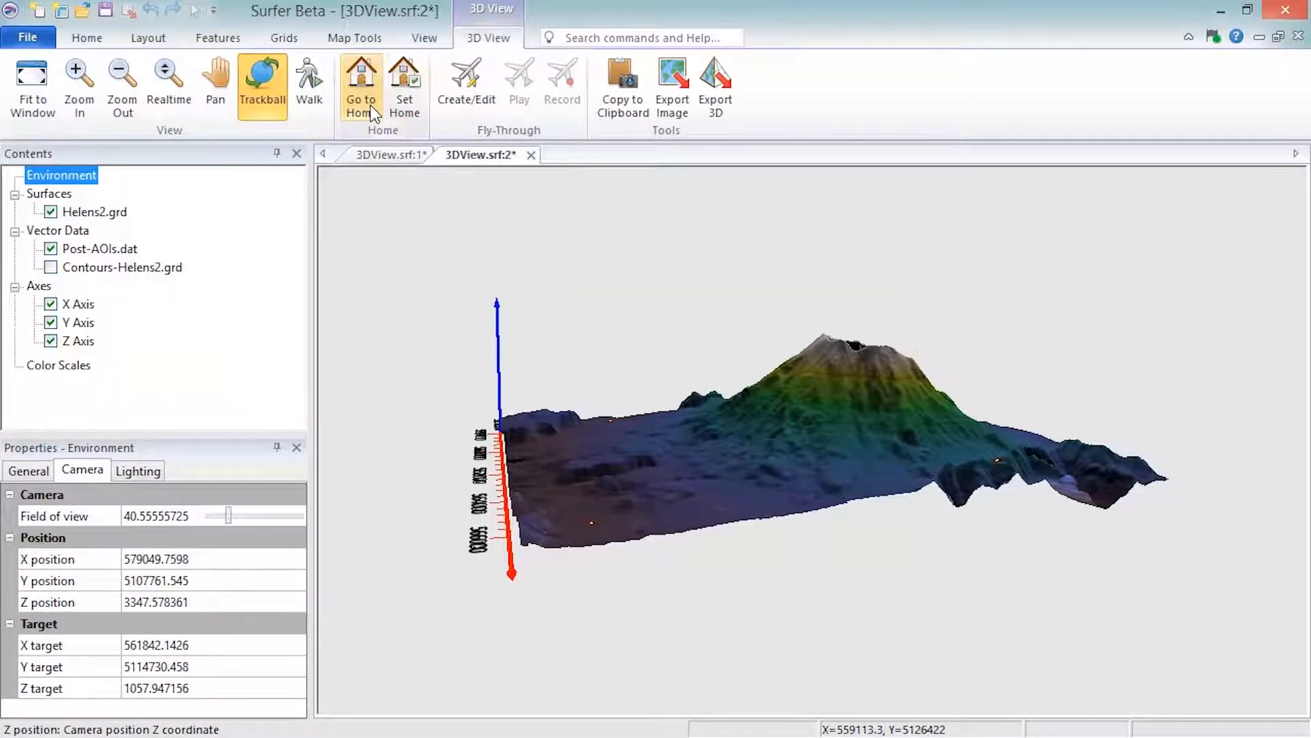
mouse_move(465, 83)
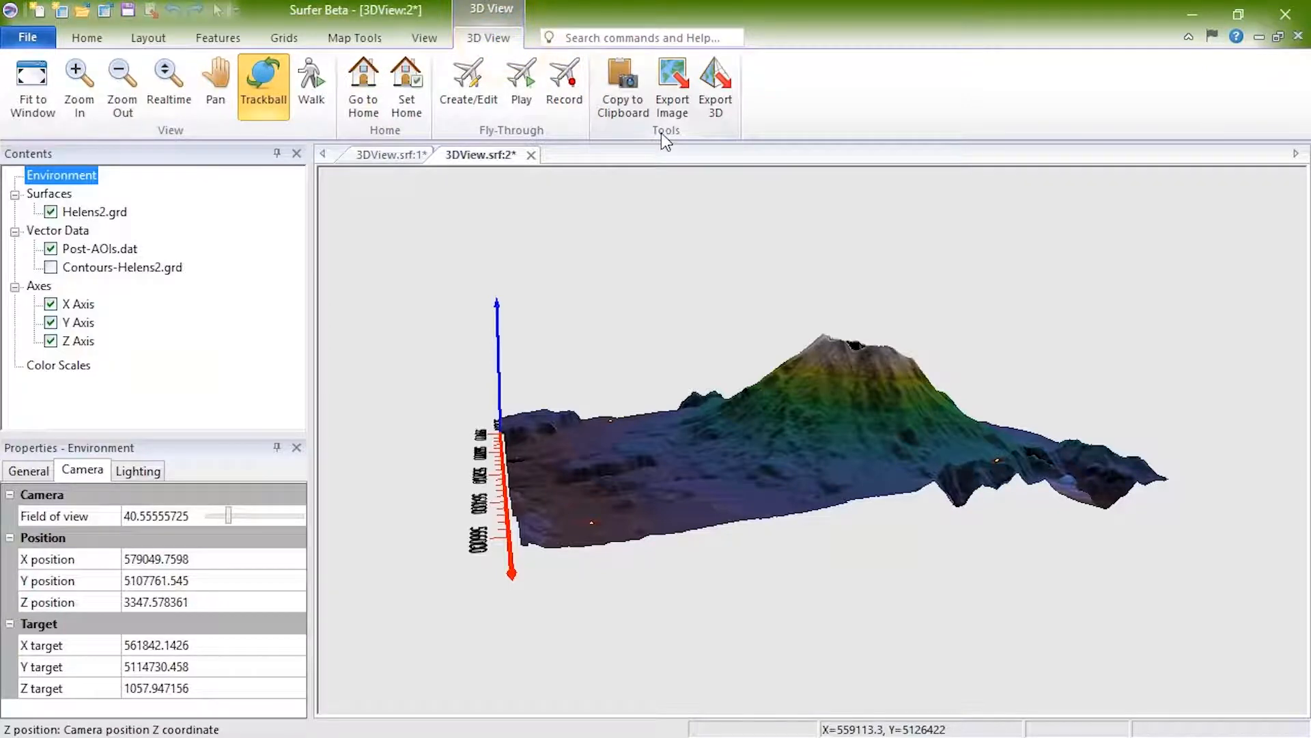
mouse_move(623, 88)
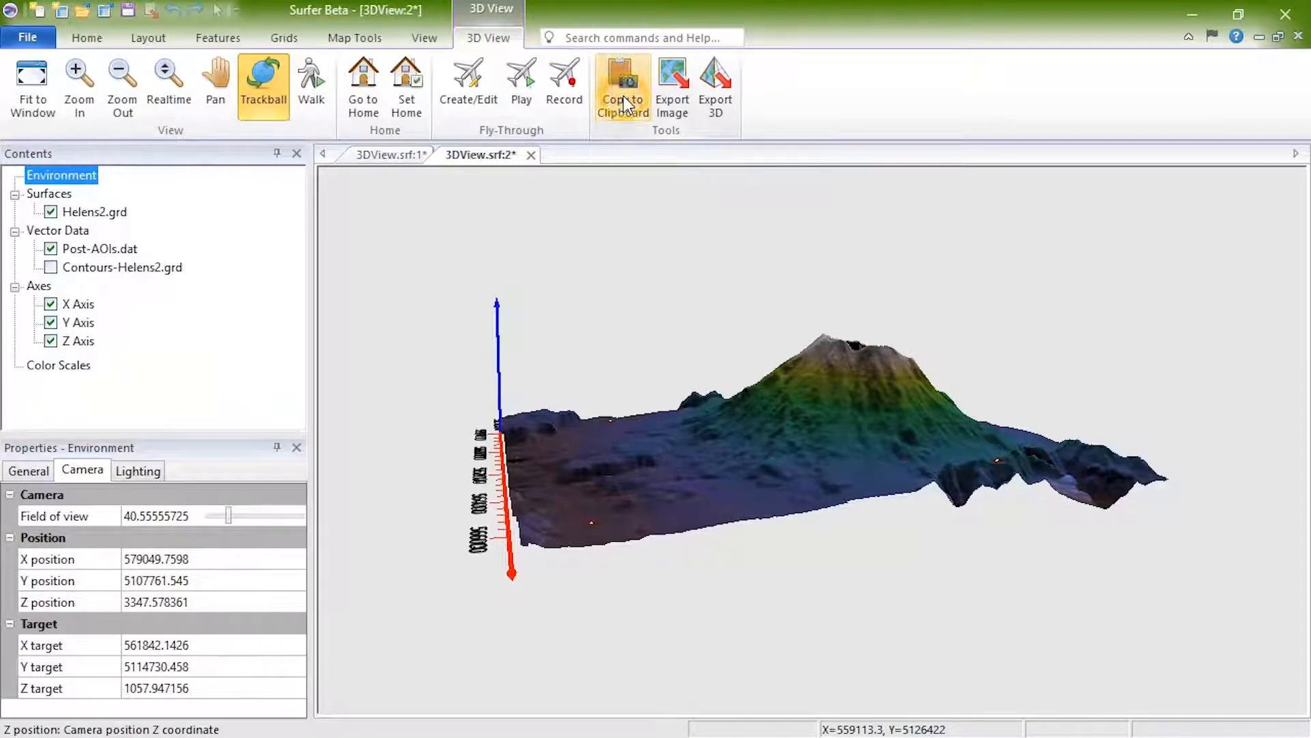
- Copy the 3D overview as an image into the 2D map, then reopen the 3D view
left_click(383, 155)
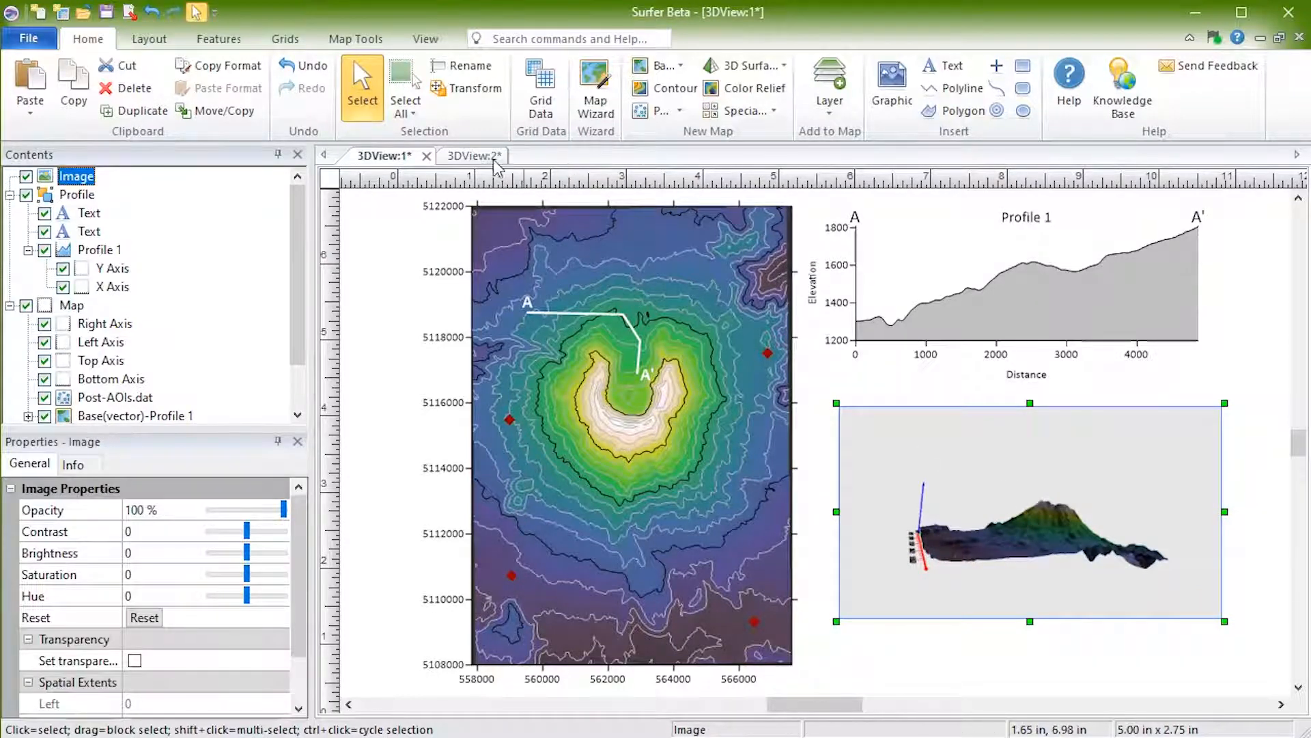
left_click(465, 155)
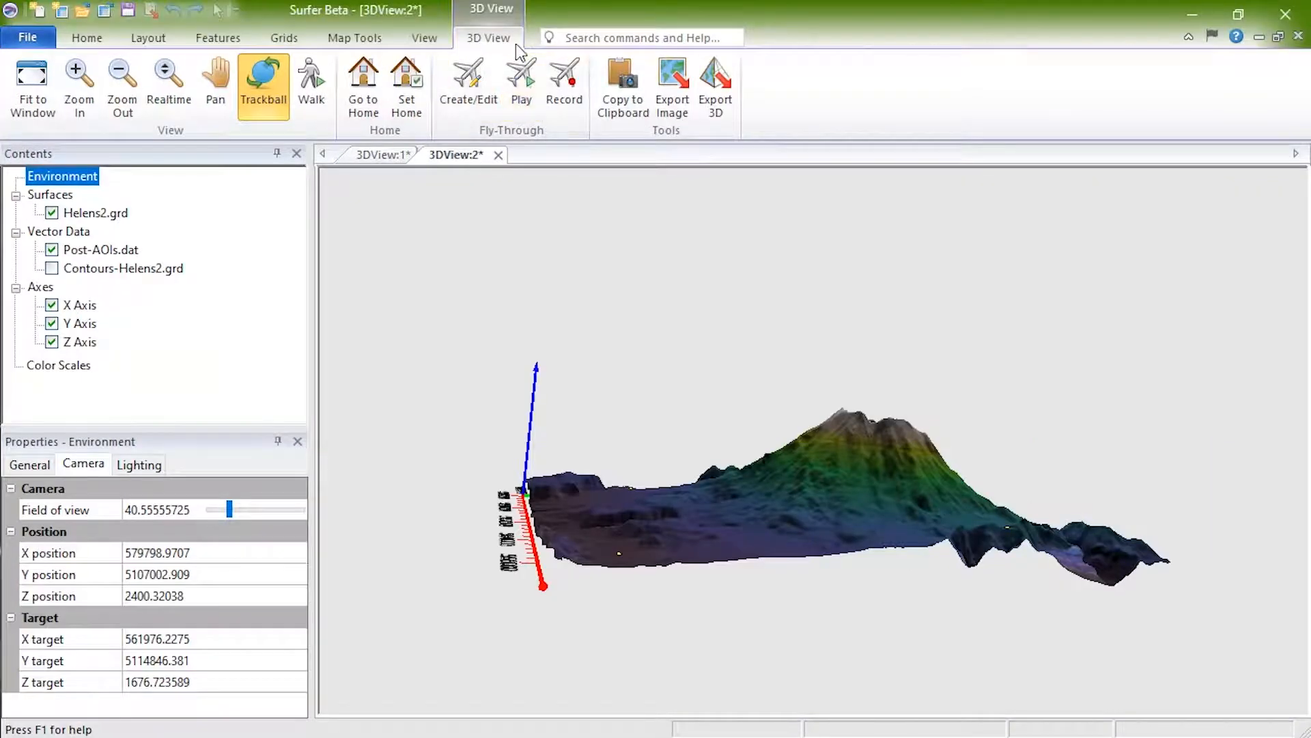
mouse_move(672, 83)
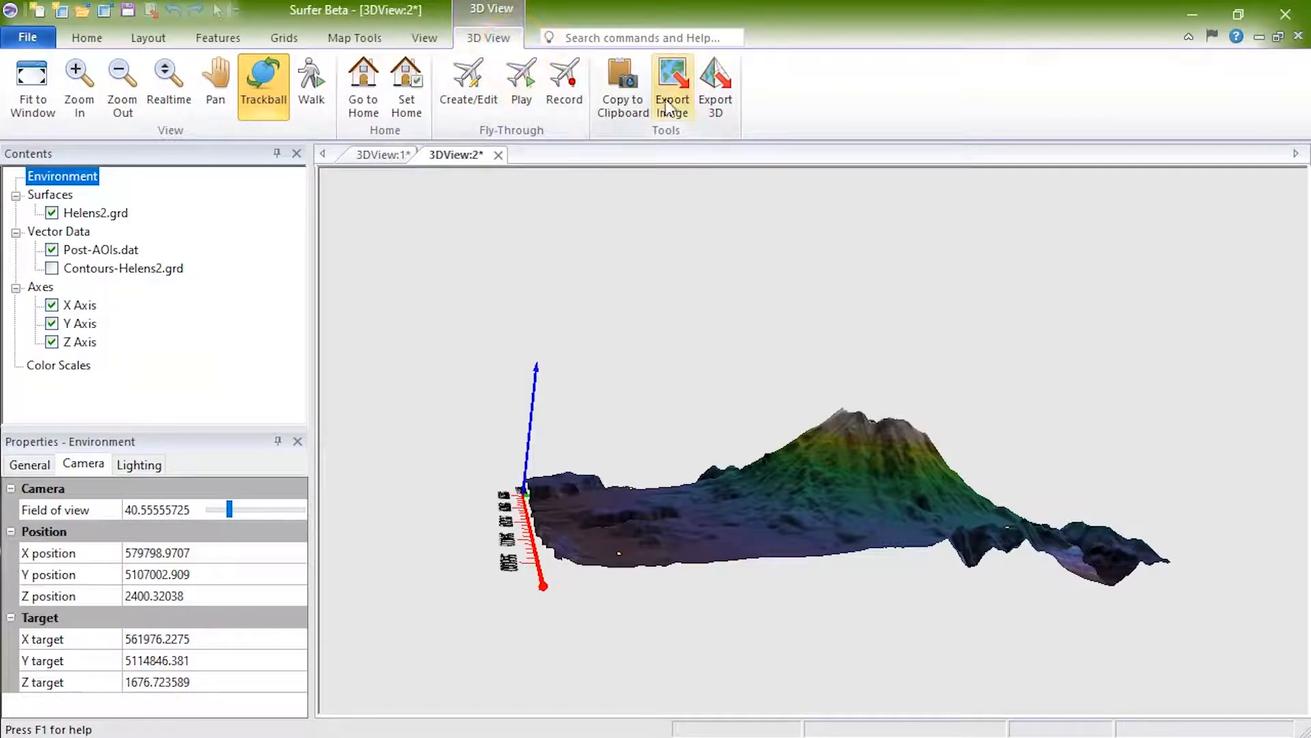
mouse_move(715, 83)
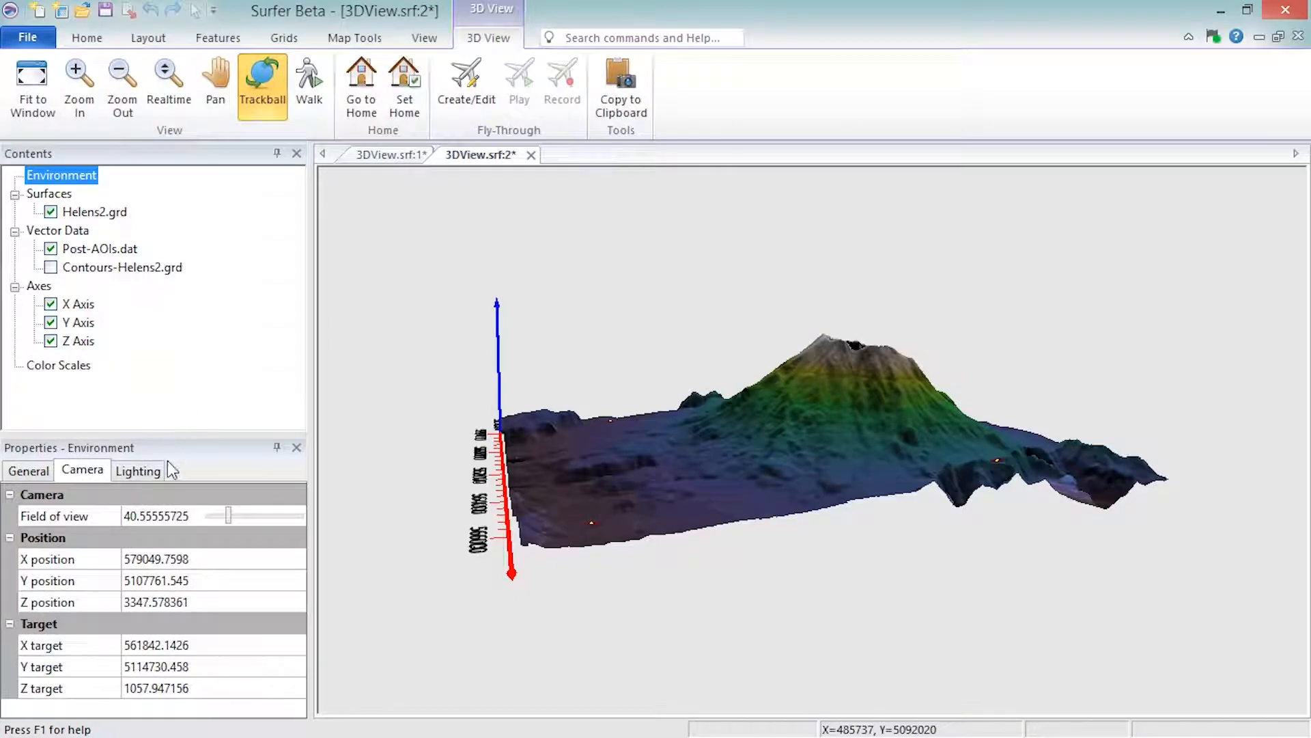
- Show the environment's Lighting tab with its lighting model, position and colour
left_click(137, 470)
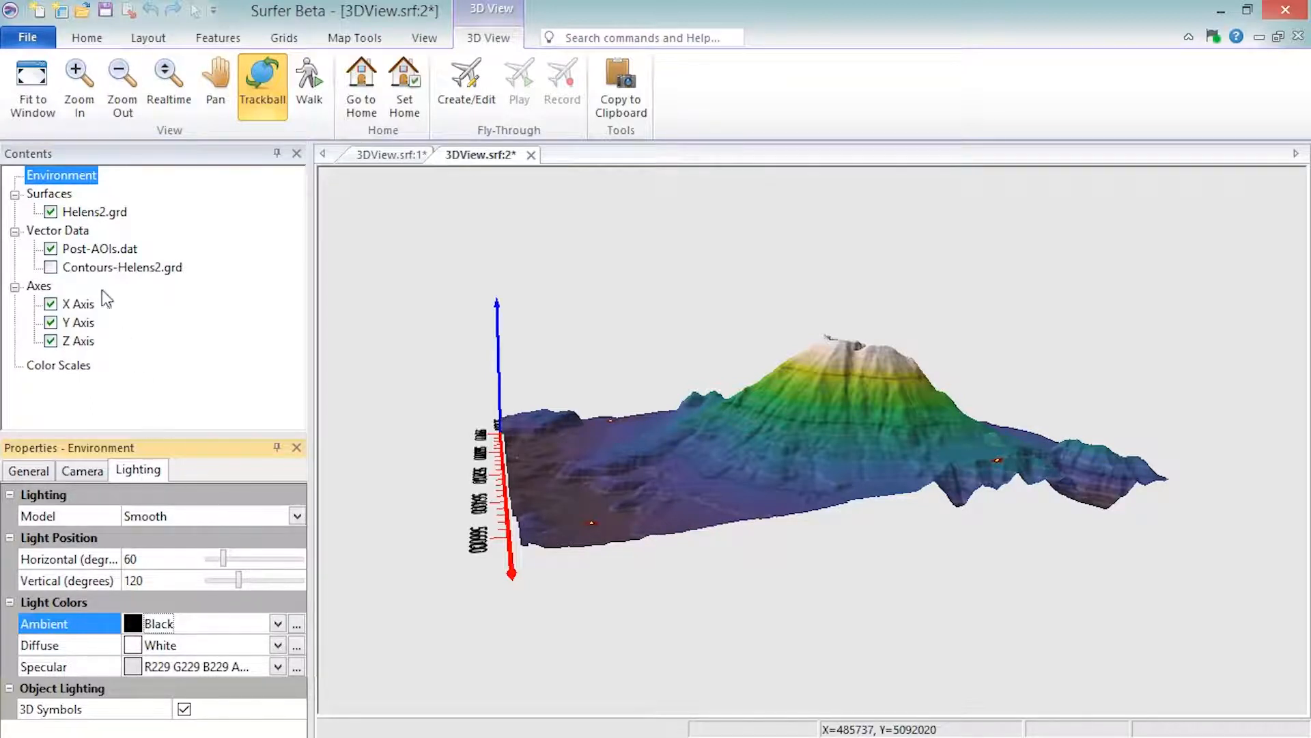
- Check the Surfaces texture width and height options, then select Helens2.grd
left_click(49, 193)
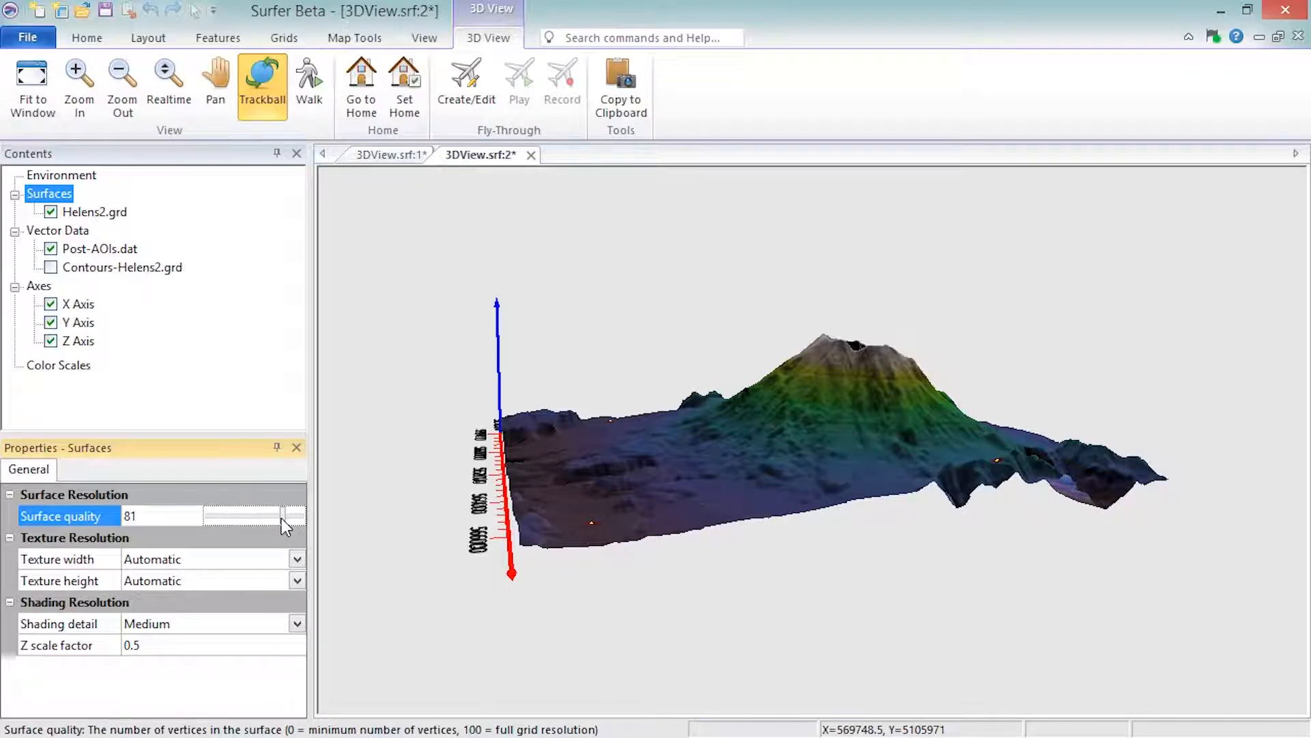
left_click(298, 559)
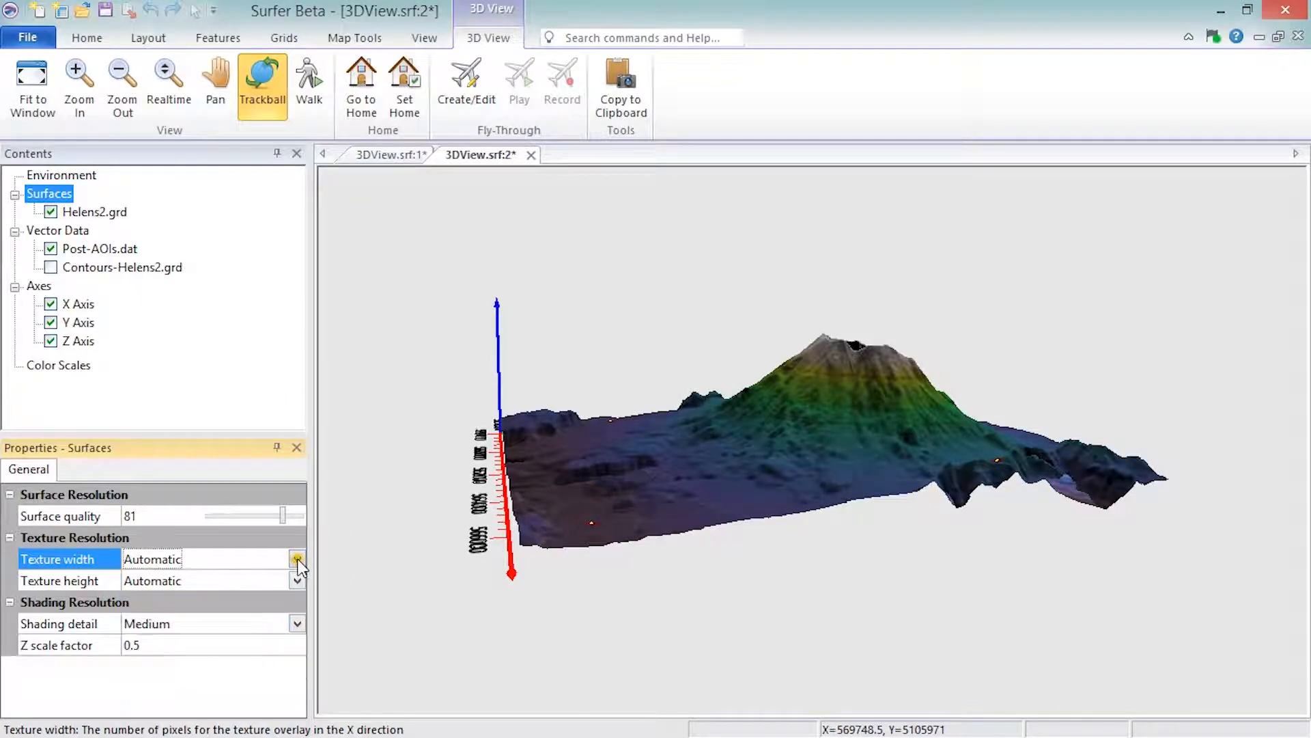
left_click(298, 581)
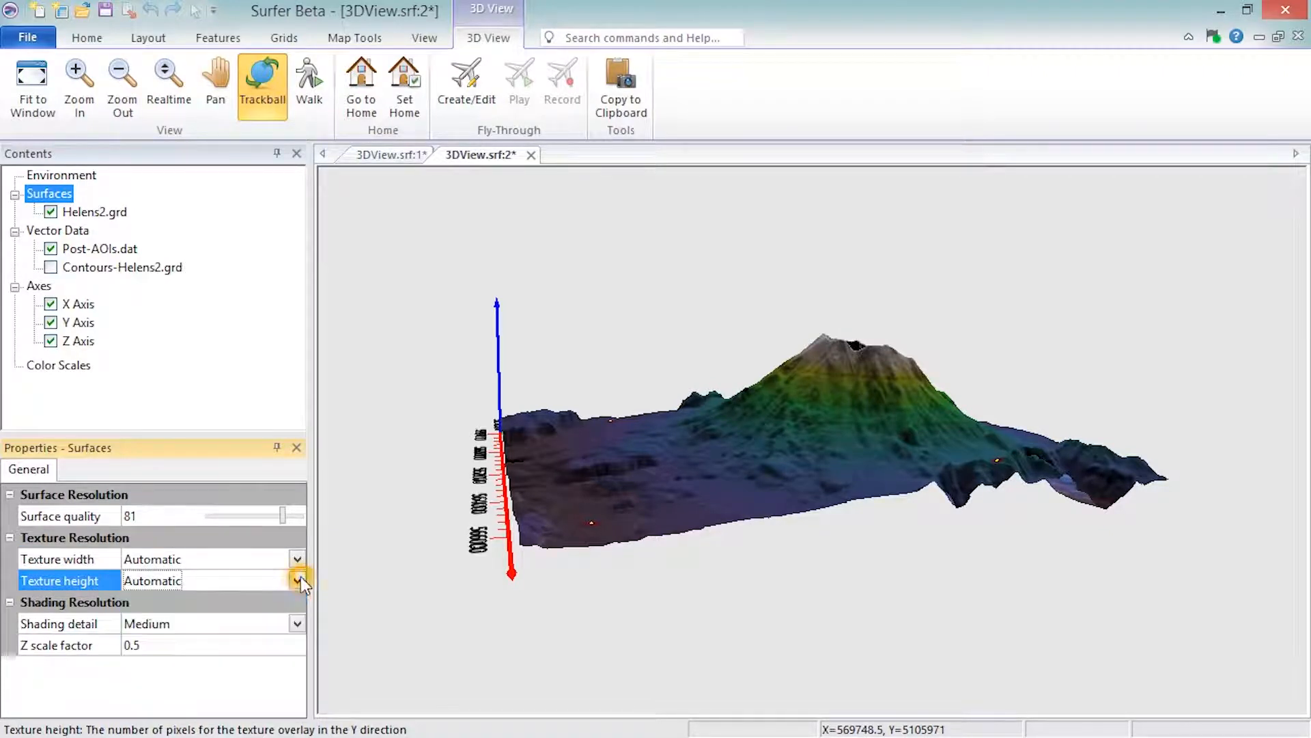
left_click(95, 212)
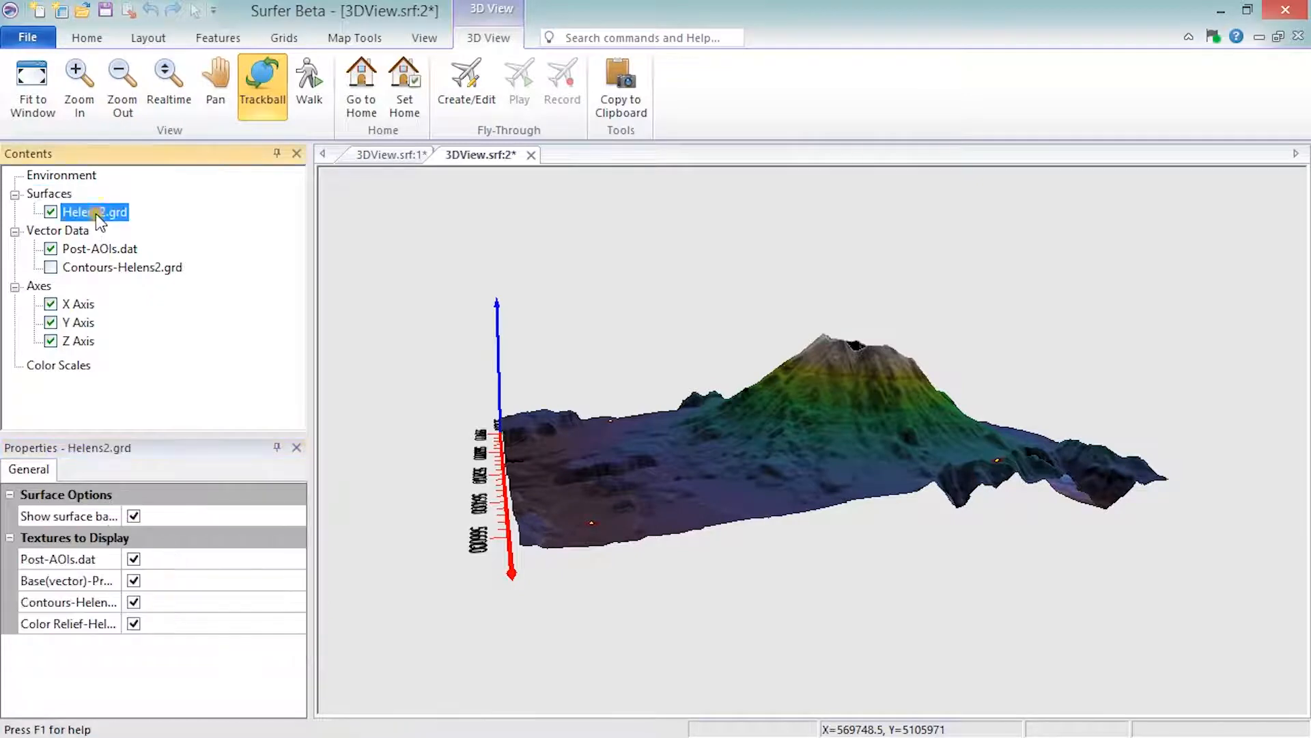
mouse_move(327, 308)
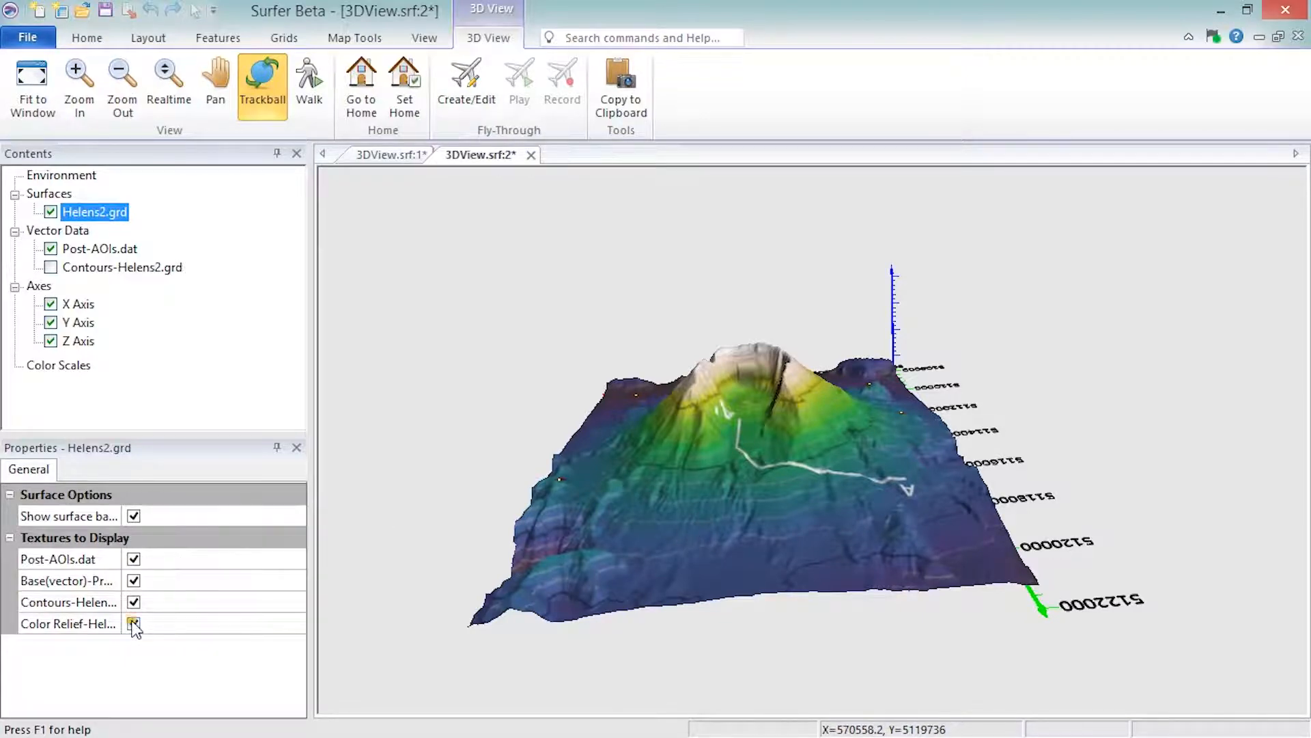
- Keep Color Relief and surface background on Helens2.grd, switching off Contours and Post-AOIs.dat
left_click(133, 624)
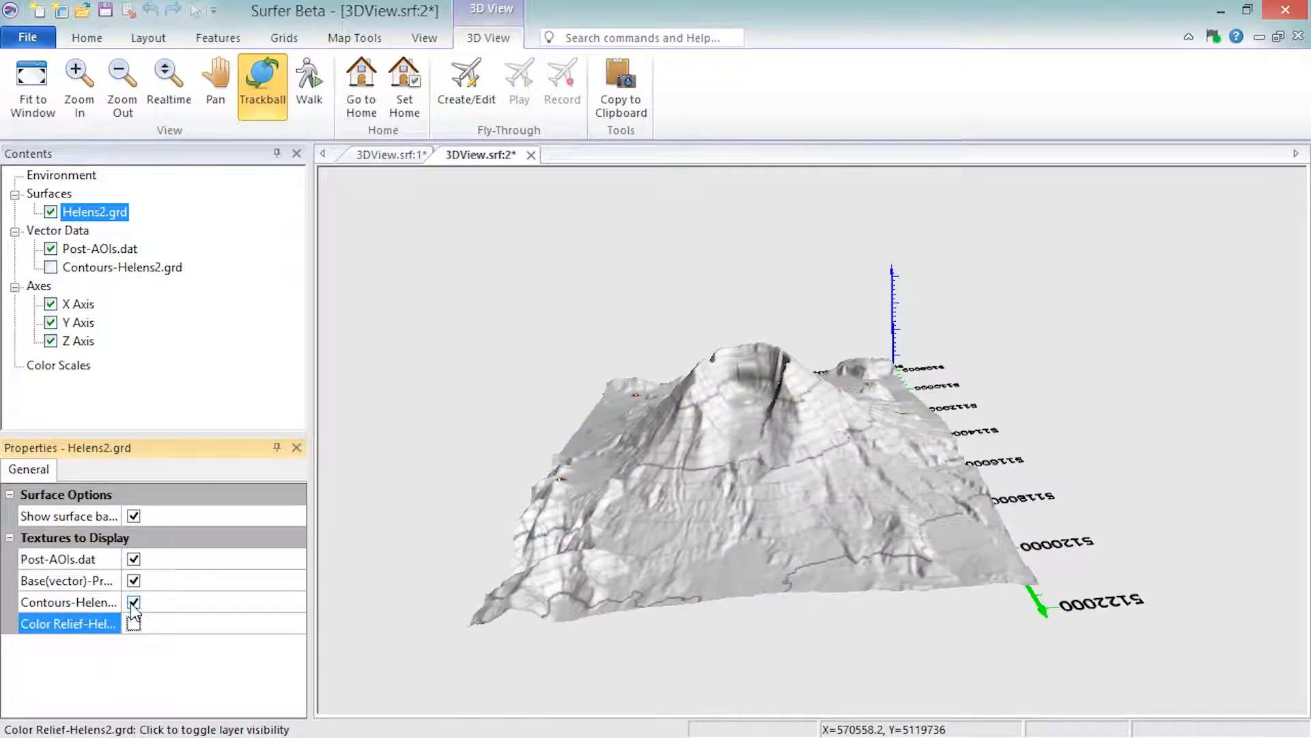
left_click(133, 623)
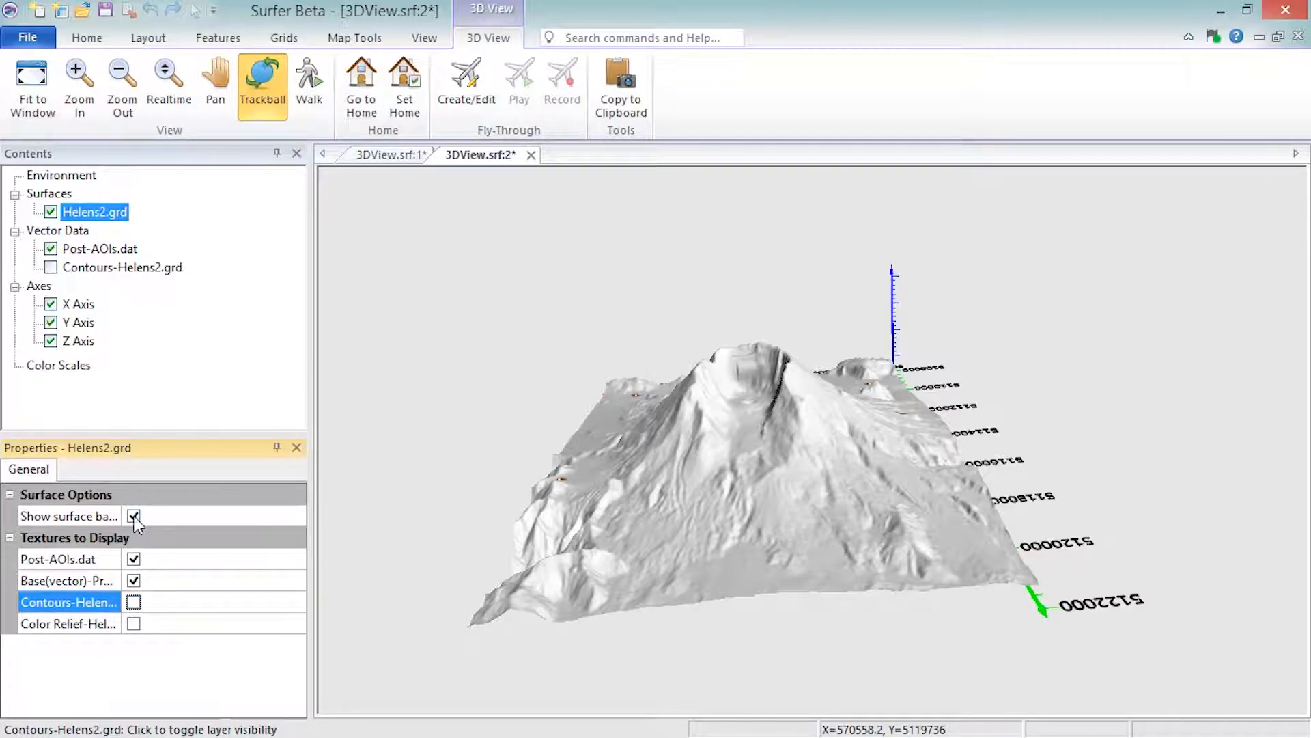
left_click(133, 517)
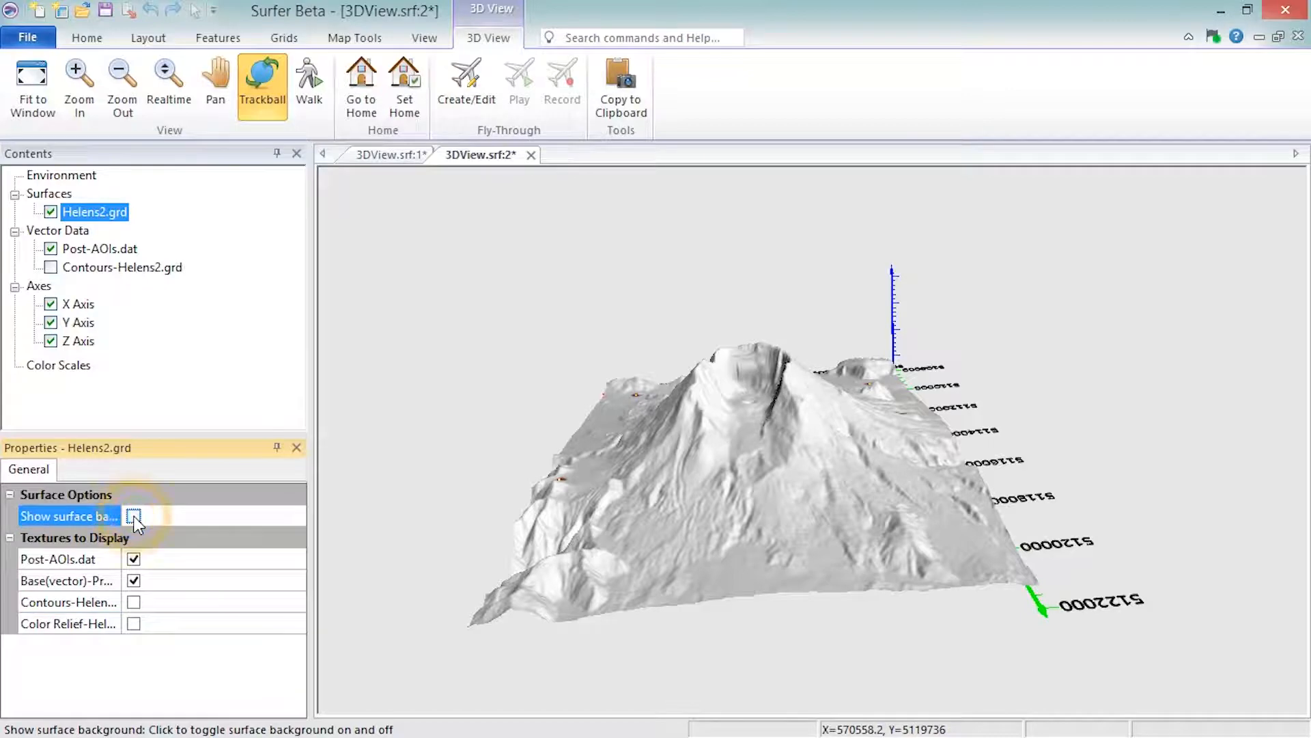
left_click(133, 516)
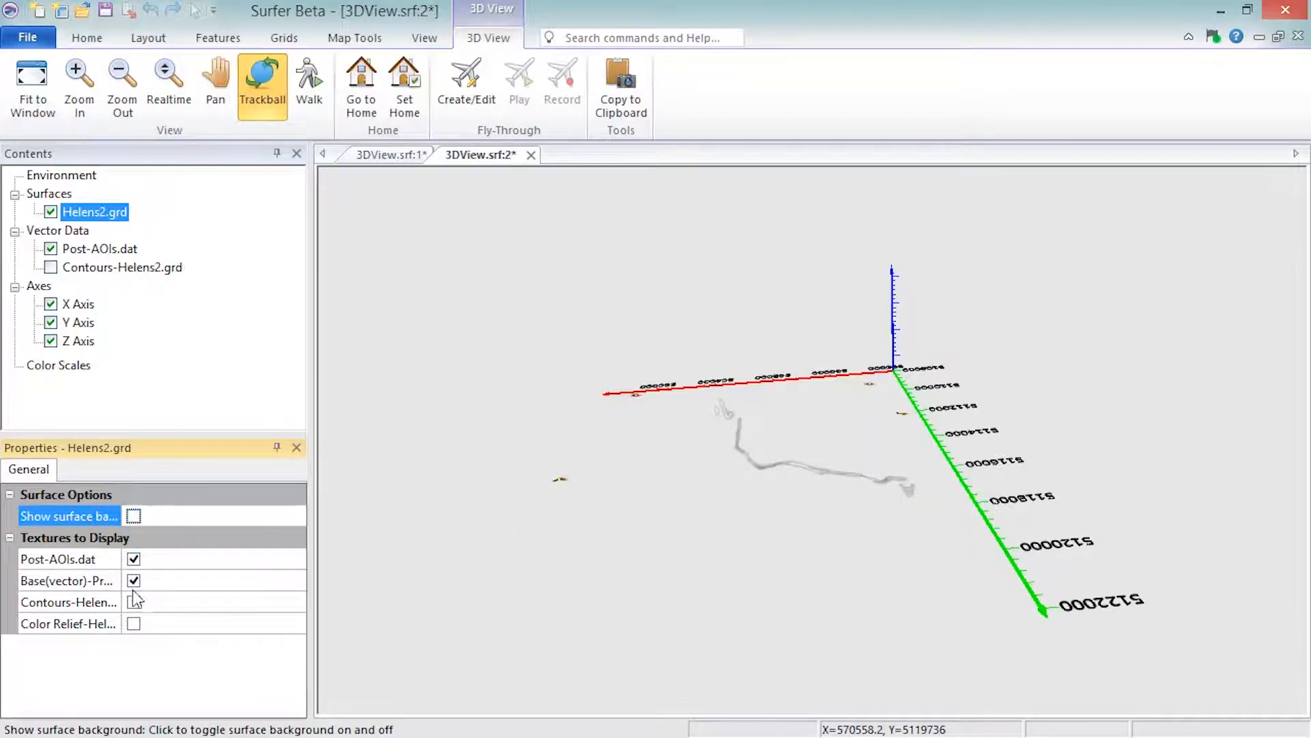
left_click(134, 623)
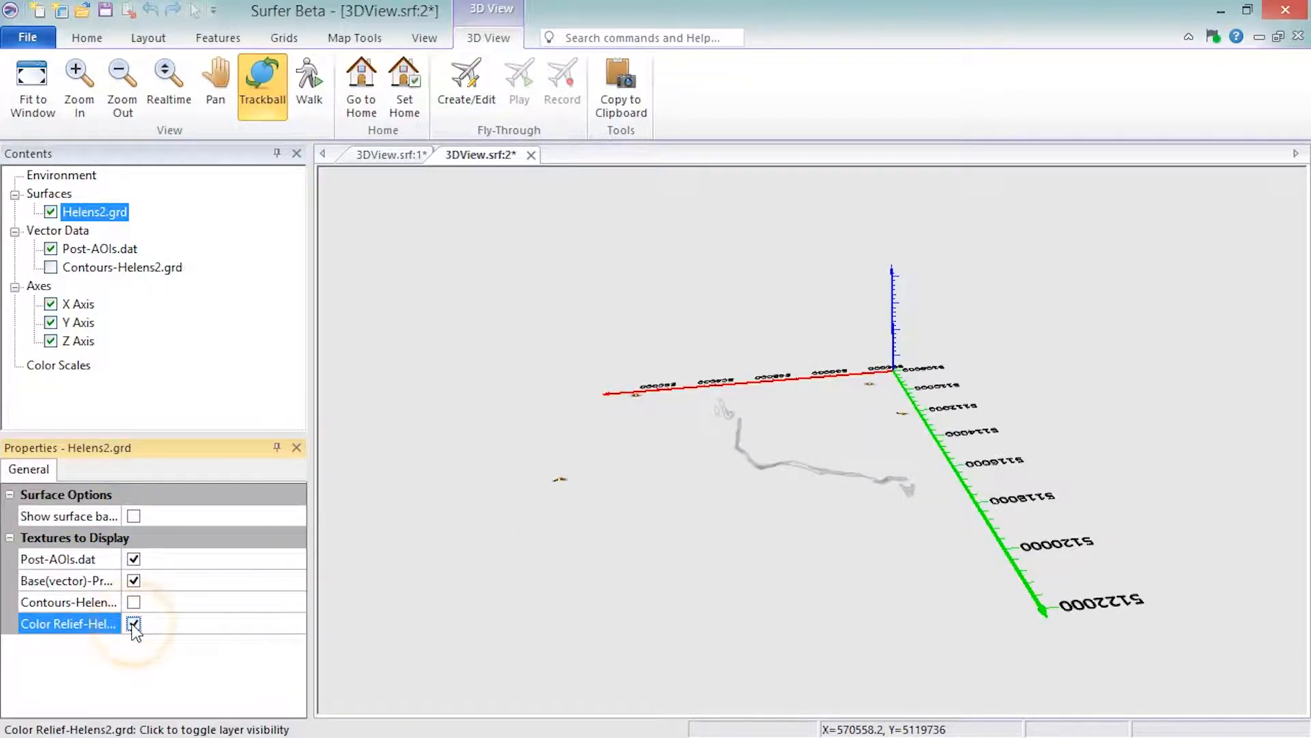
left_click(133, 623)
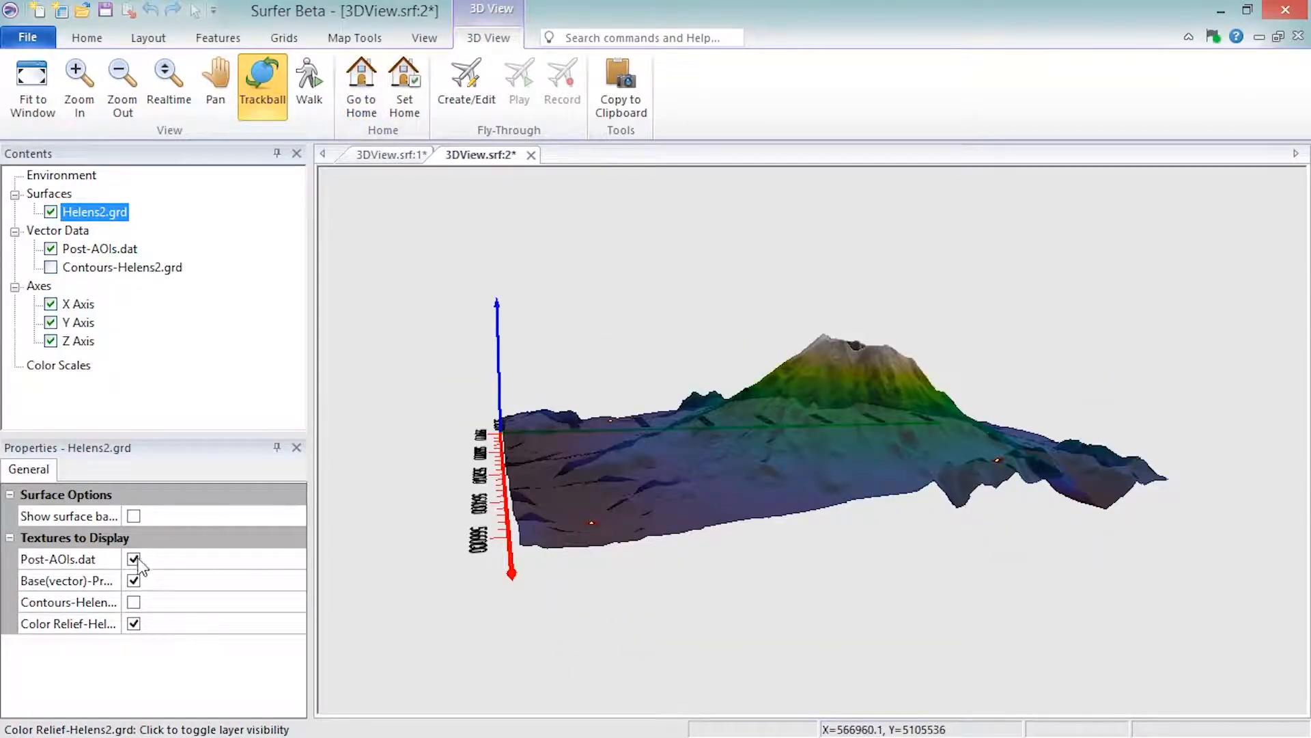
left_click(134, 558)
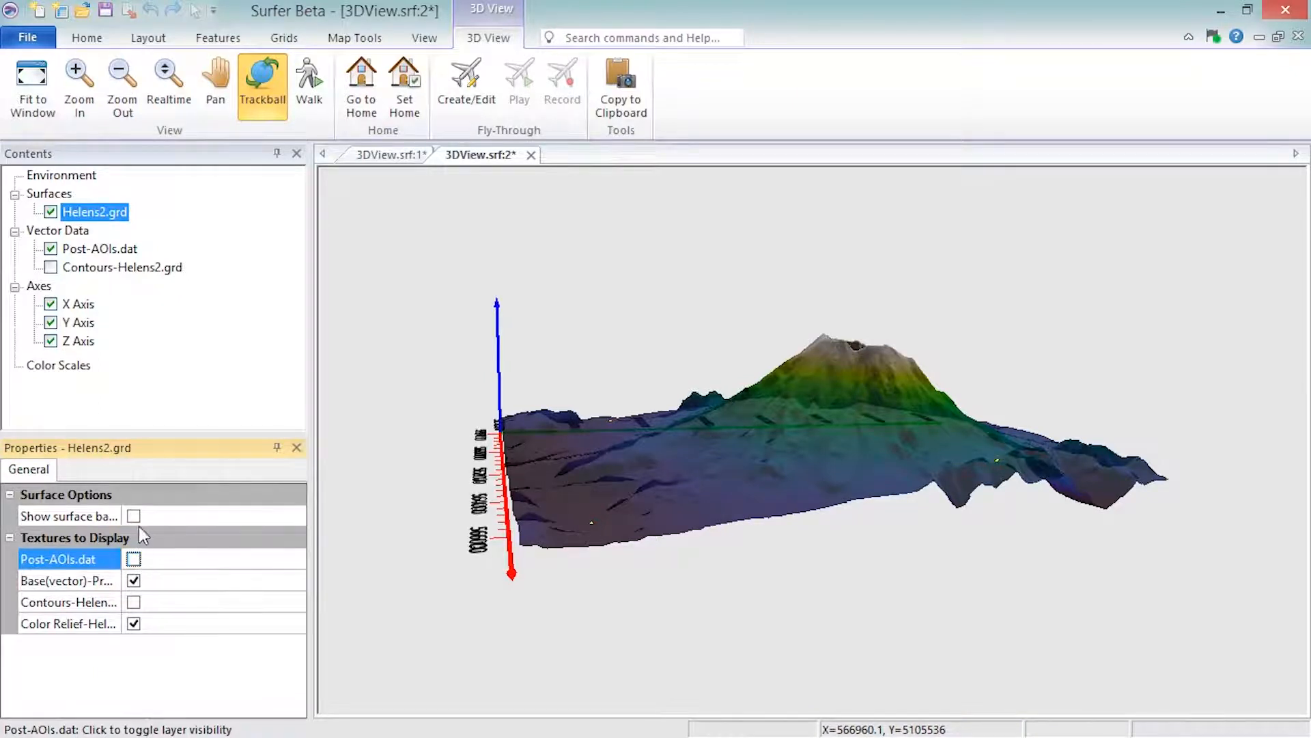
left_click(133, 516)
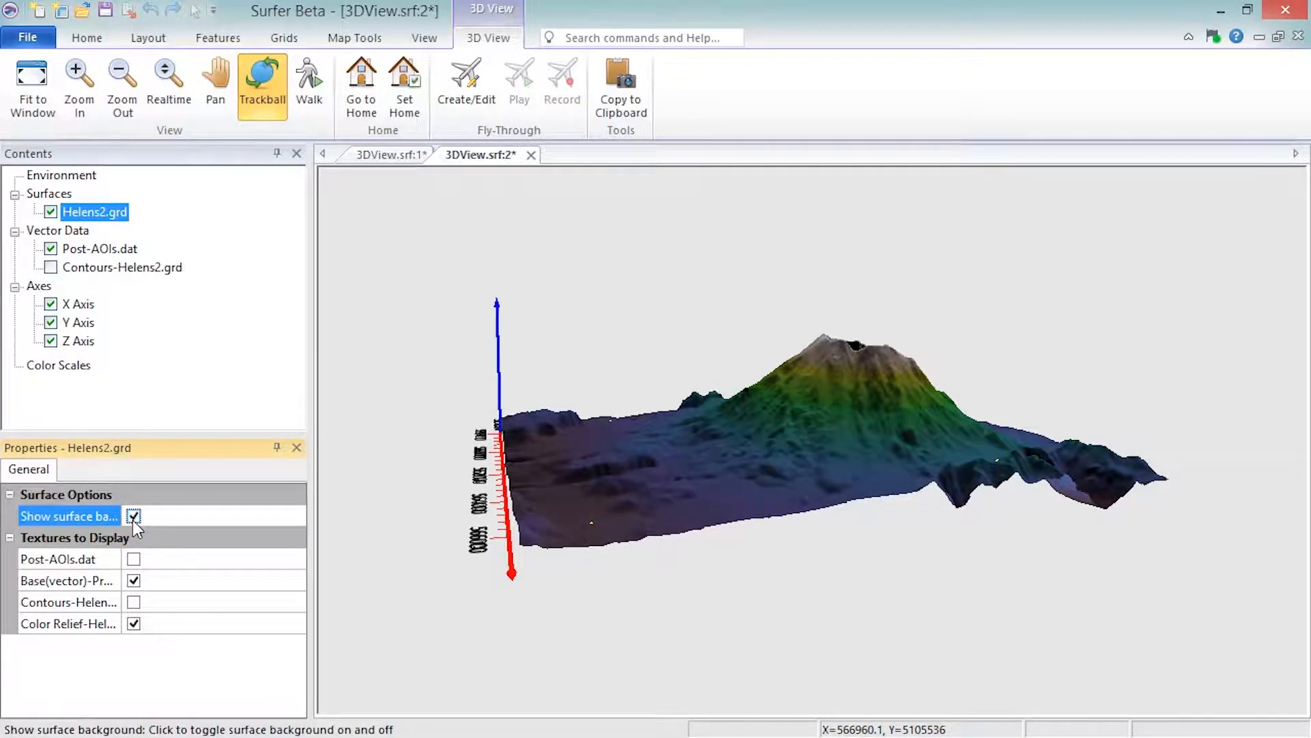
- Set the Post-AOIs.dat symbol Color method to Same as plot, making the cubes red
left_click(57, 230)
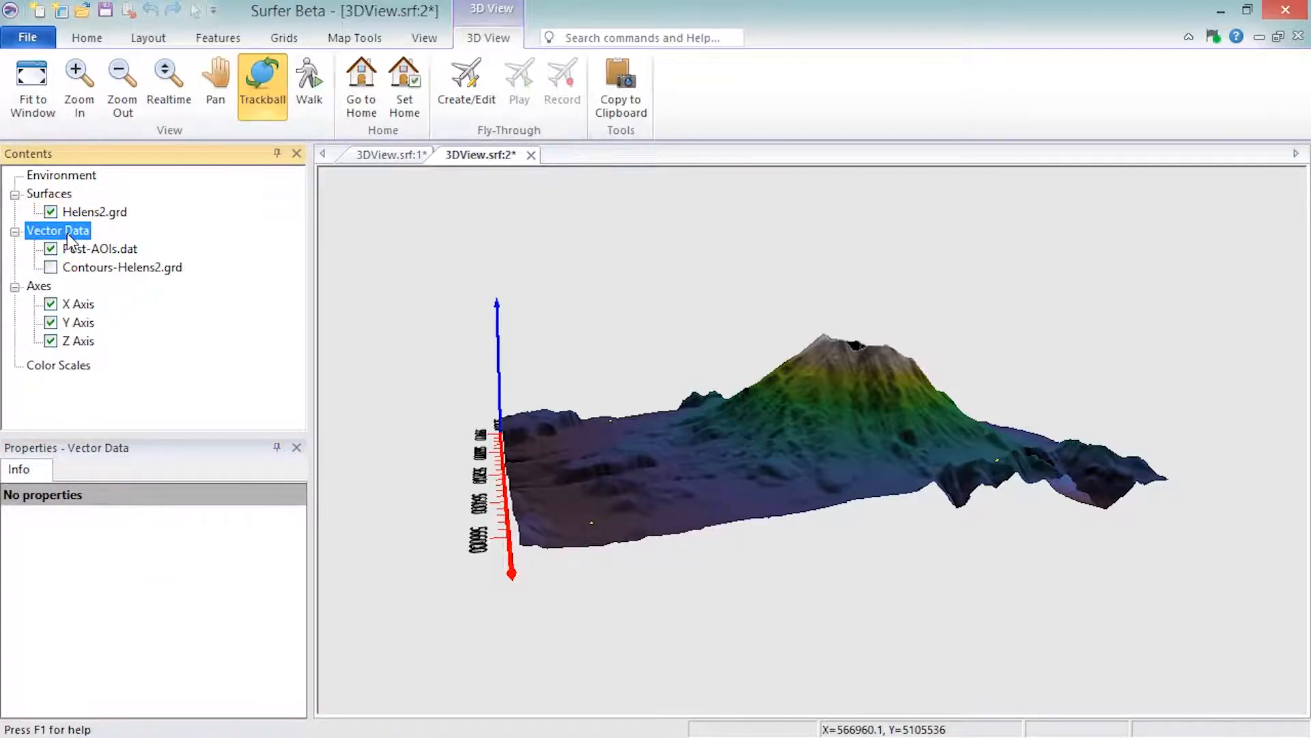
left_click(99, 248)
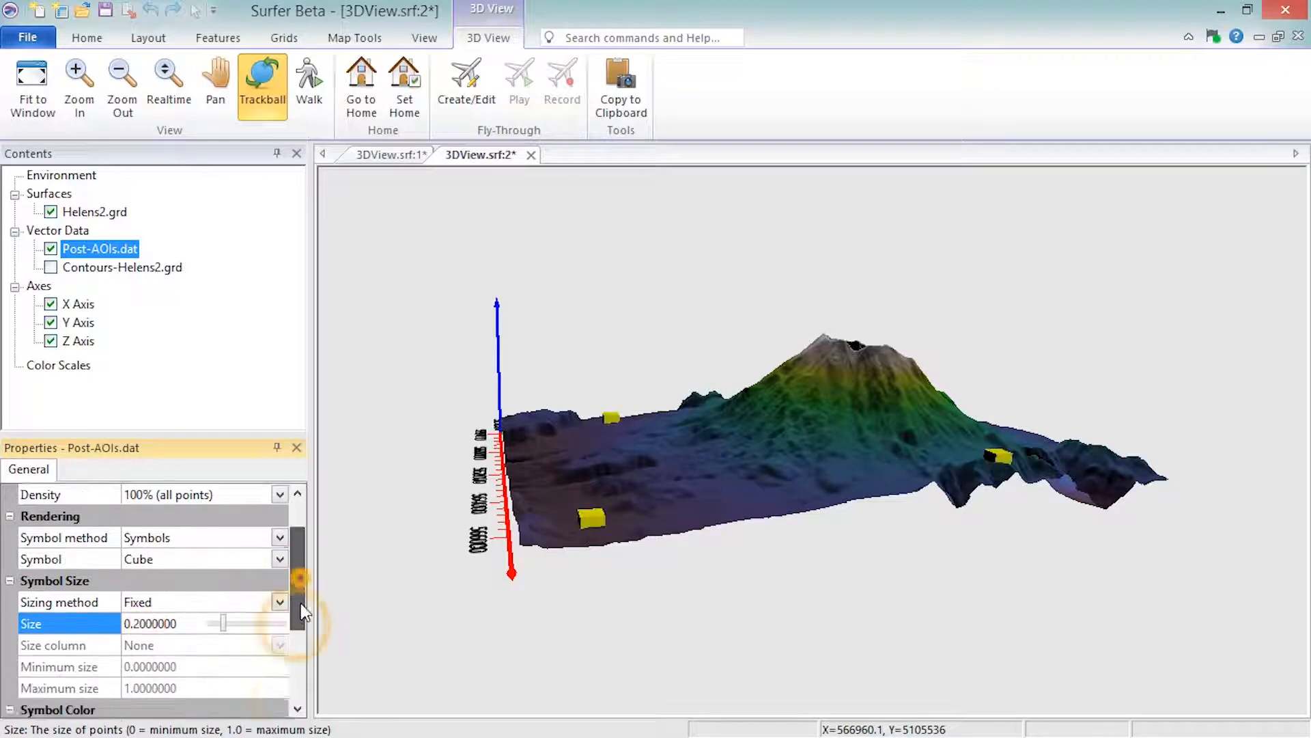
left_click(280, 559)
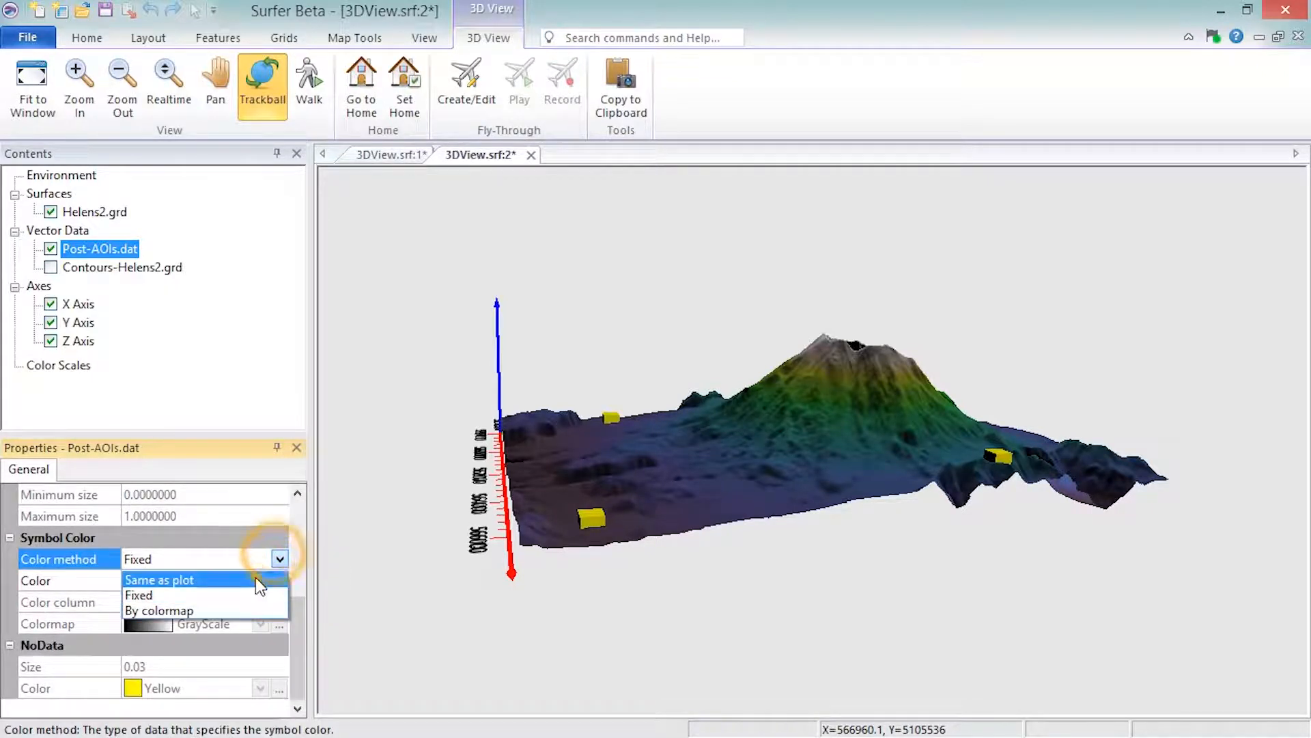
left_click(159, 578)
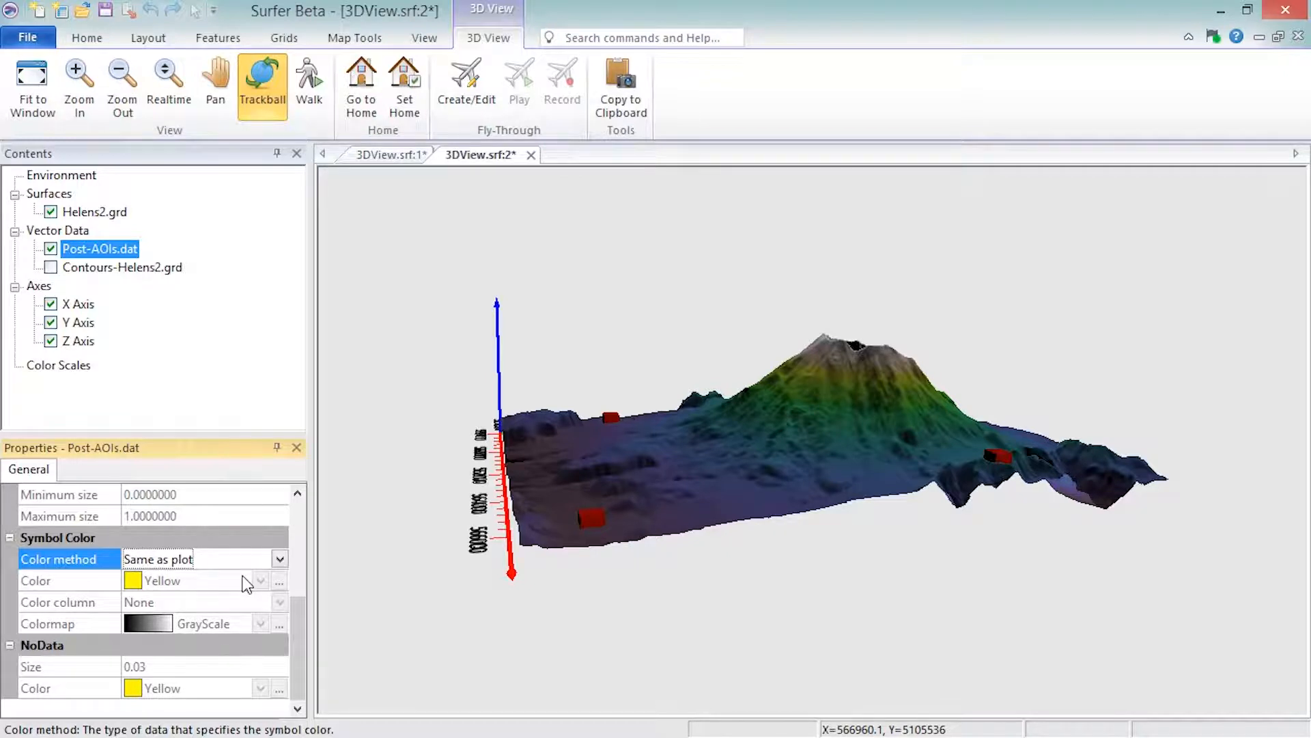
mouse_move(83, 324)
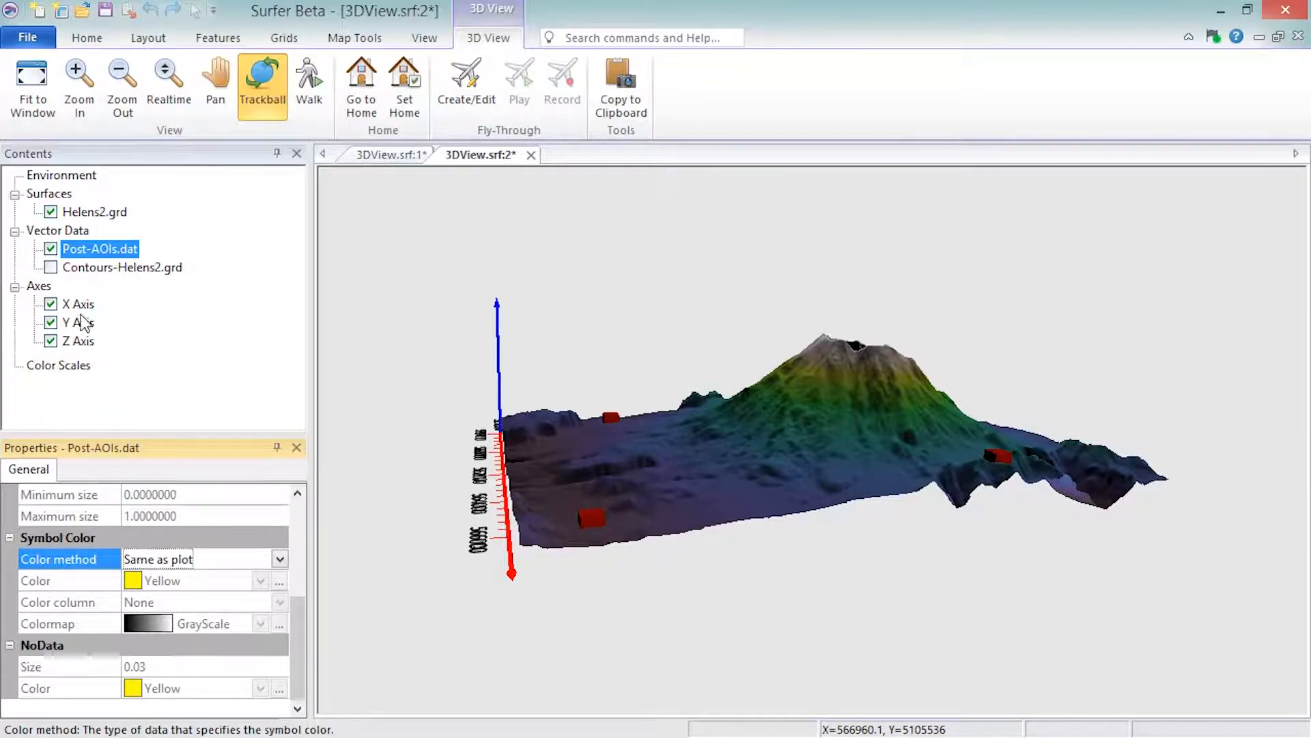
- Review the X Axis Ticks, Labels and Scaling settings, ending on range 557820–567600
left_click(78, 303)
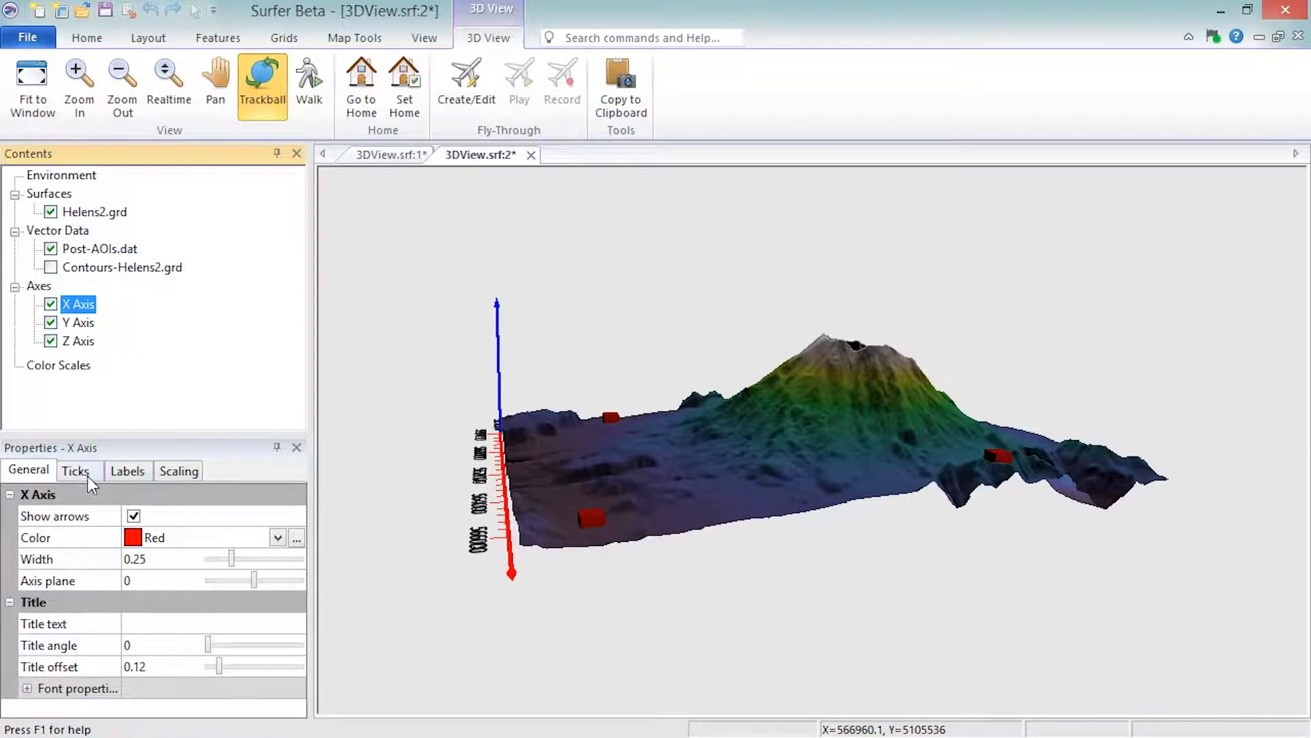
left_click(75, 470)
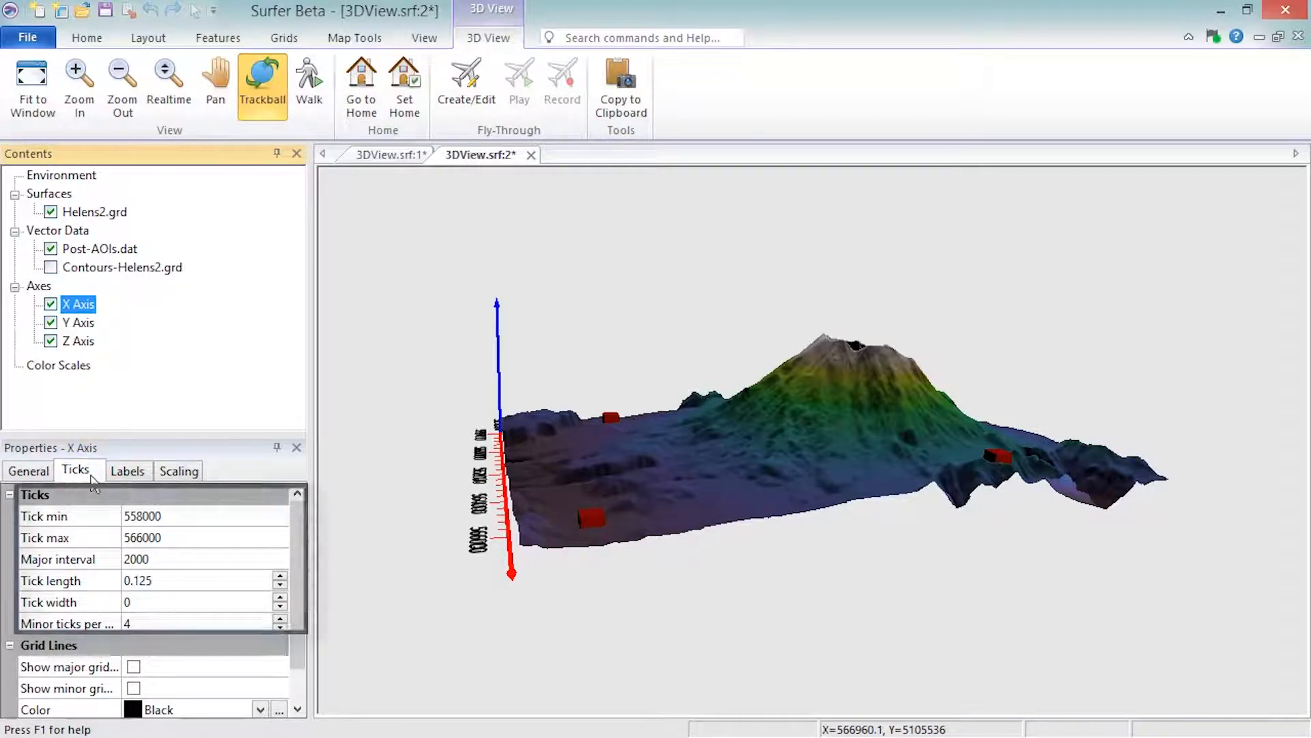
scroll("down", 3)
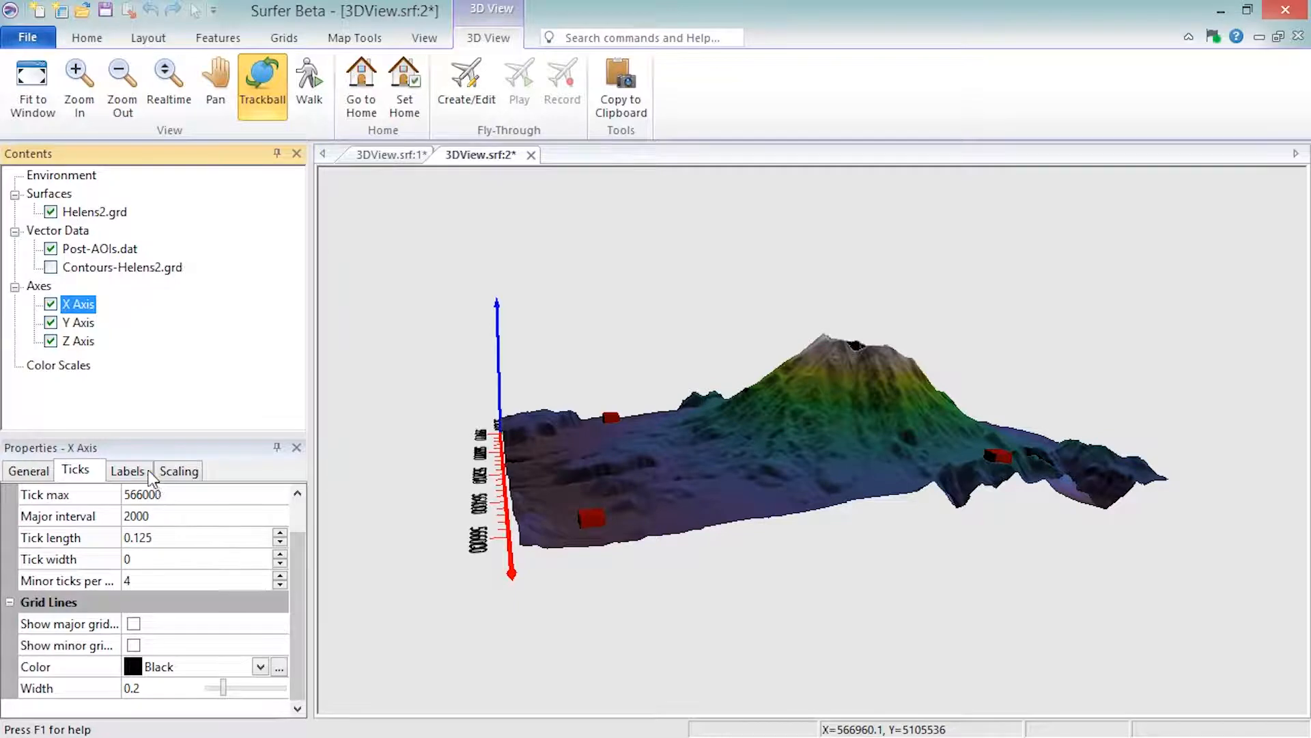
left_click(127, 470)
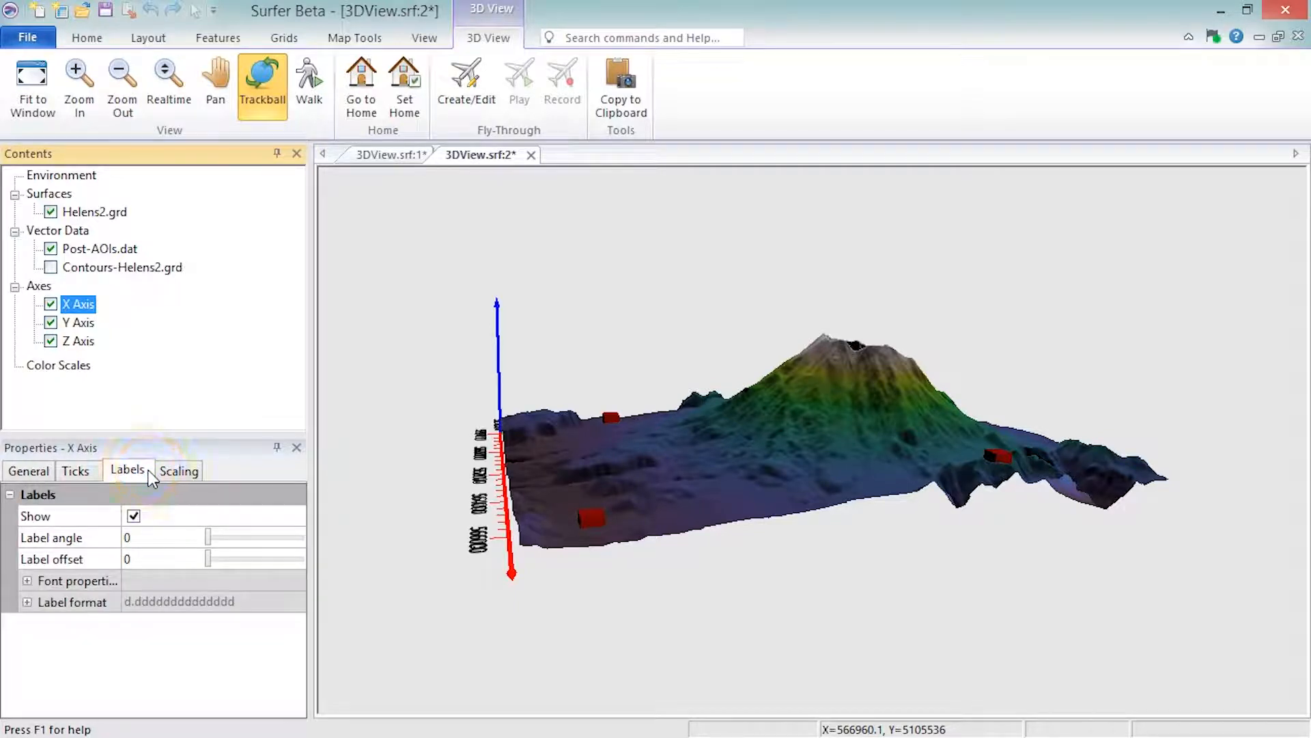
left_click(179, 470)
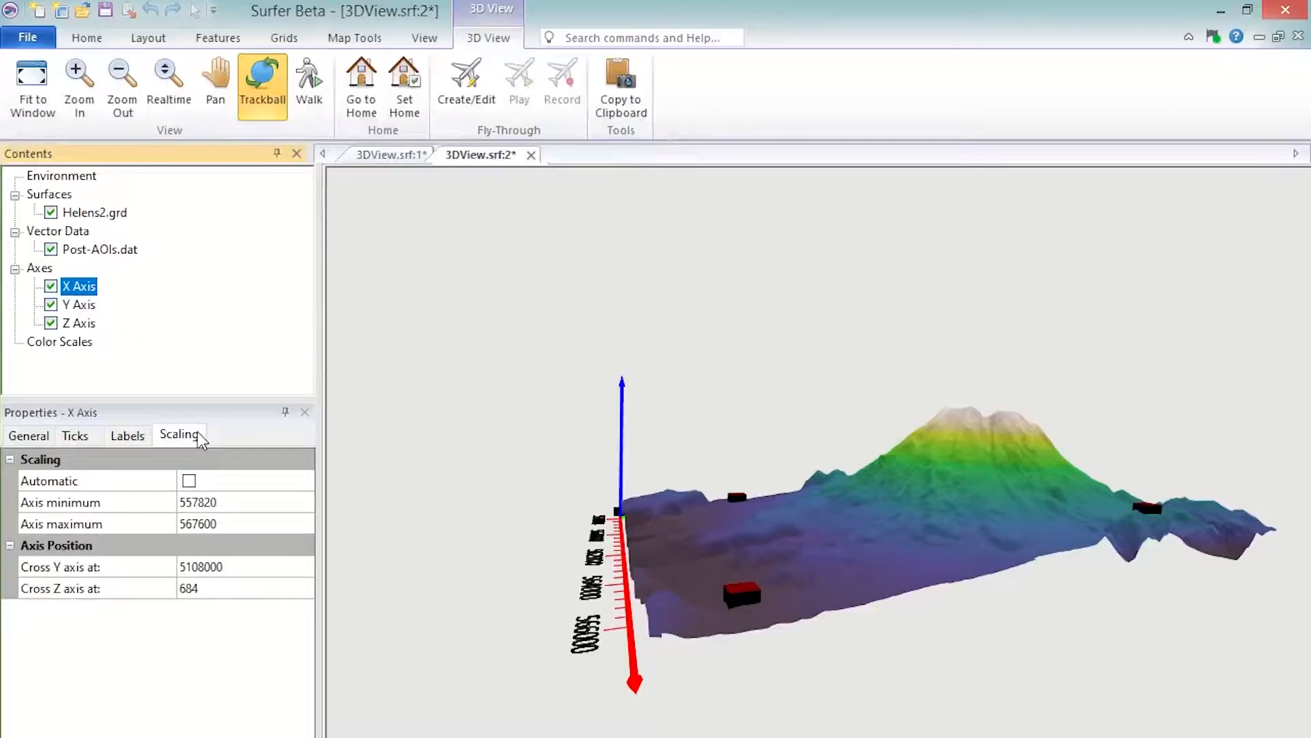
- Display color scales for both the color relief layer and the post symbols
left_click(60, 341)
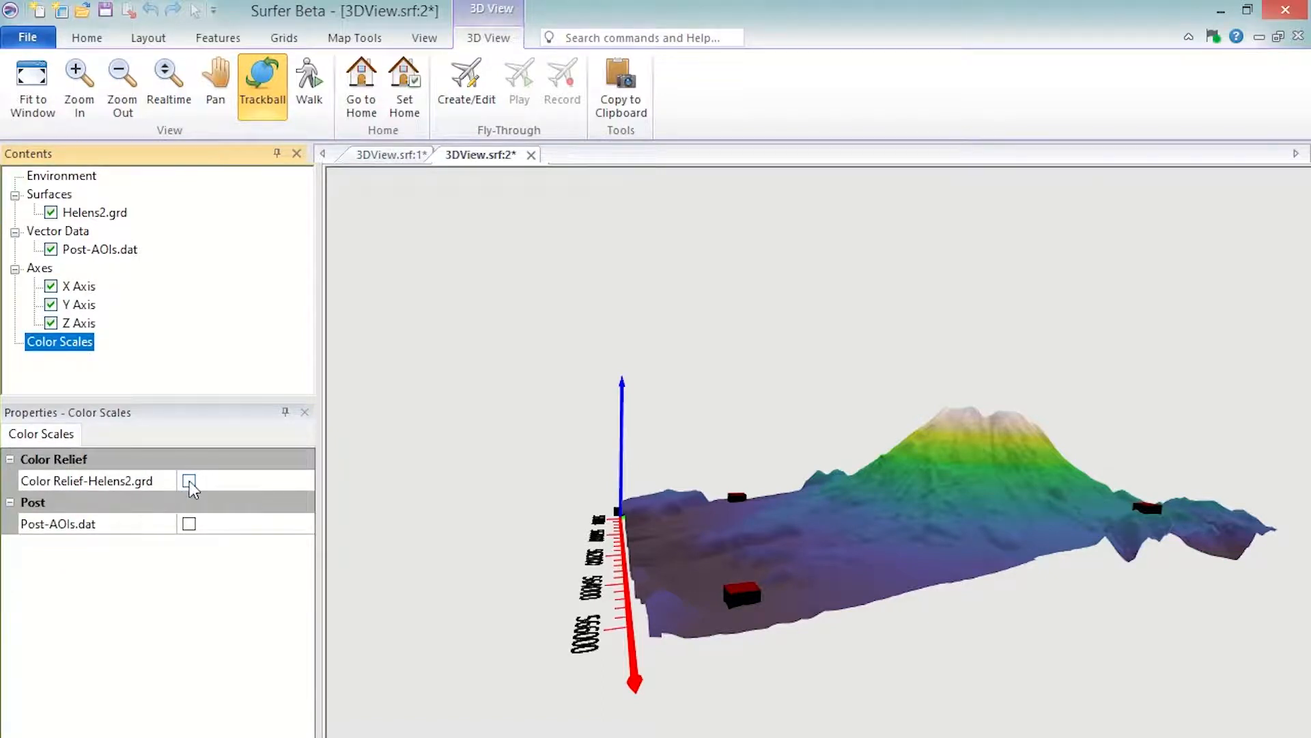
left_click(189, 480)
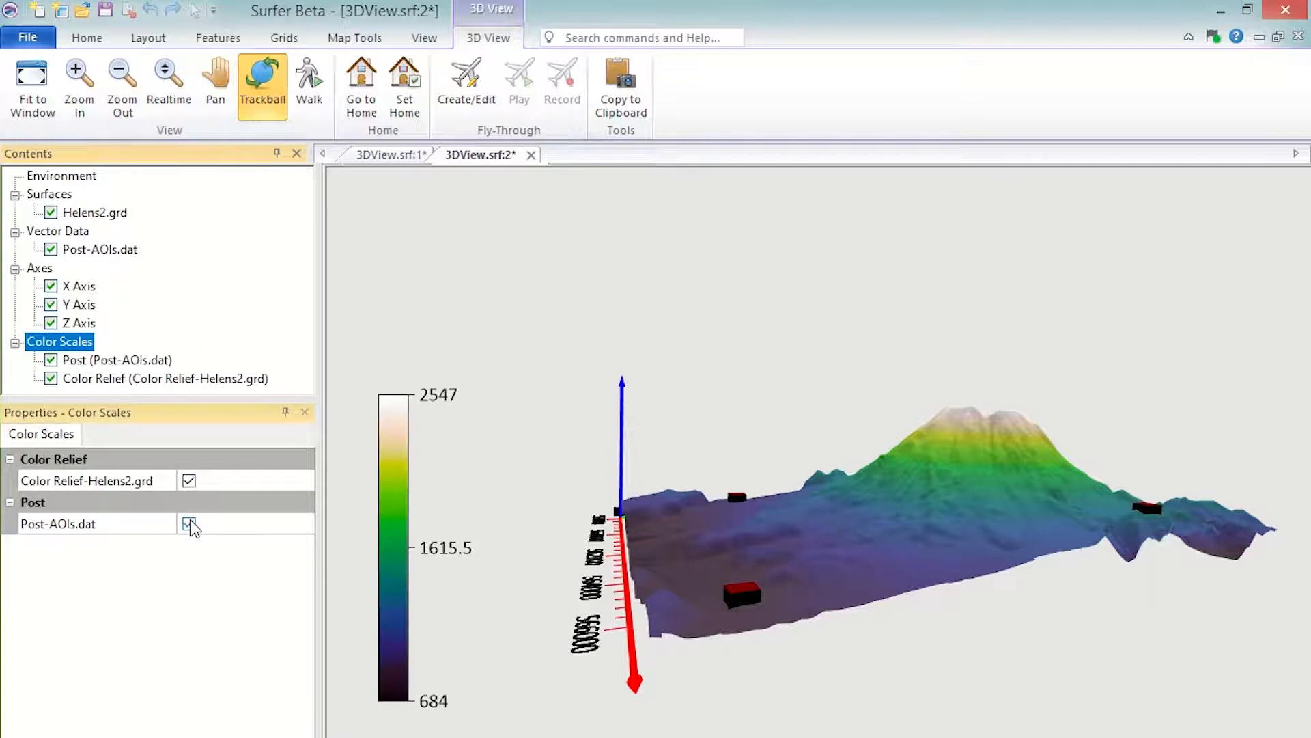
left_click(190, 524)
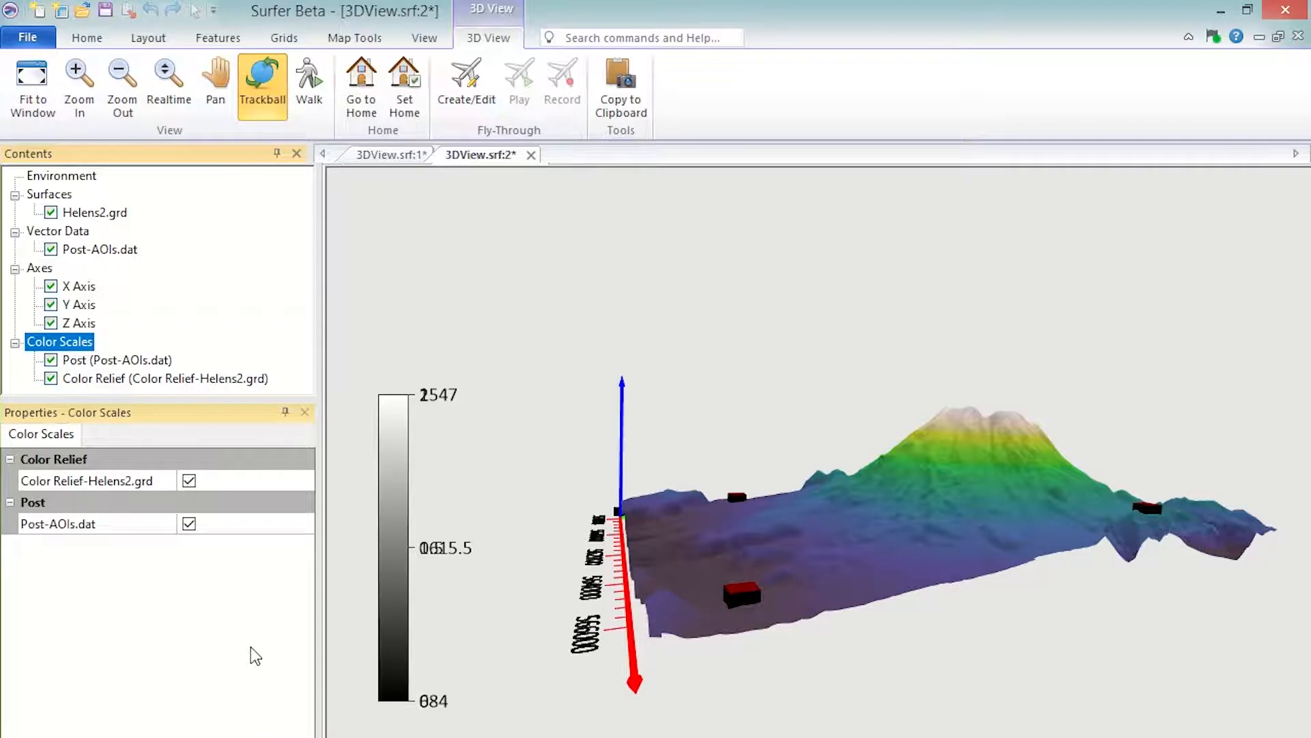
left_click(116, 360)
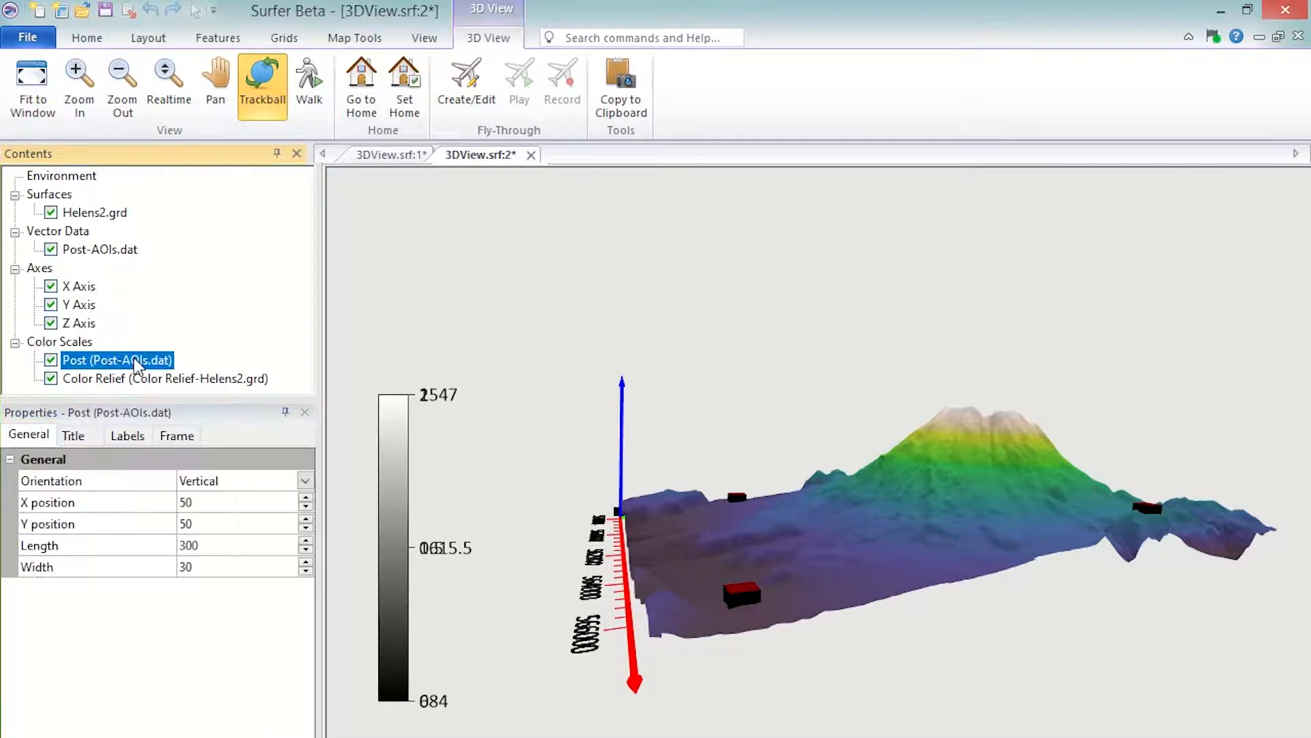
mouse_move(214, 489)
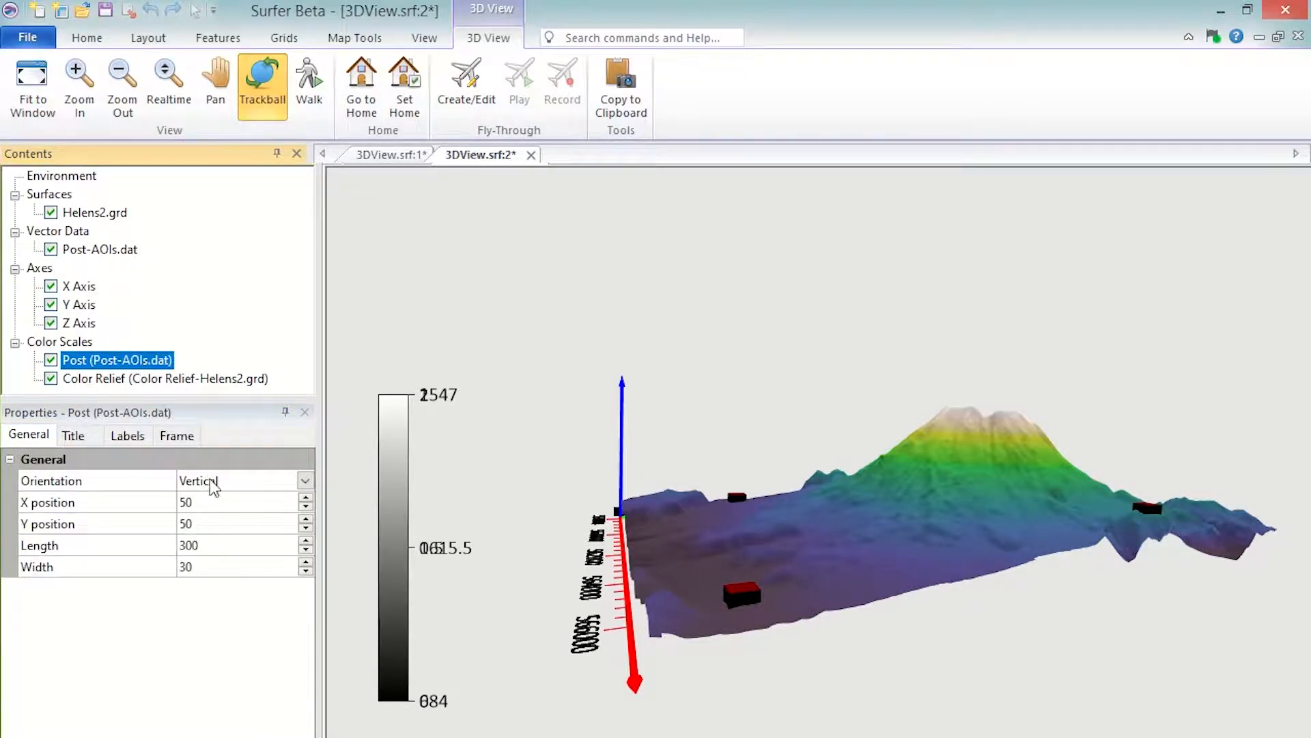
left_click(242, 480)
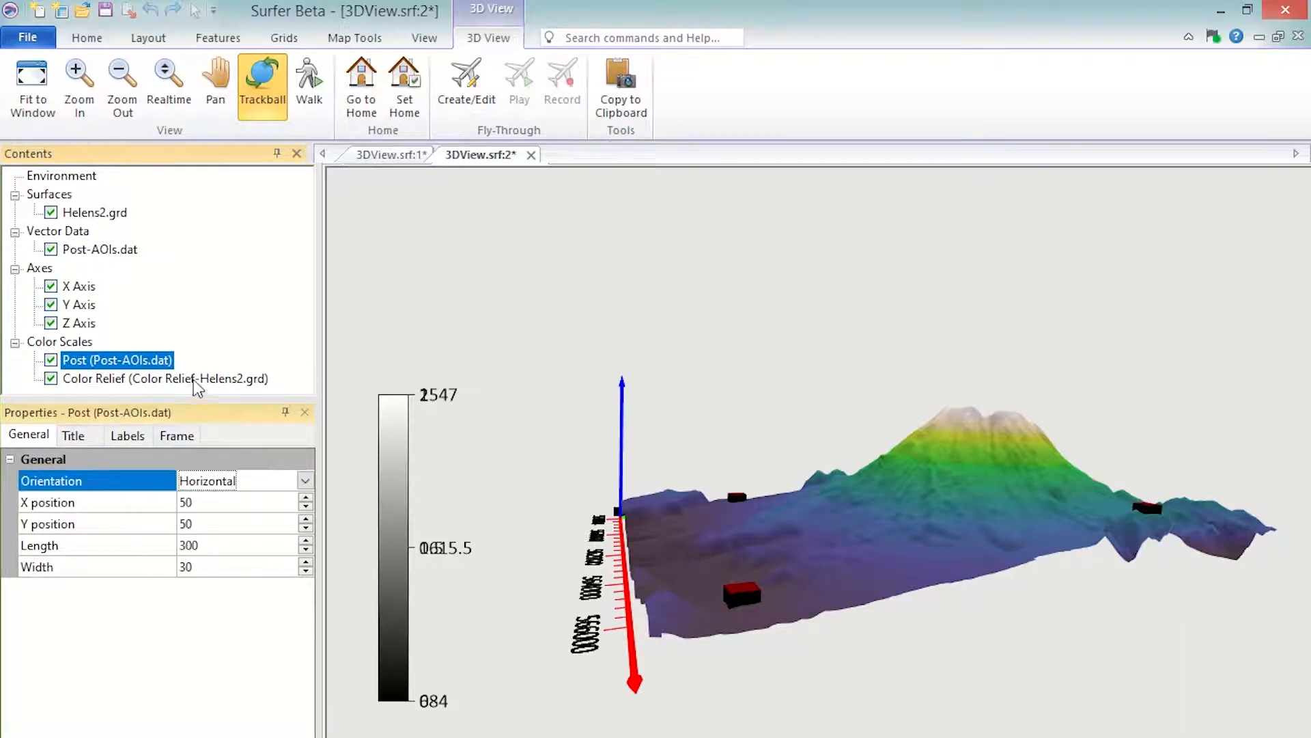
- Make the color relief scale horizontal, titled Elevation, with length 150
left_click(165, 378)
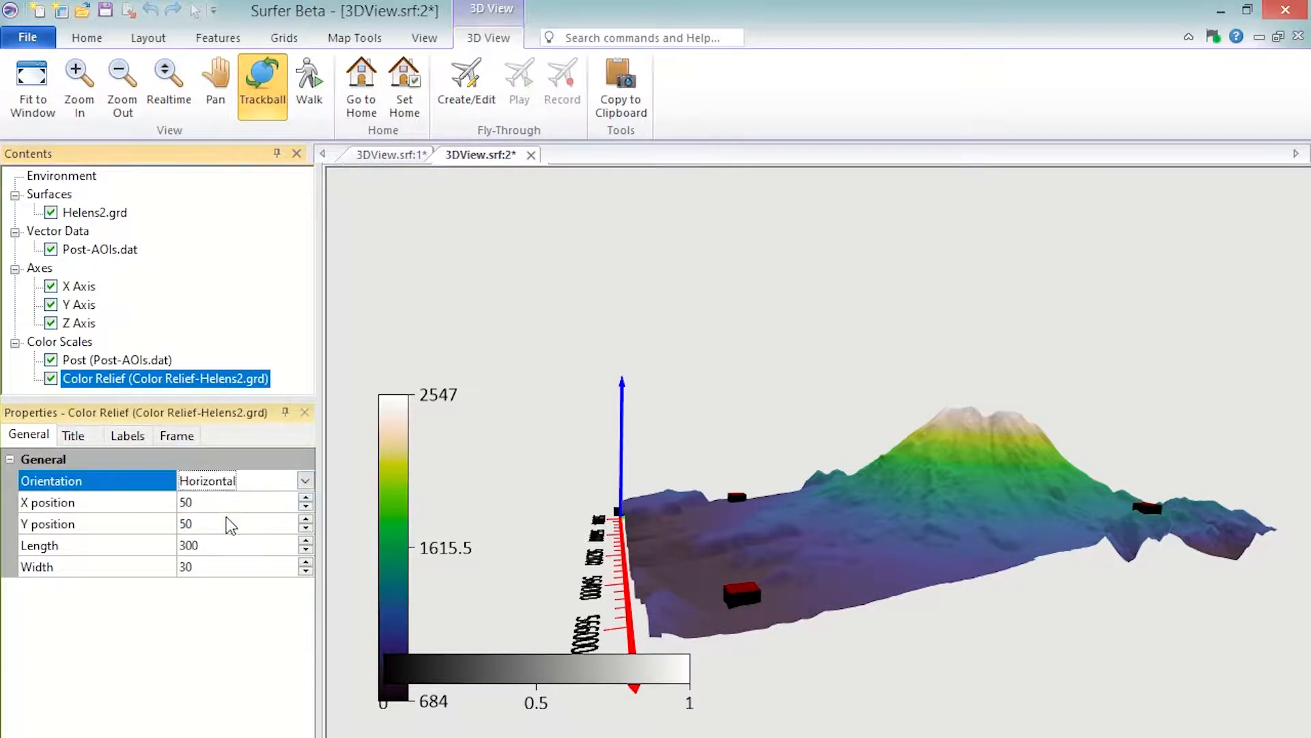
left_click(116, 360)
type("Ele")
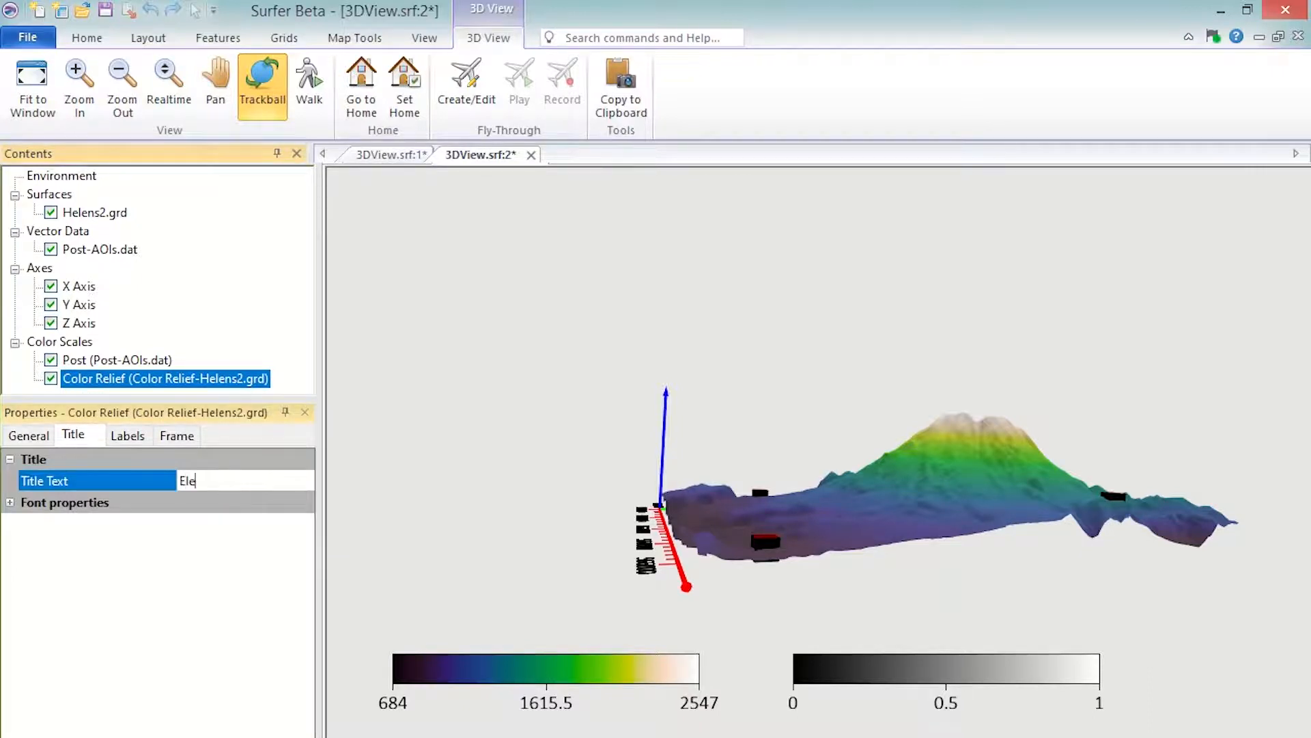
type("vation")
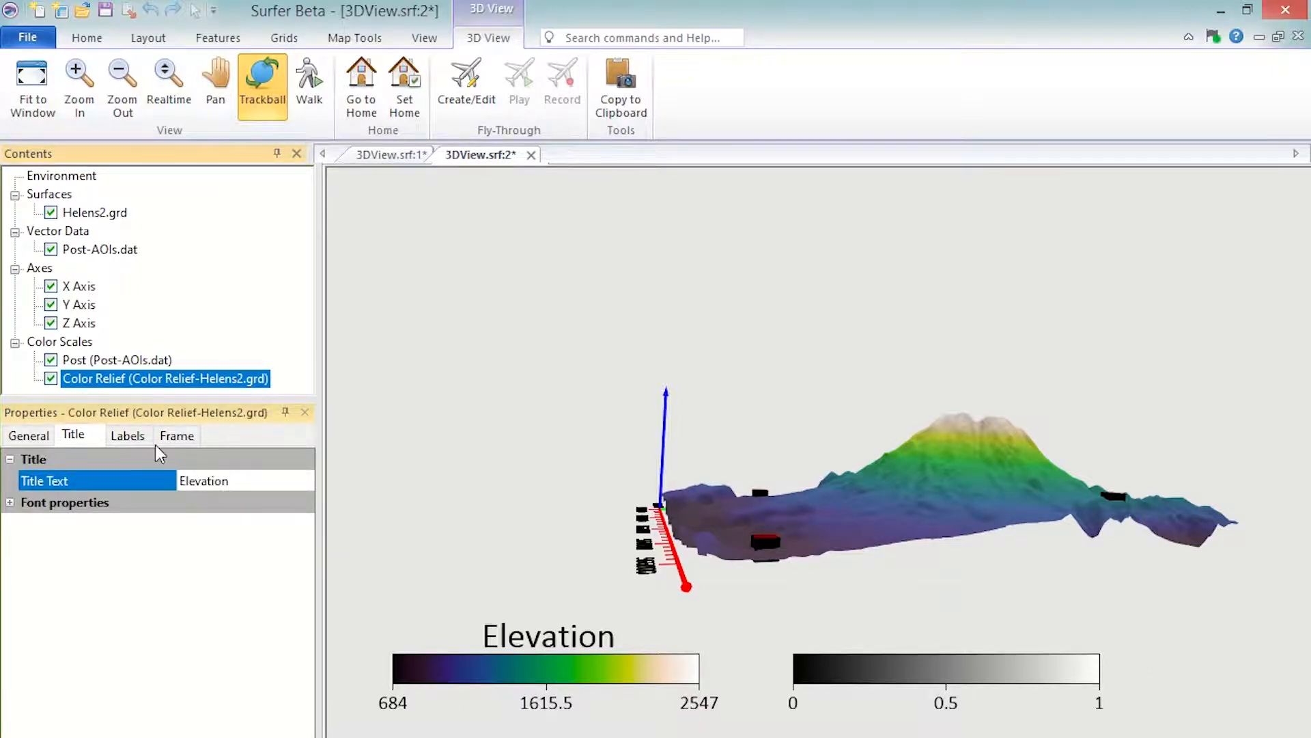
left_click(27, 435)
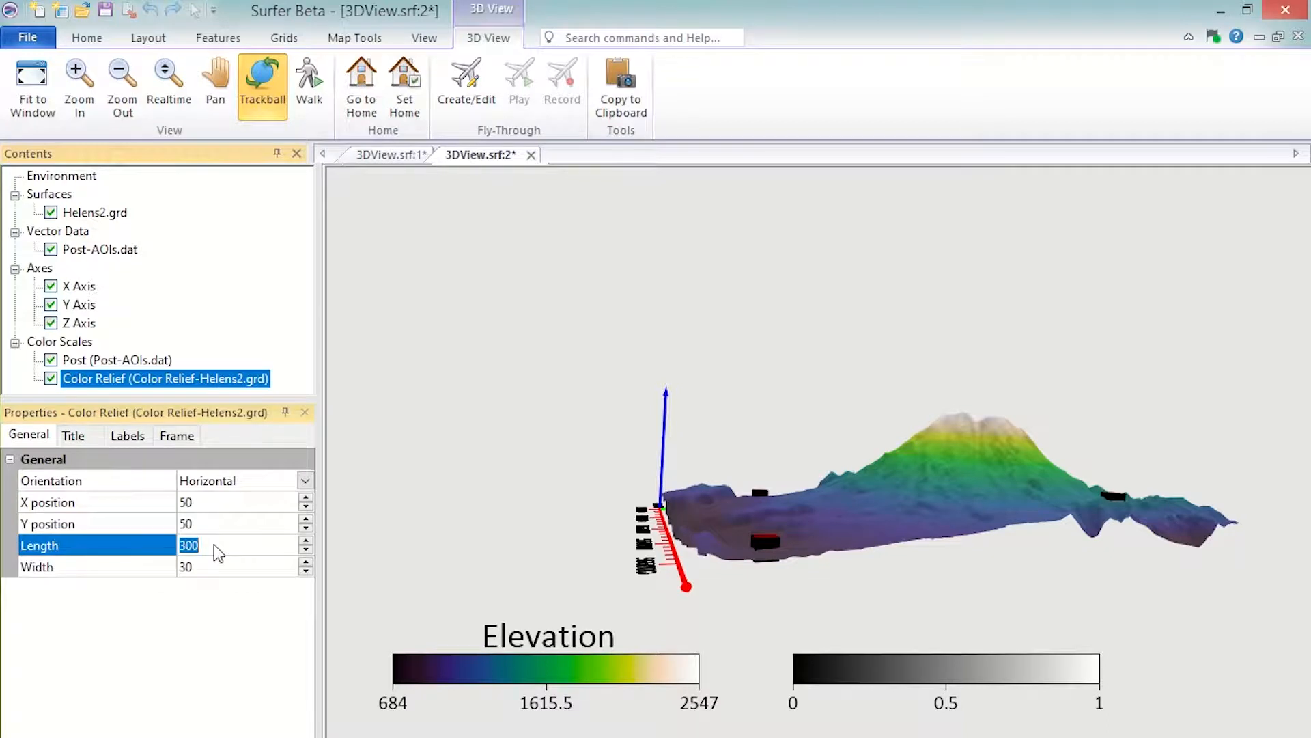
type("150")
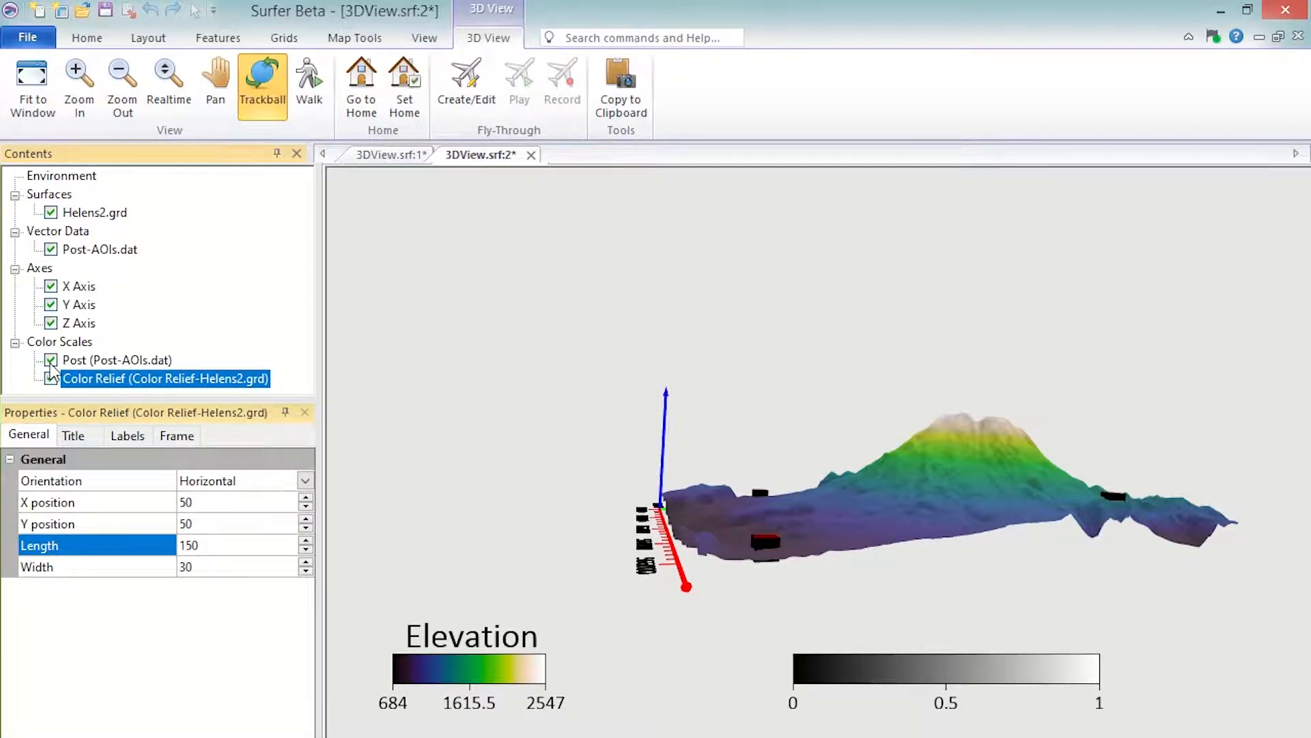
- Hide the elevation color scale and open Fly-Through Create/Edit
left_click(50, 360)
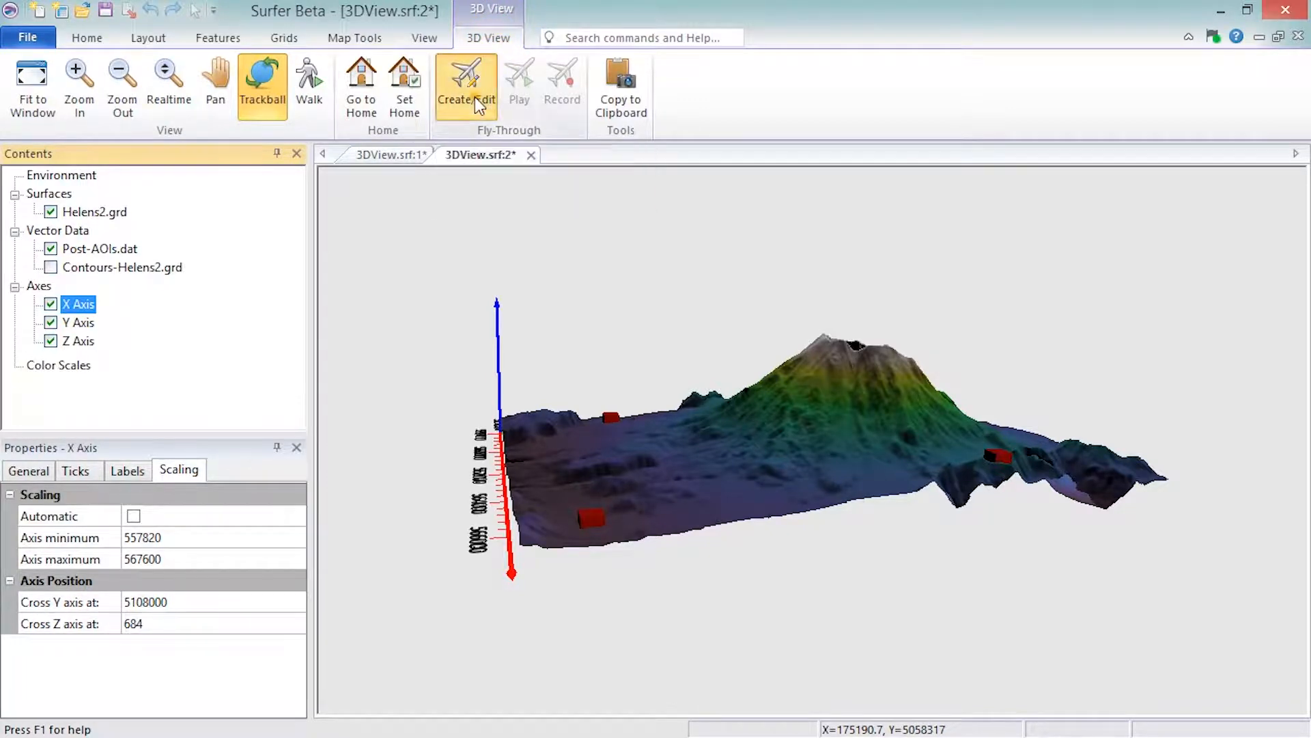
left_click(466, 83)
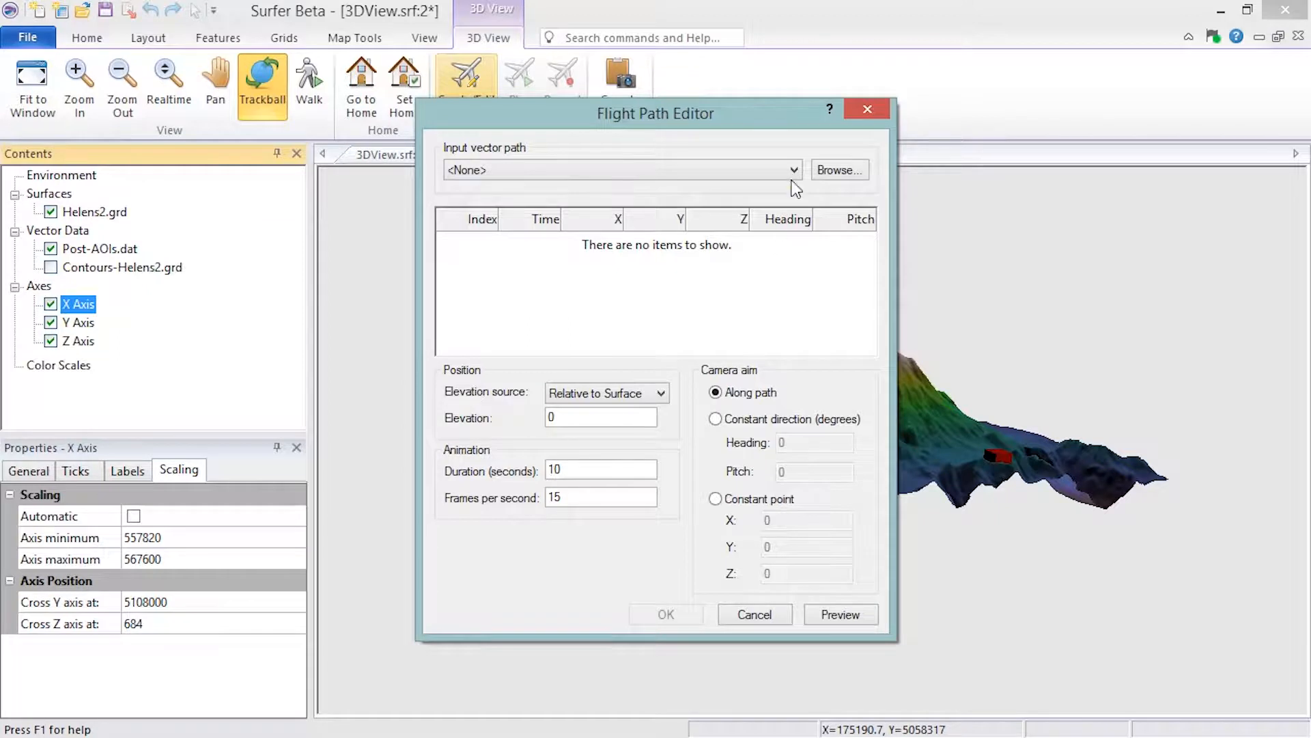
- Use the Profile 1 polyline path, 150 relative to surface, lasting 5 seconds
left_click(791, 170)
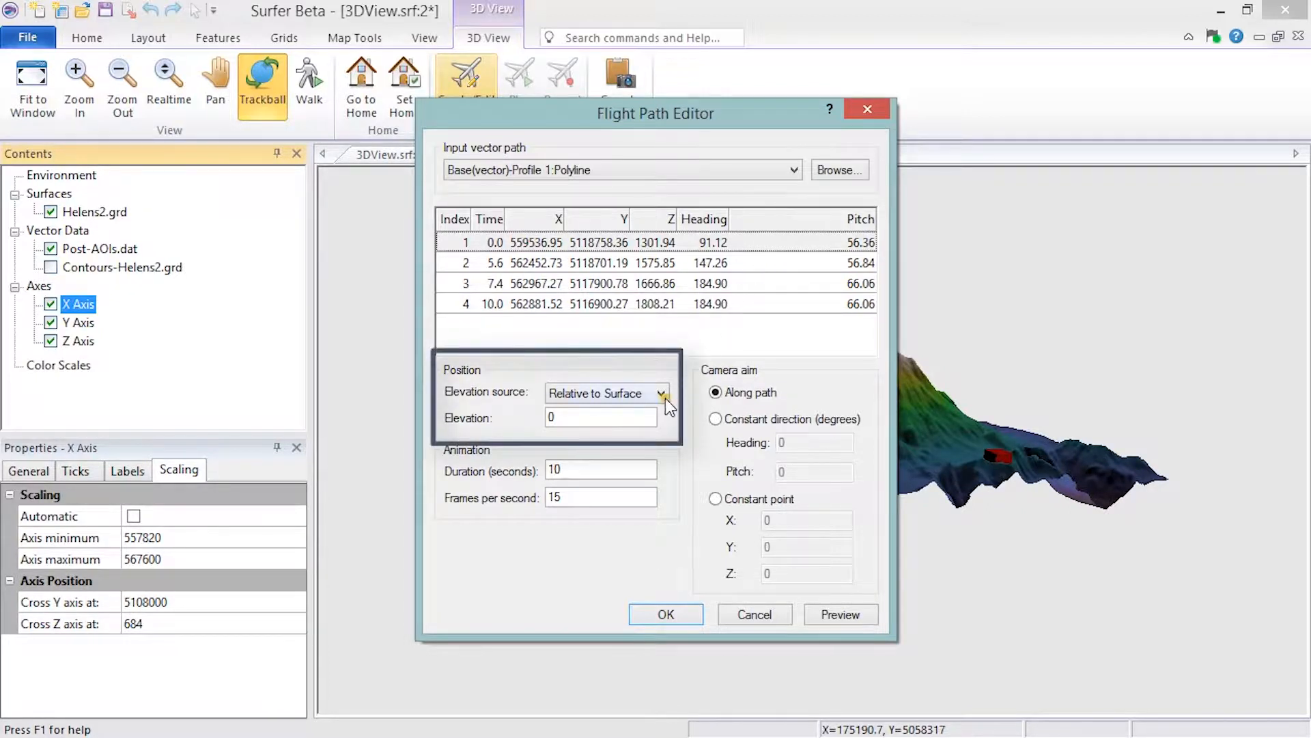
left_click(663, 393)
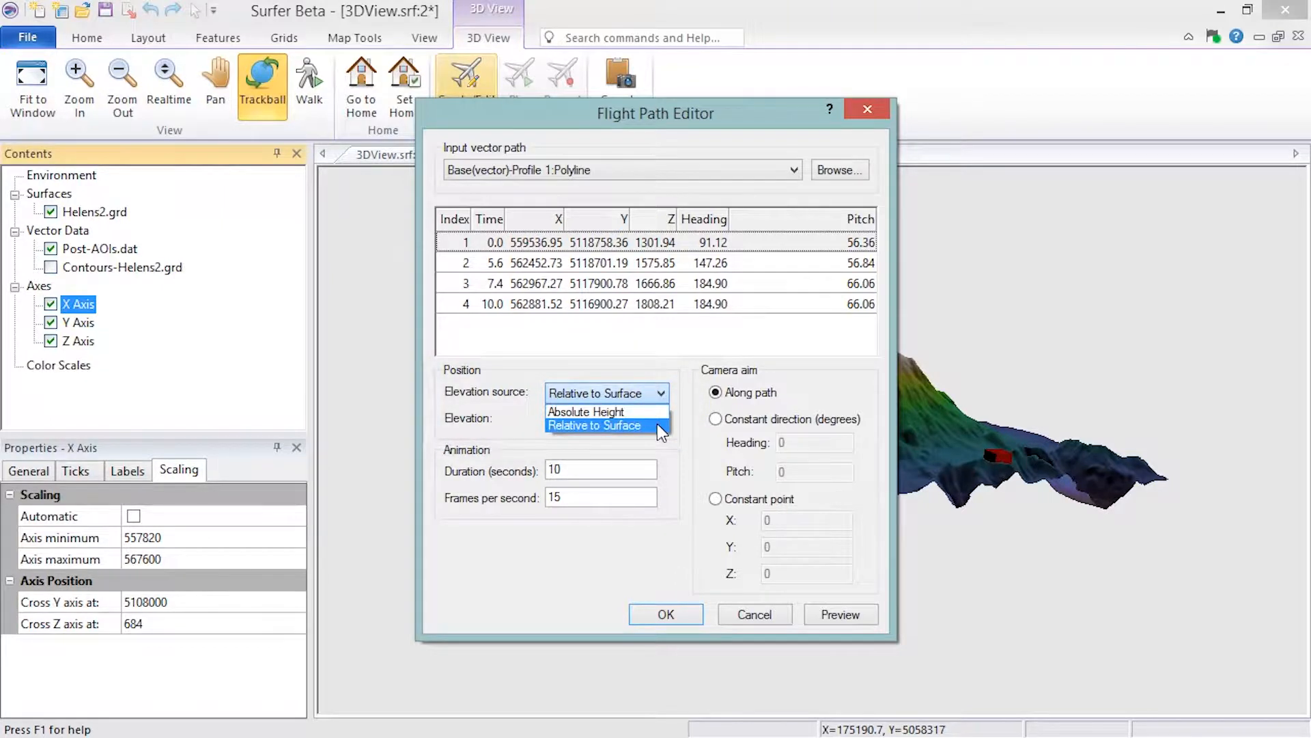
left_click(594, 426)
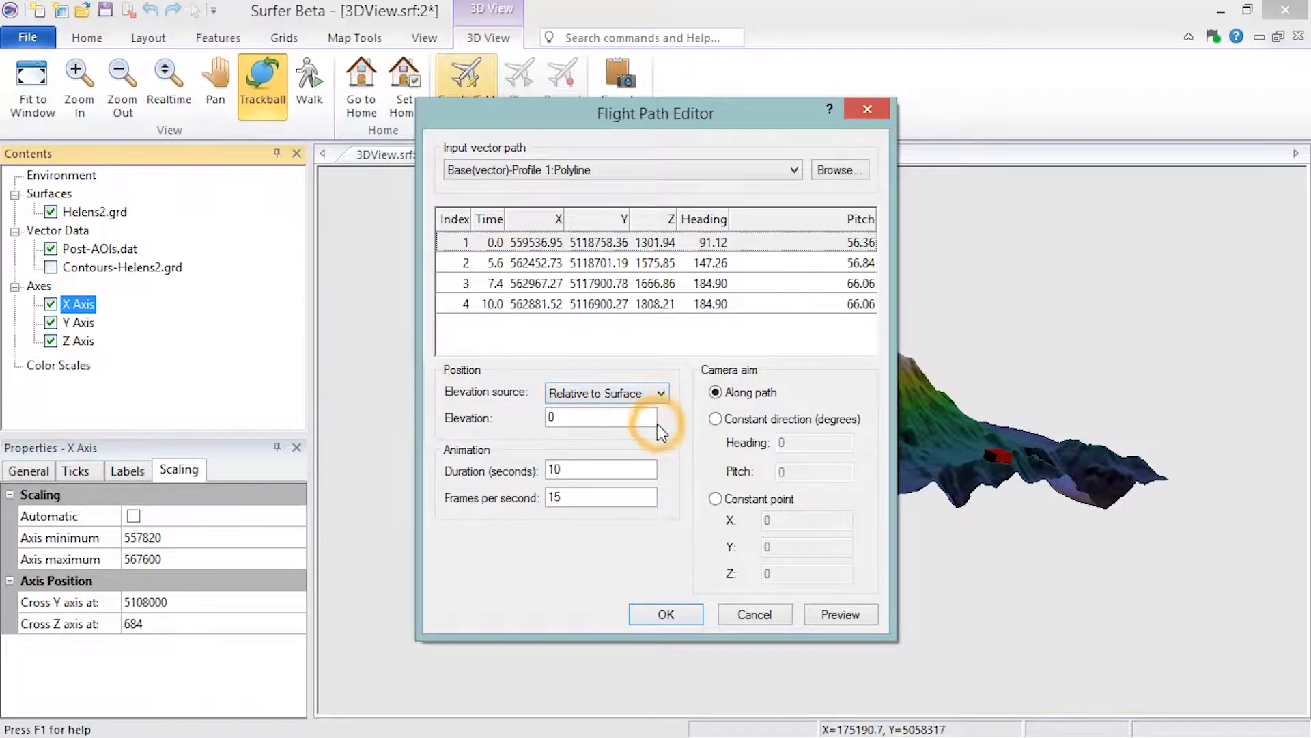
type("150")
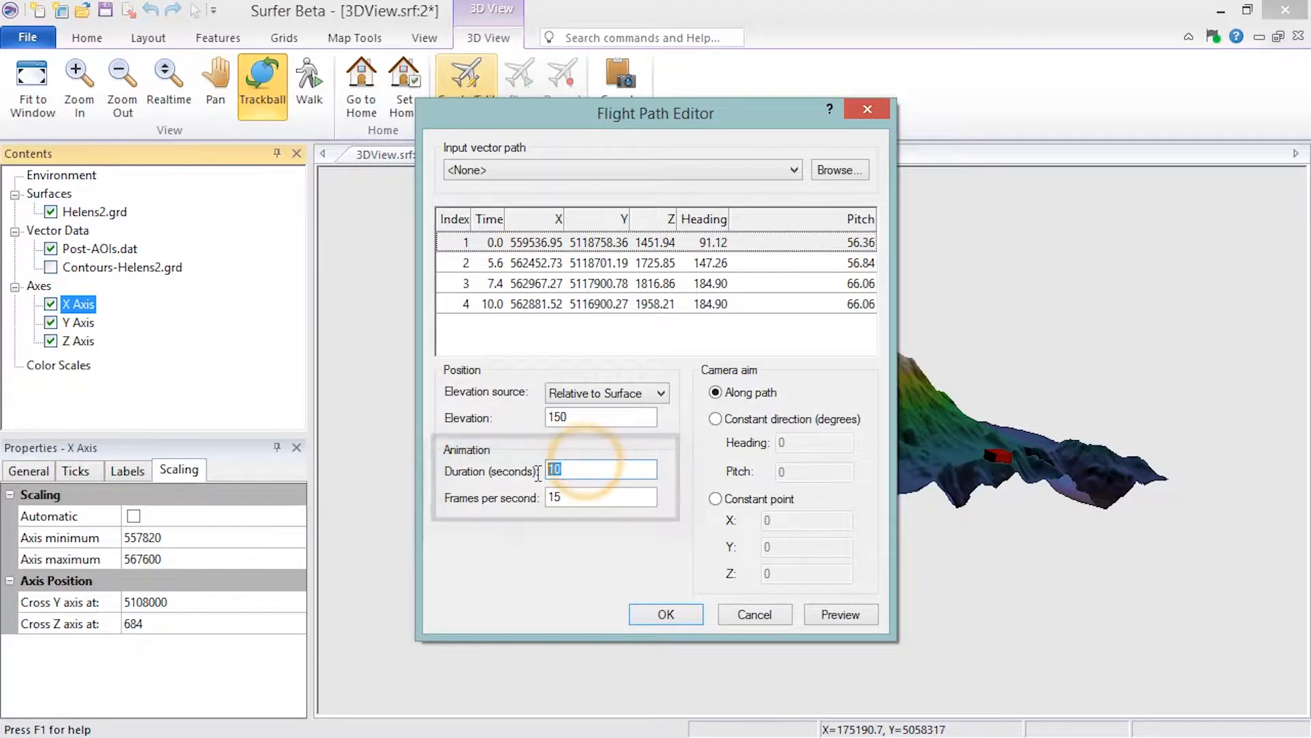
type("5")
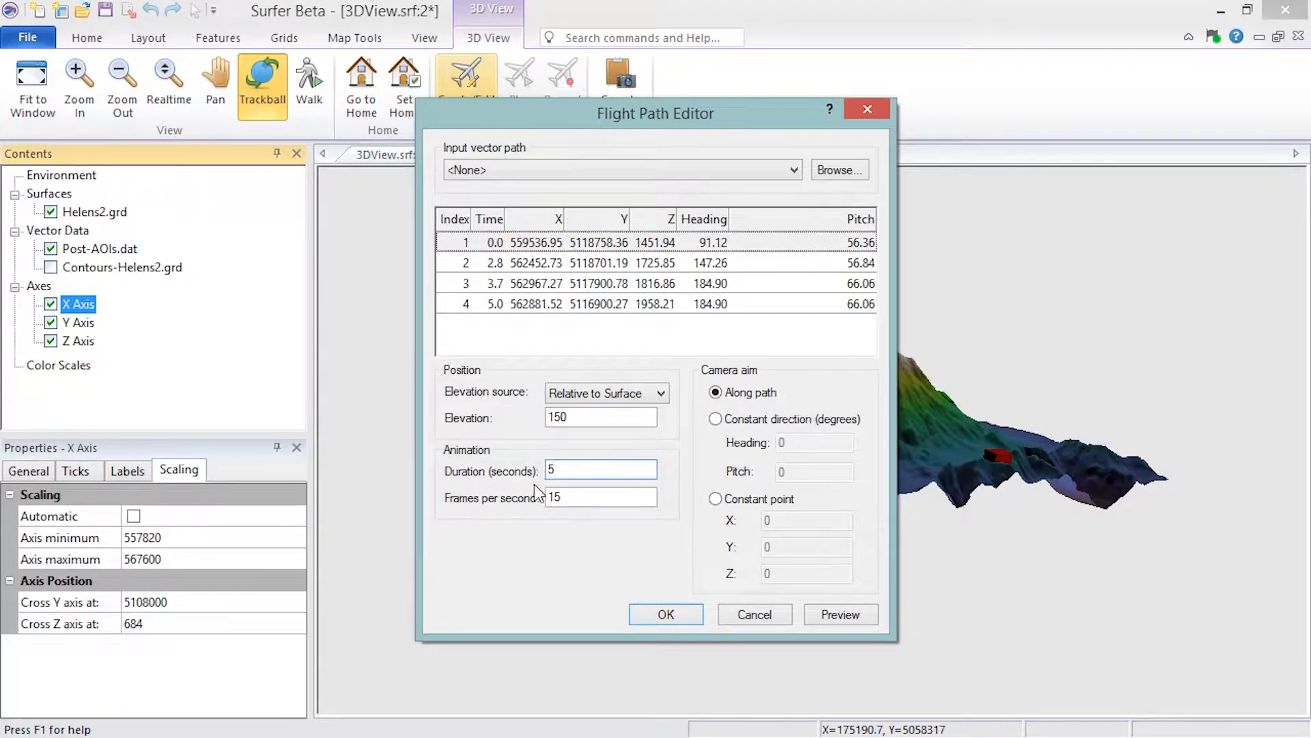
mouse_move(548, 569)
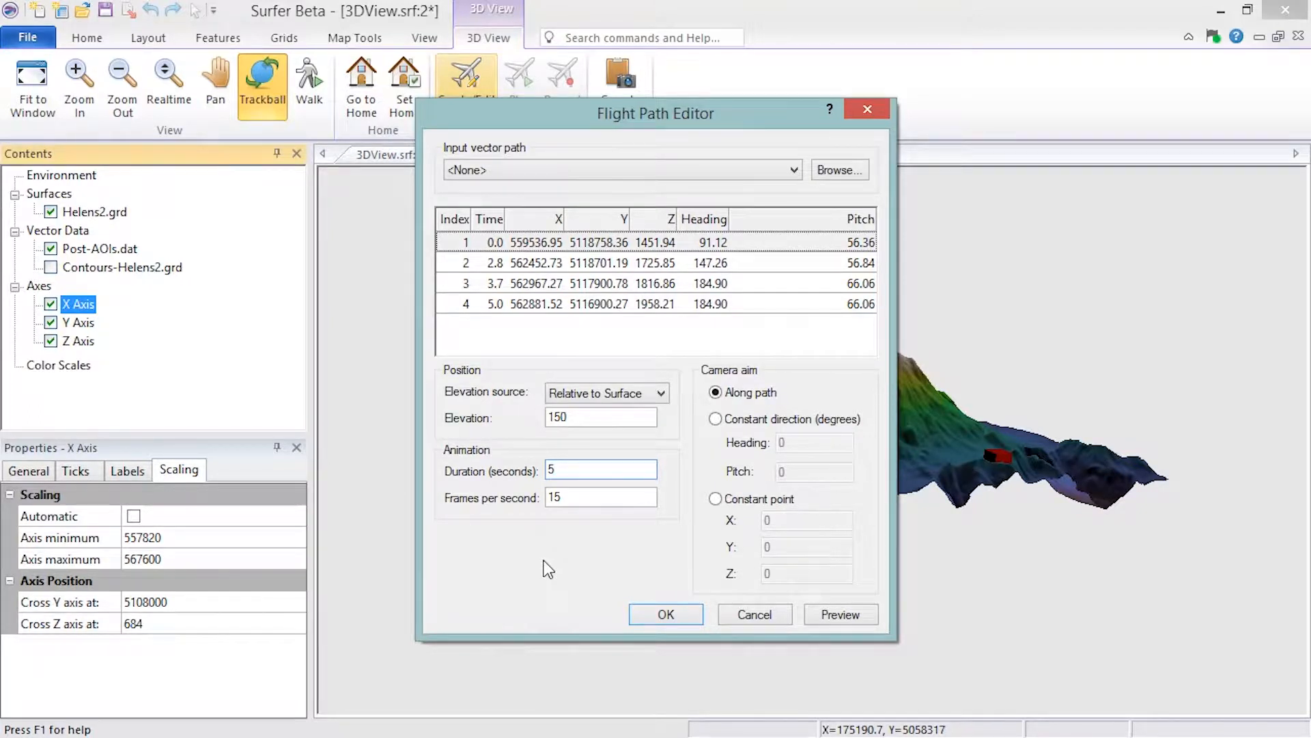
- Adjust remaining flight path options, preview, and accept the flight path
left_click(488, 219)
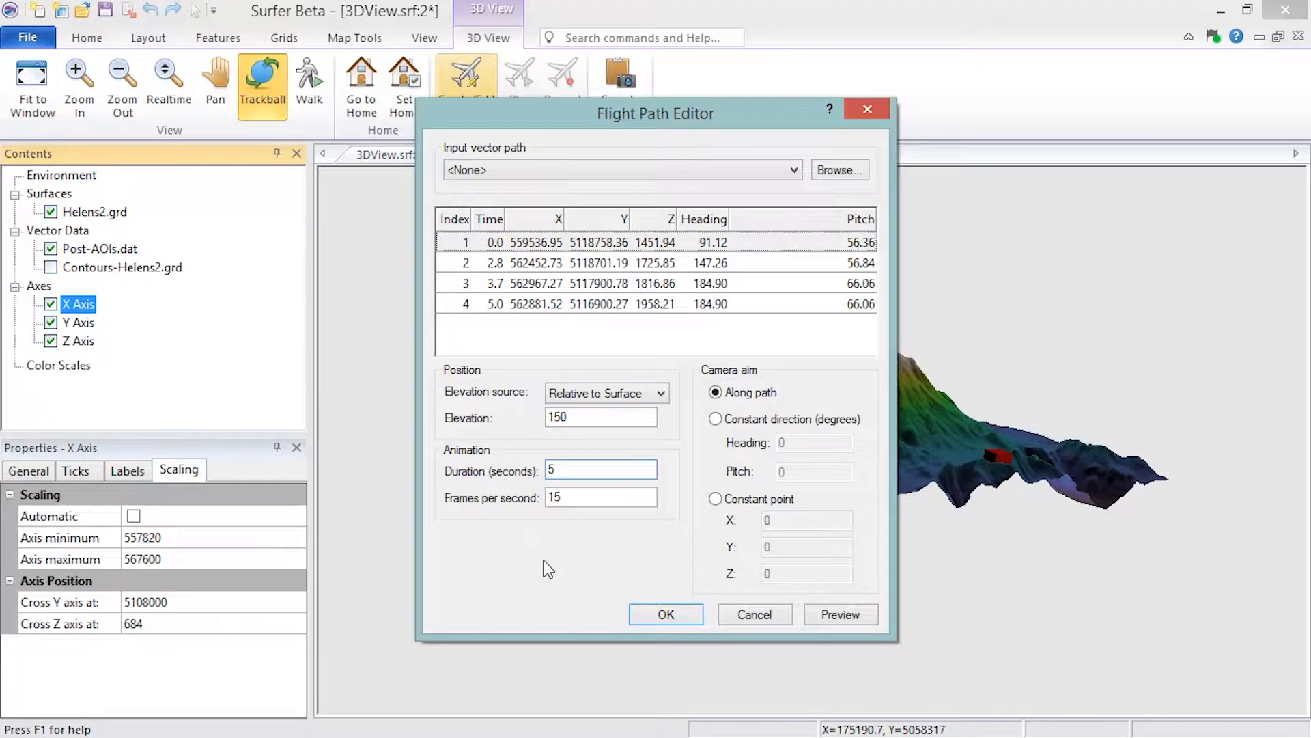
left_click(744, 391)
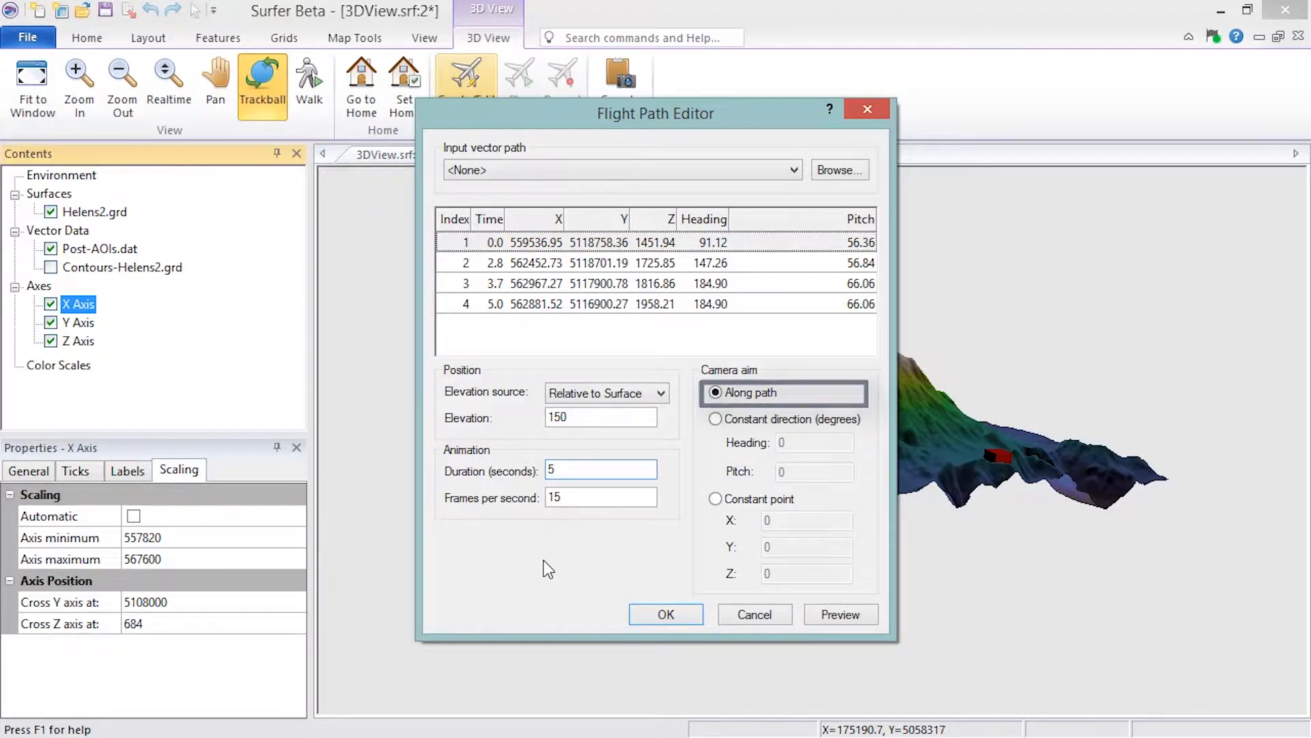
left_click(717, 418)
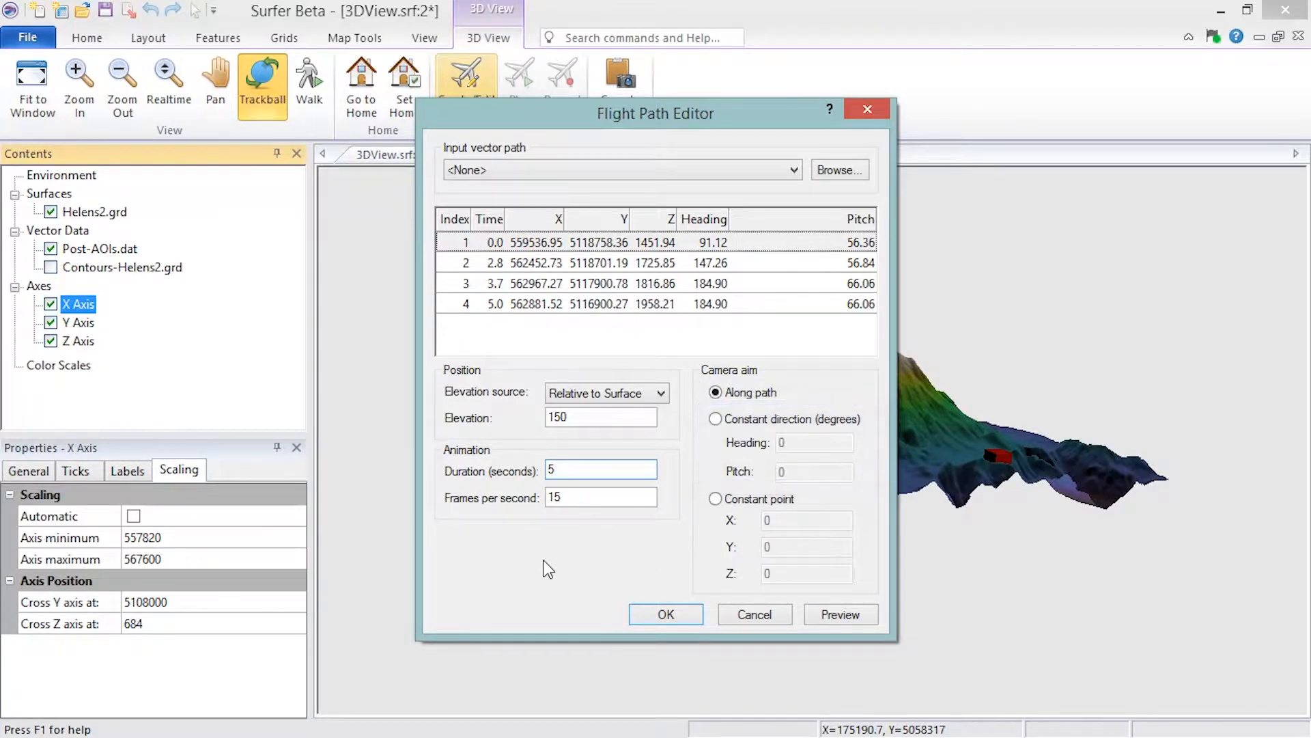
left_click(715, 498)
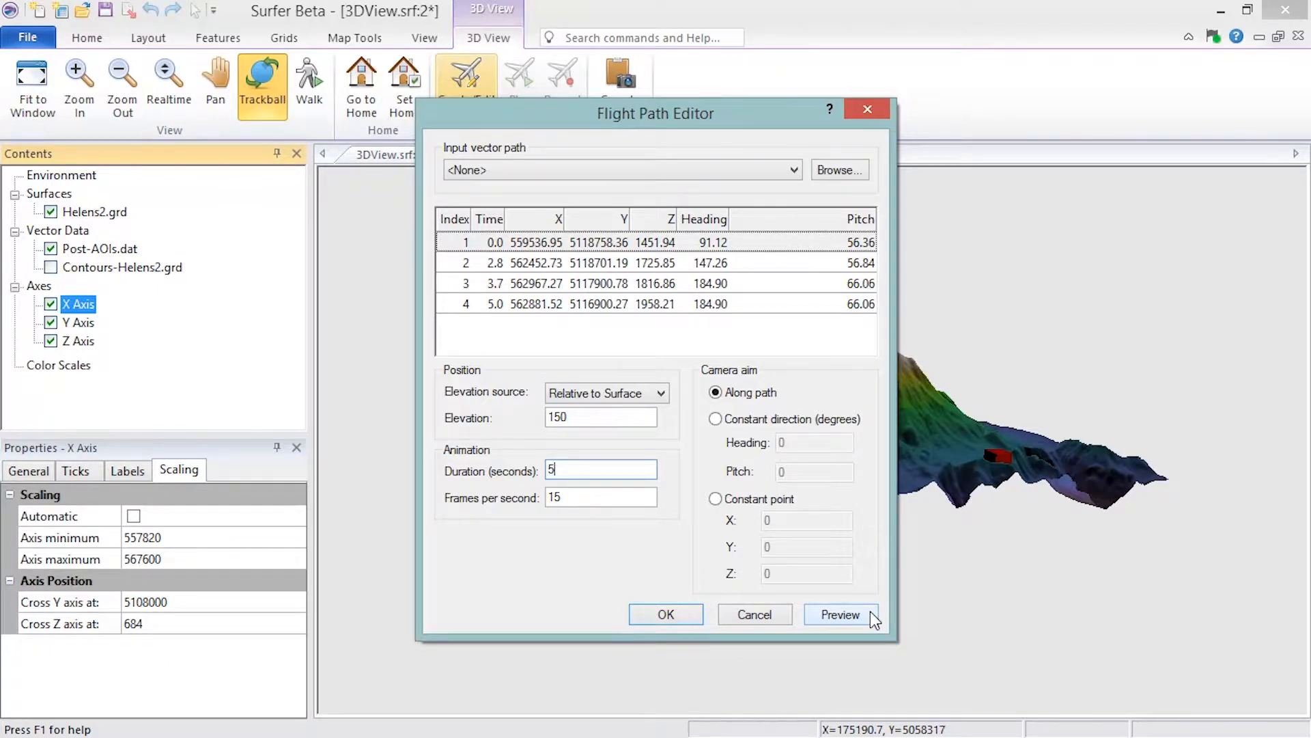
mouse_move(666, 614)
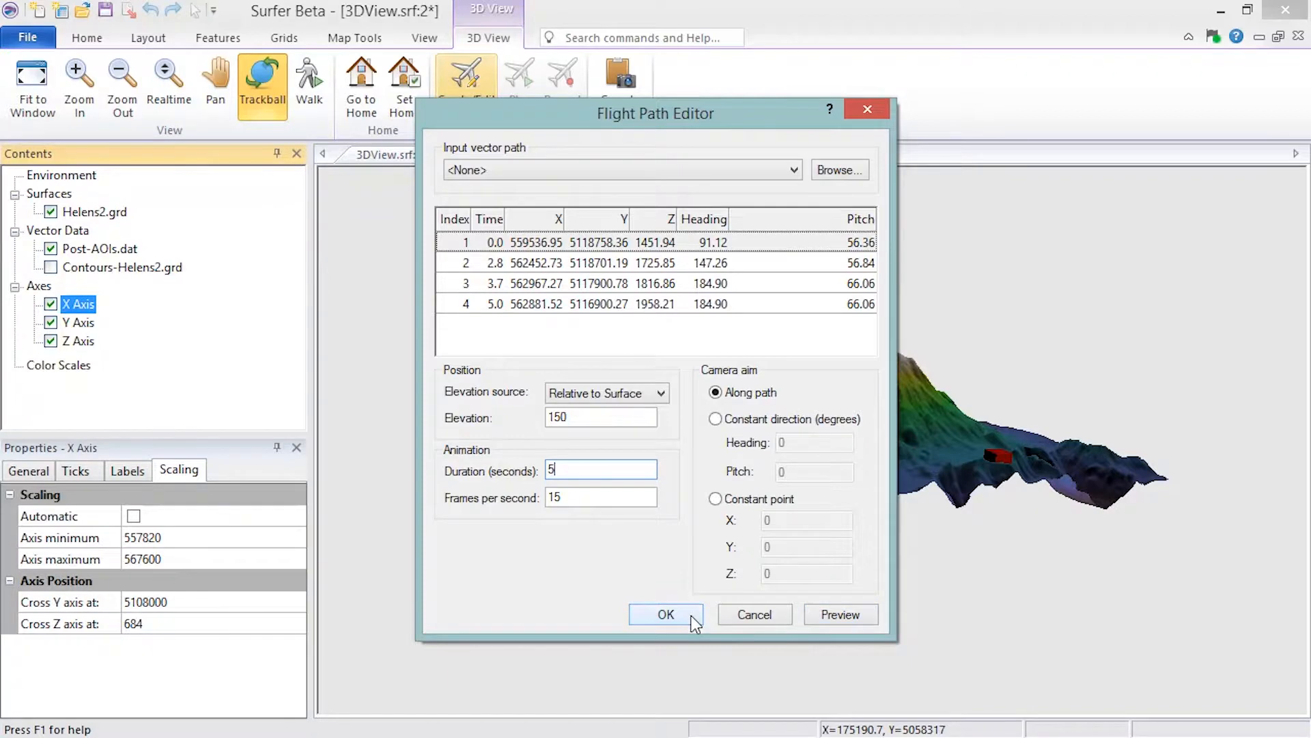
left_click(666, 614)
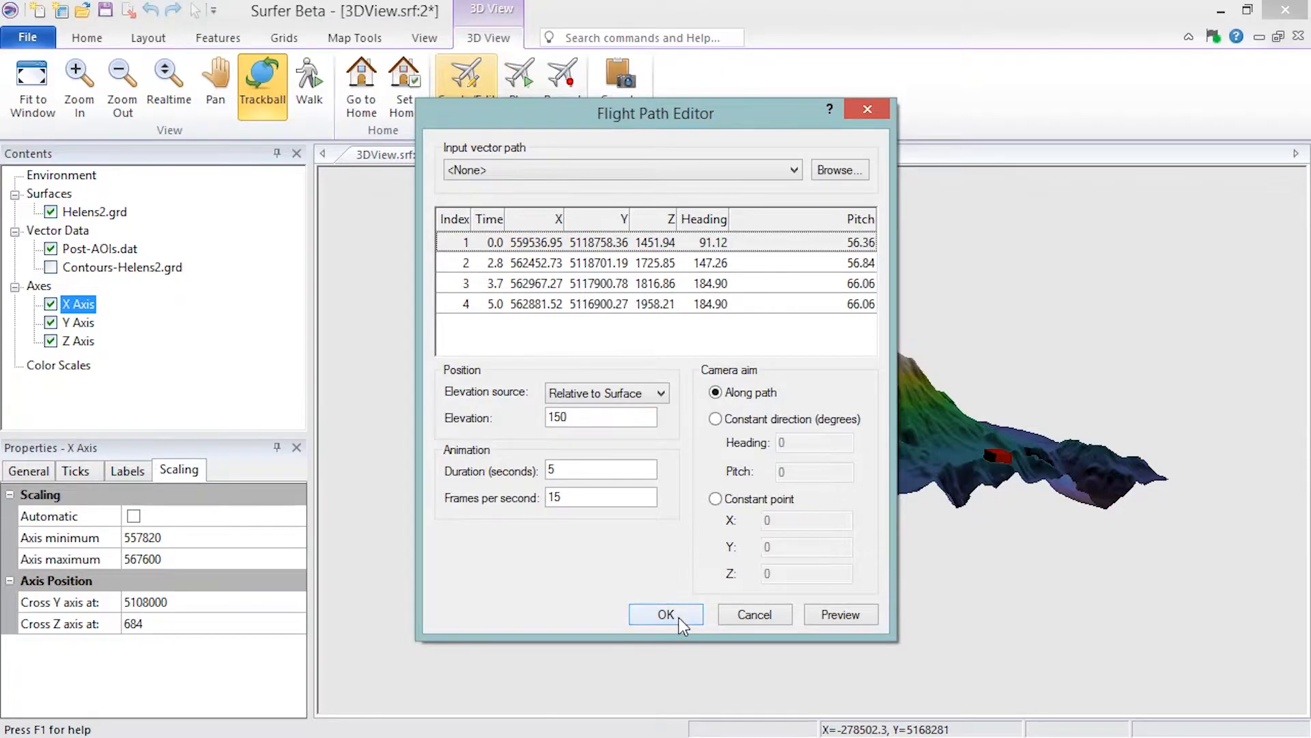
- Close the Flight Path Editor and play the fly-through over Mount St. Helens
left_click(665, 614)
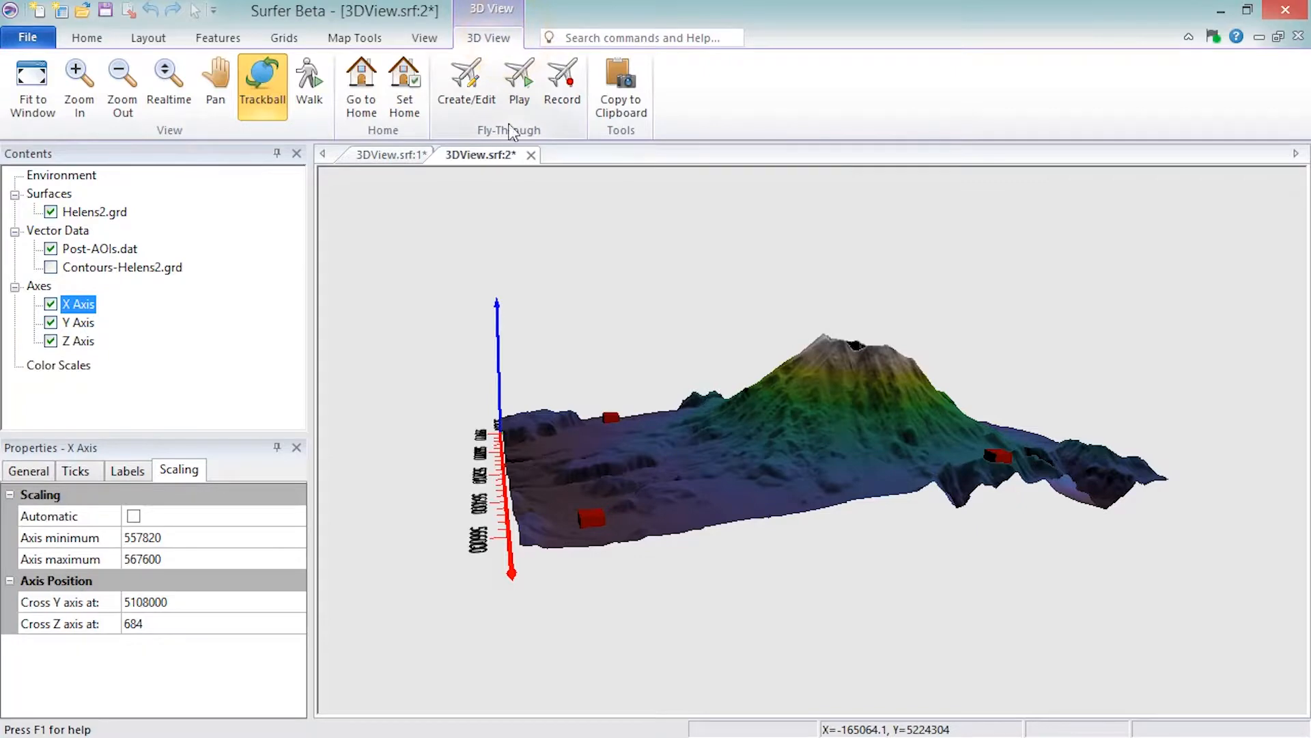
left_click(518, 79)
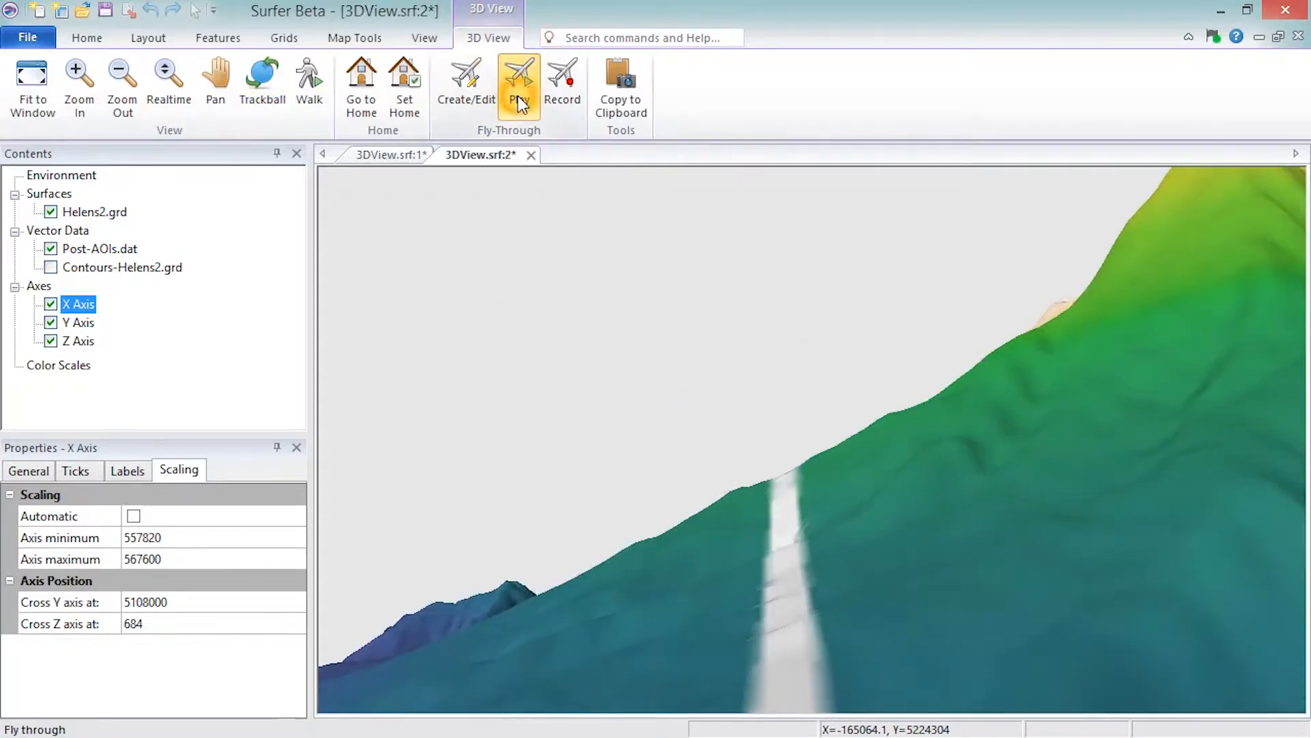
left_click(519, 79)
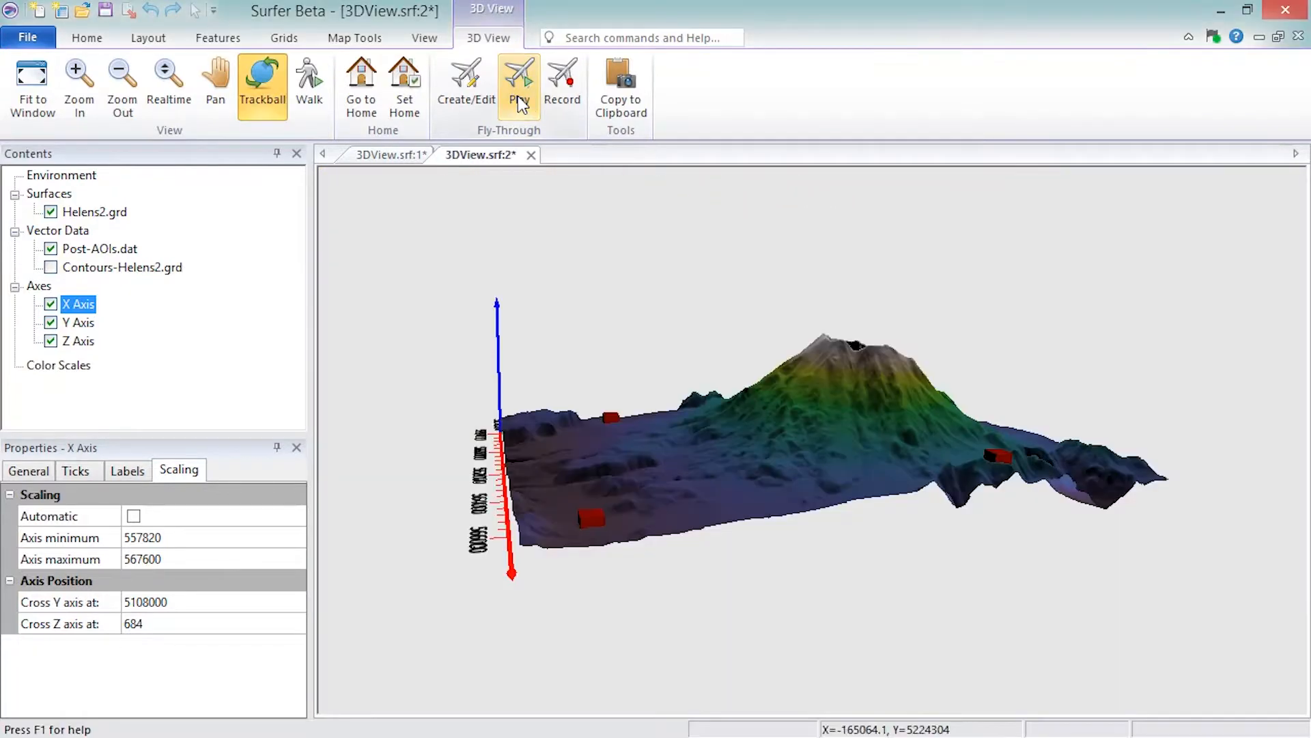
left_click(518, 83)
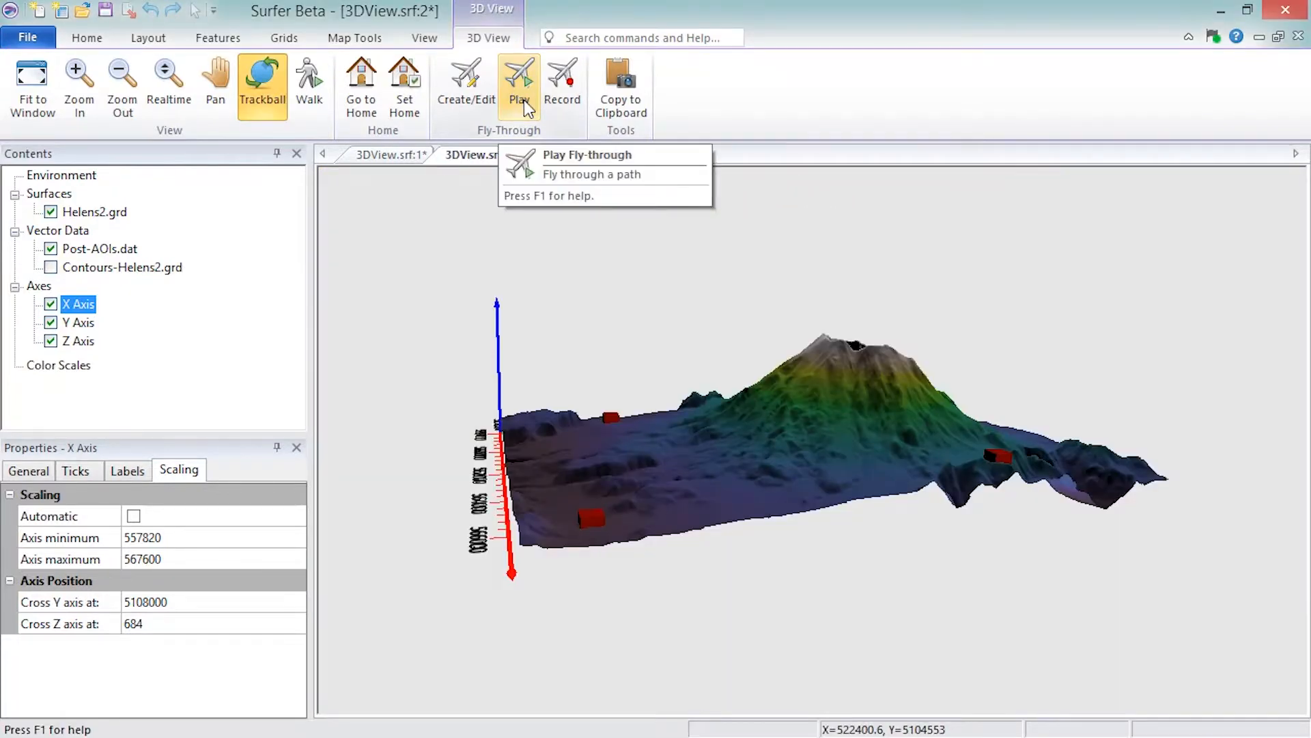
mouse_move(522, 142)
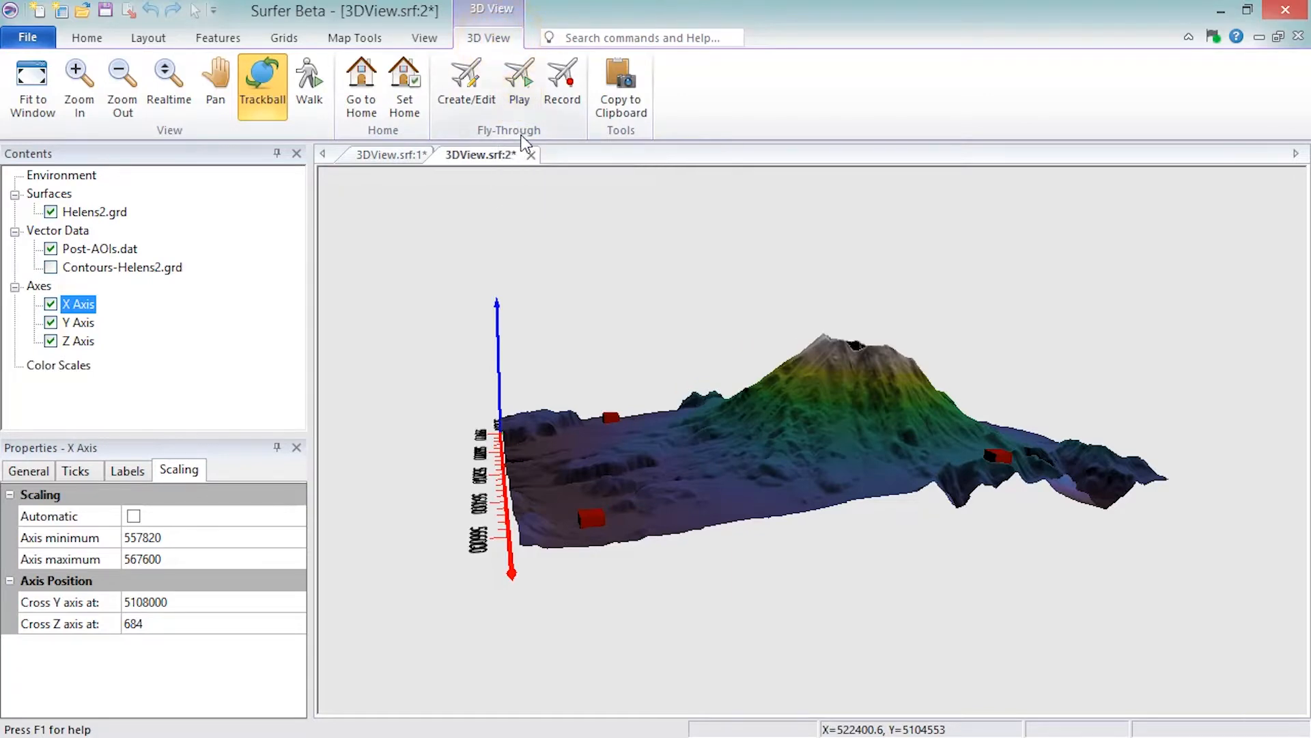
left_click(563, 79)
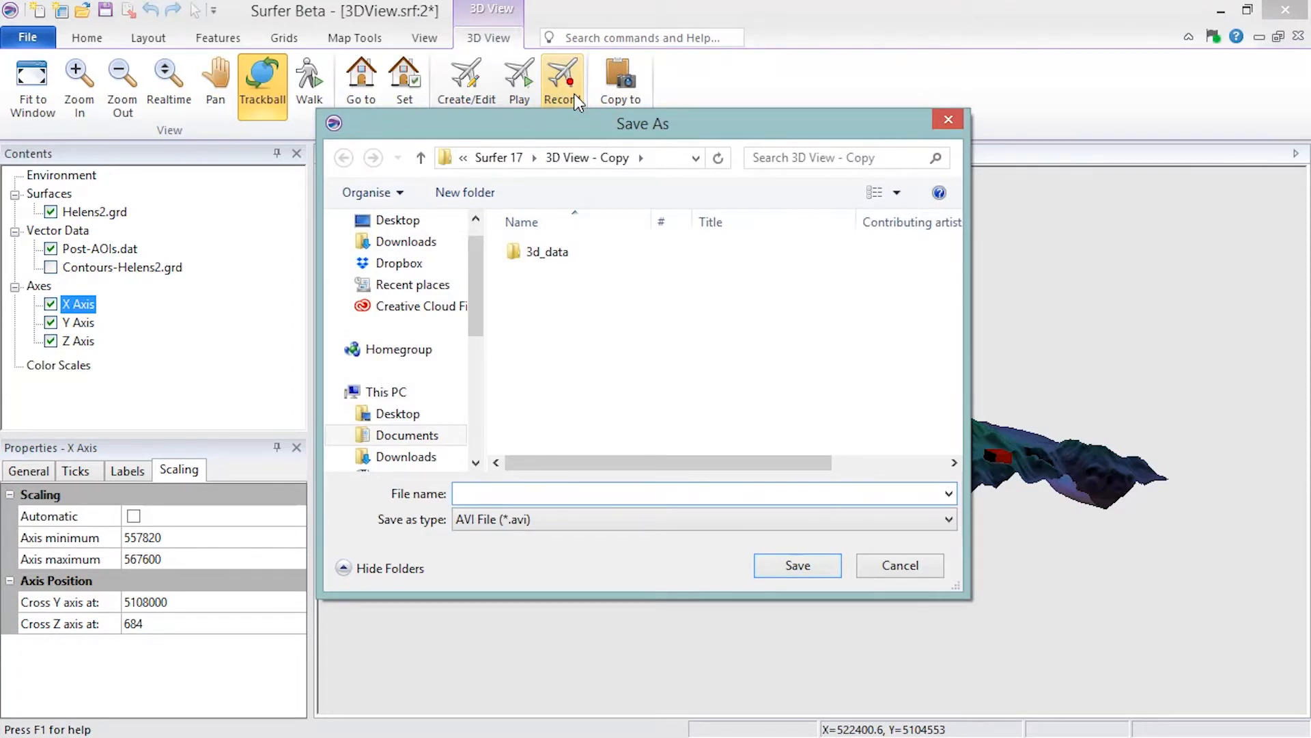
mouse_move(900, 565)
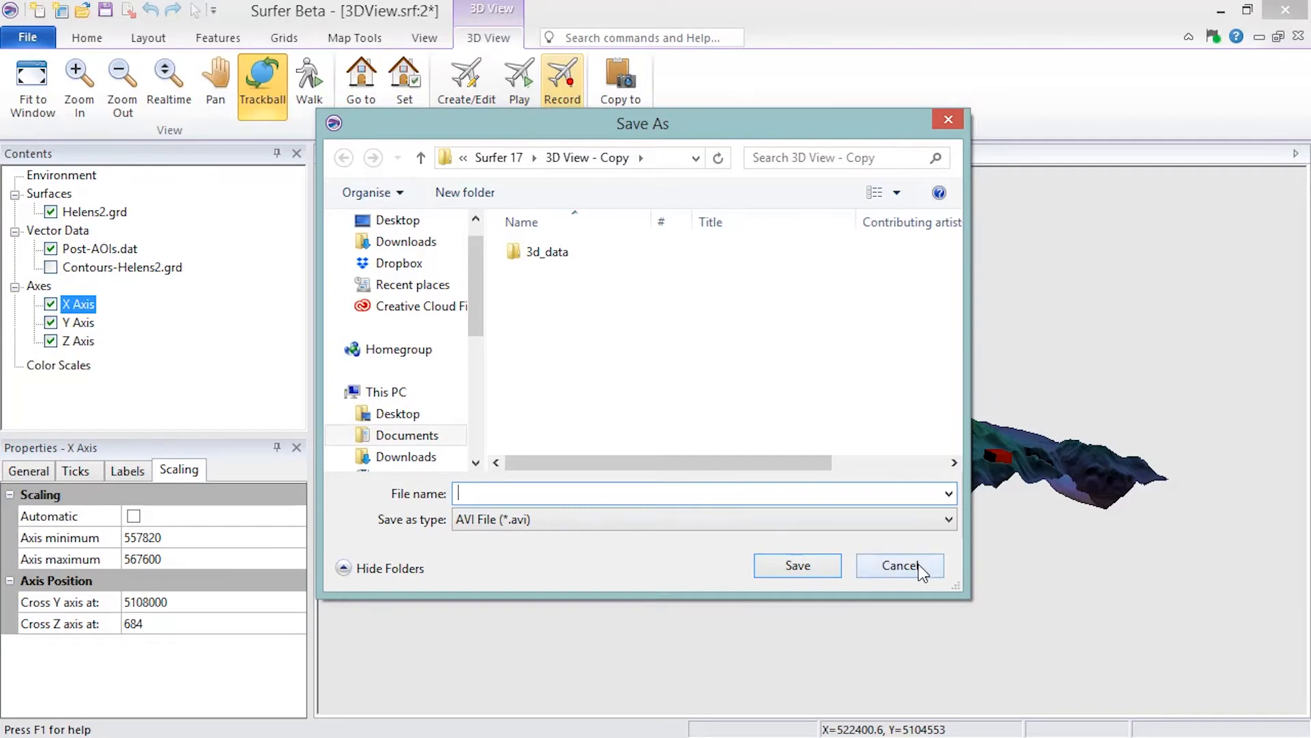
left_click(900, 565)
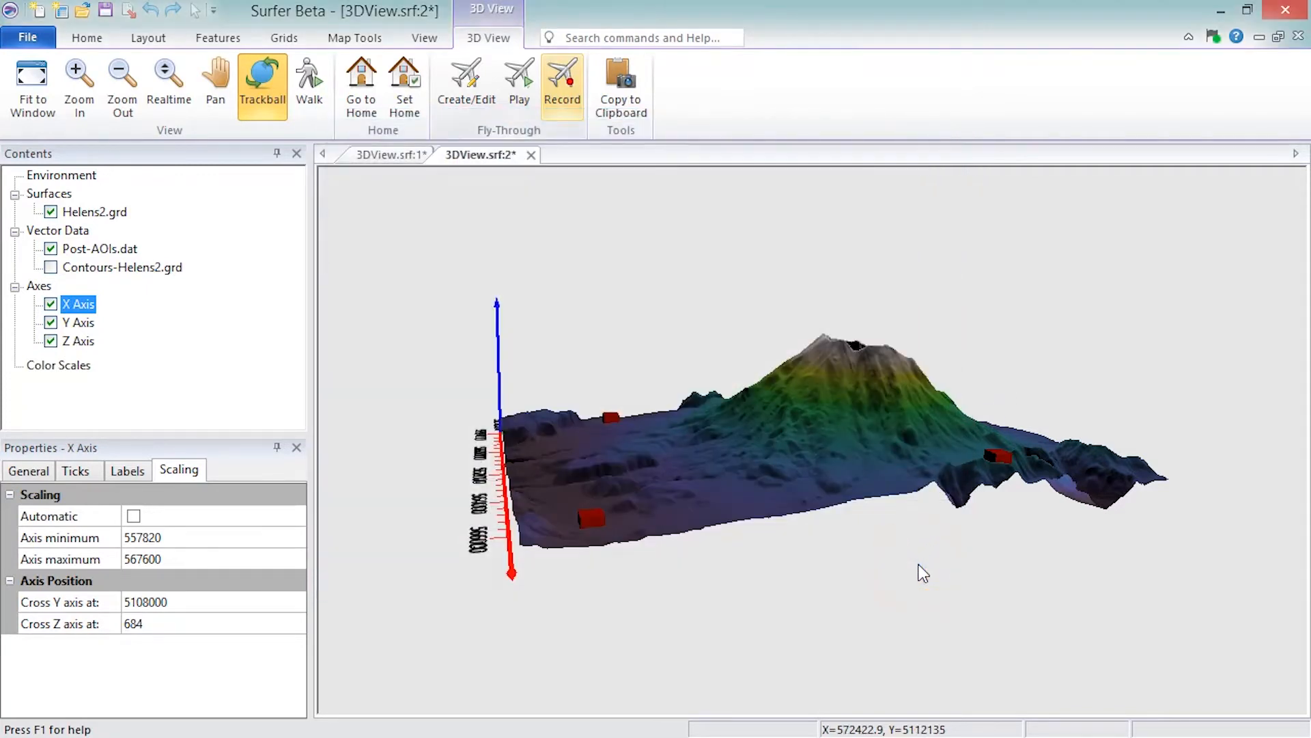